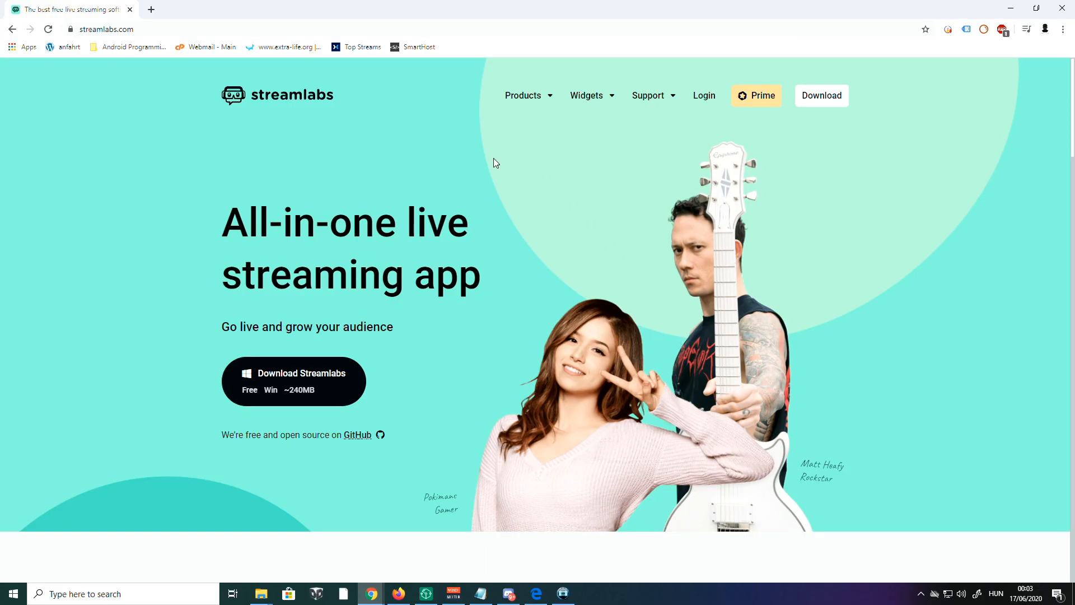
{"action": "mouse_move", "coordinate": [662, 166]}
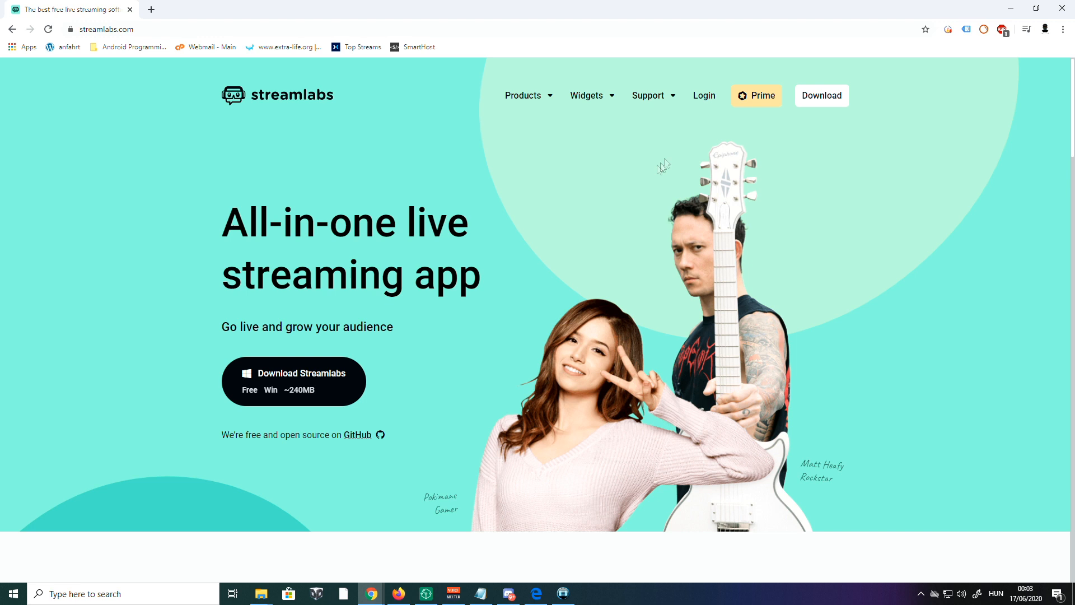
- Log in to Streamlabs with the Twitch account and reach the dashboard
{"action": "left_click", "coordinate": [703, 95]}
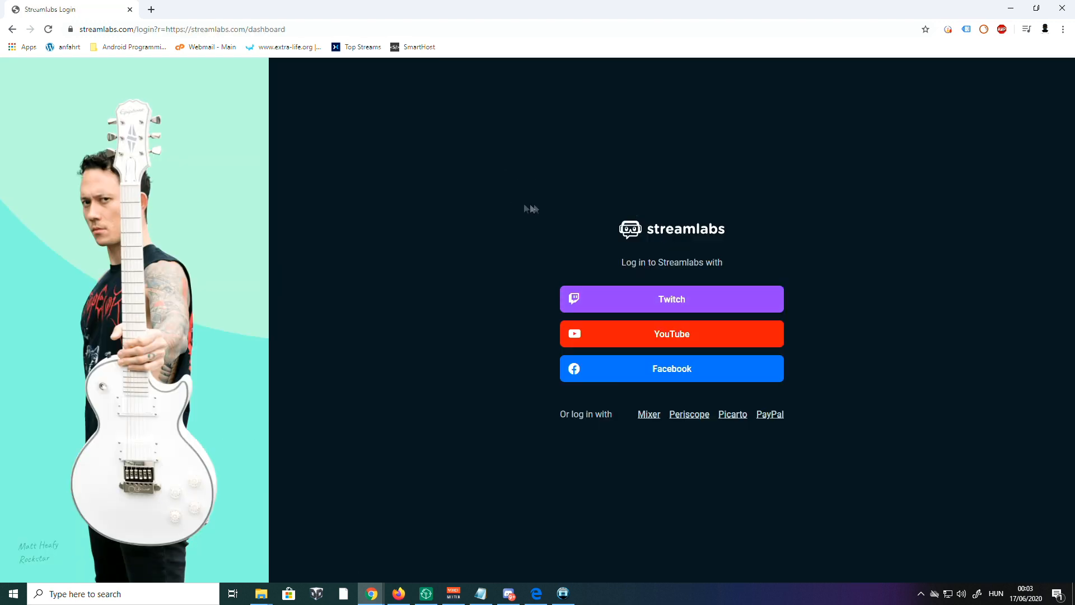
{"action": "left_click", "coordinate": [670, 299]}
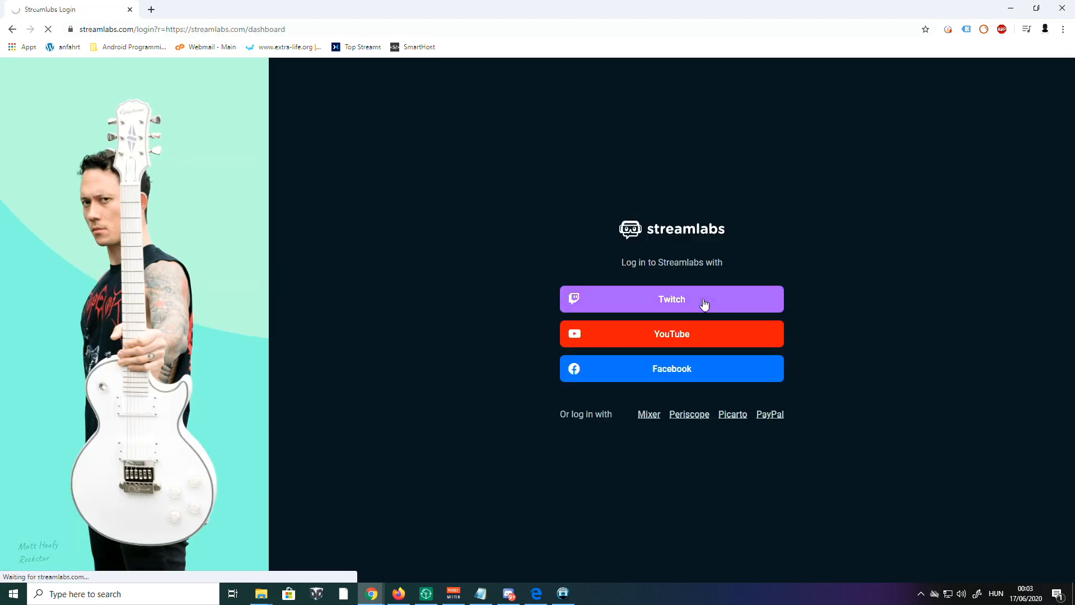
{"action": "left_click", "coordinate": [671, 299]}
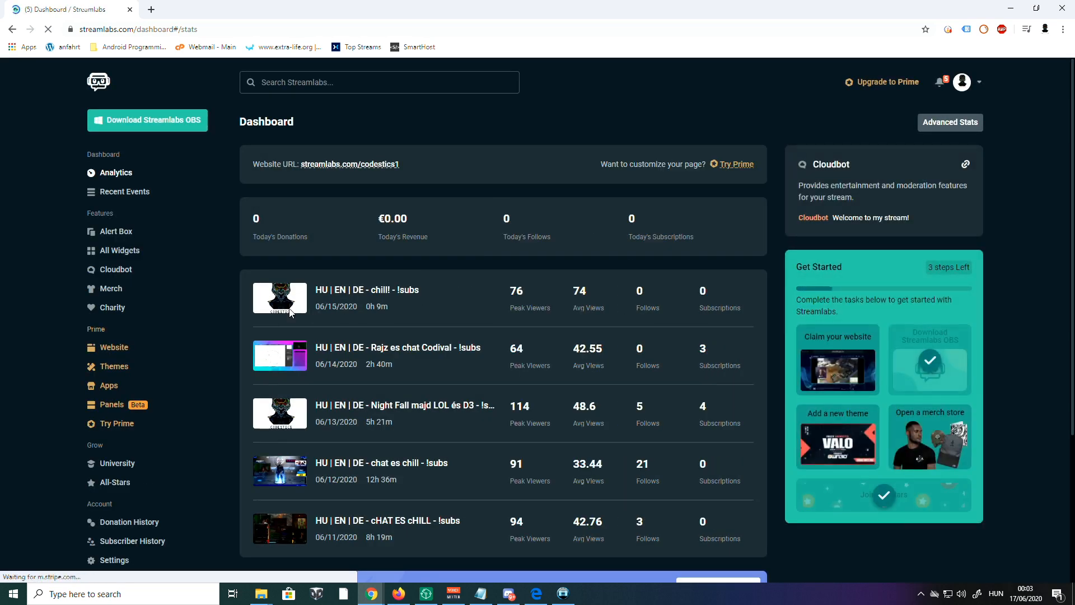
{"action": "mouse_move", "coordinate": [115, 268]}
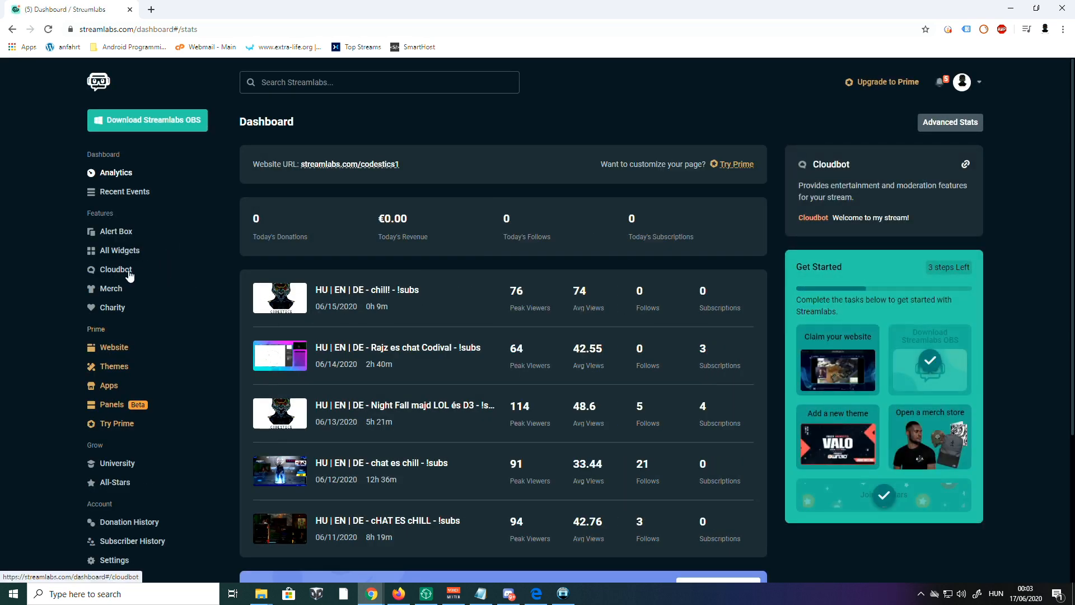
- Enable Cloudbot and show its custom commands list, briefly opening and cancelling the Add Command form
{"action": "left_click", "coordinate": [117, 269]}
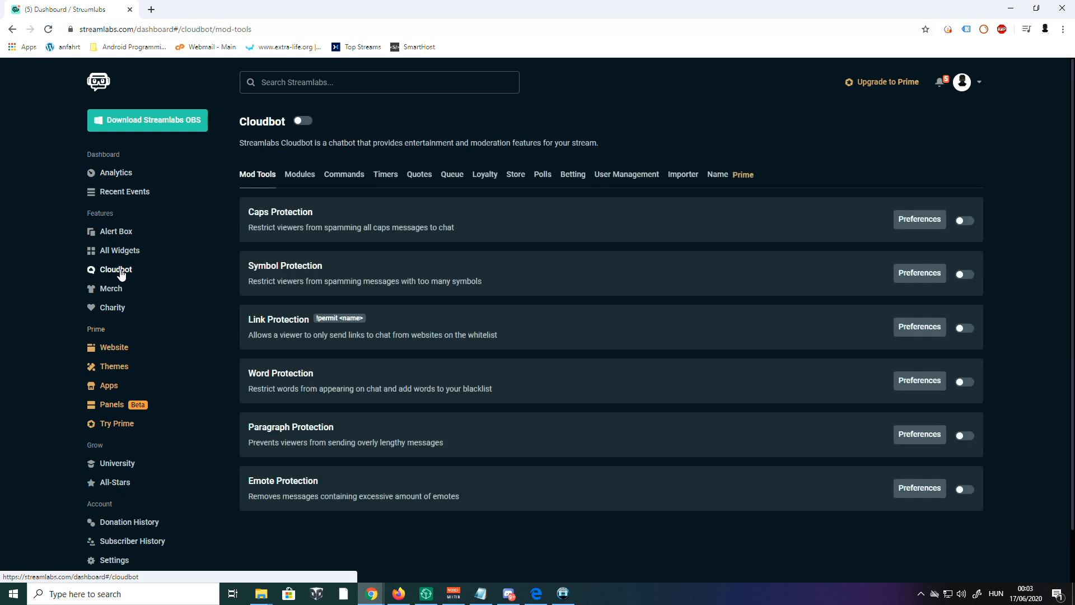
{"action": "left_click", "coordinate": [303, 121]}
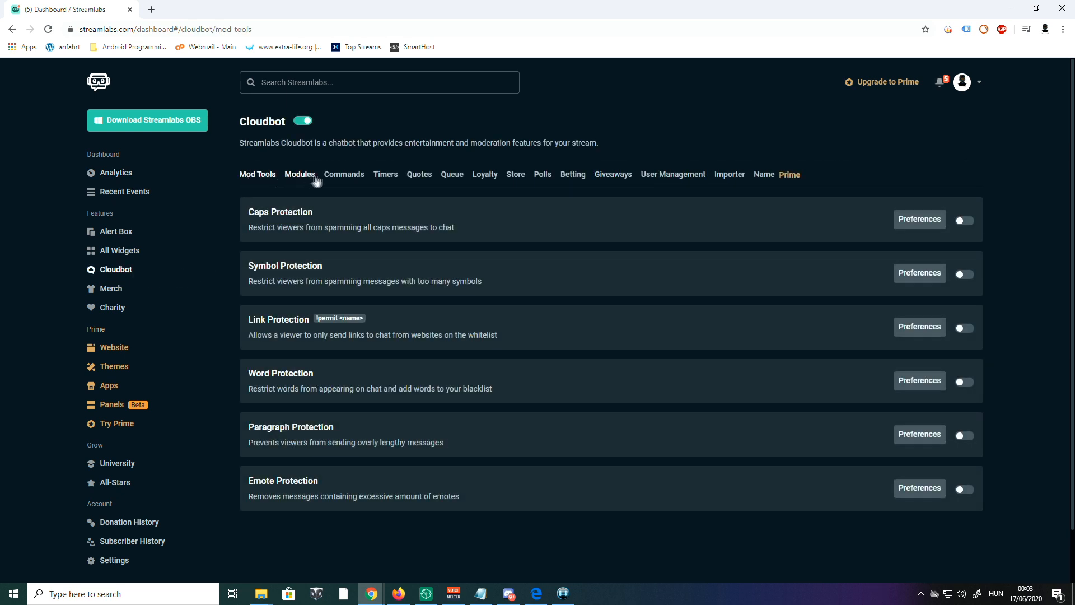
{"action": "left_click", "coordinate": [343, 174]}
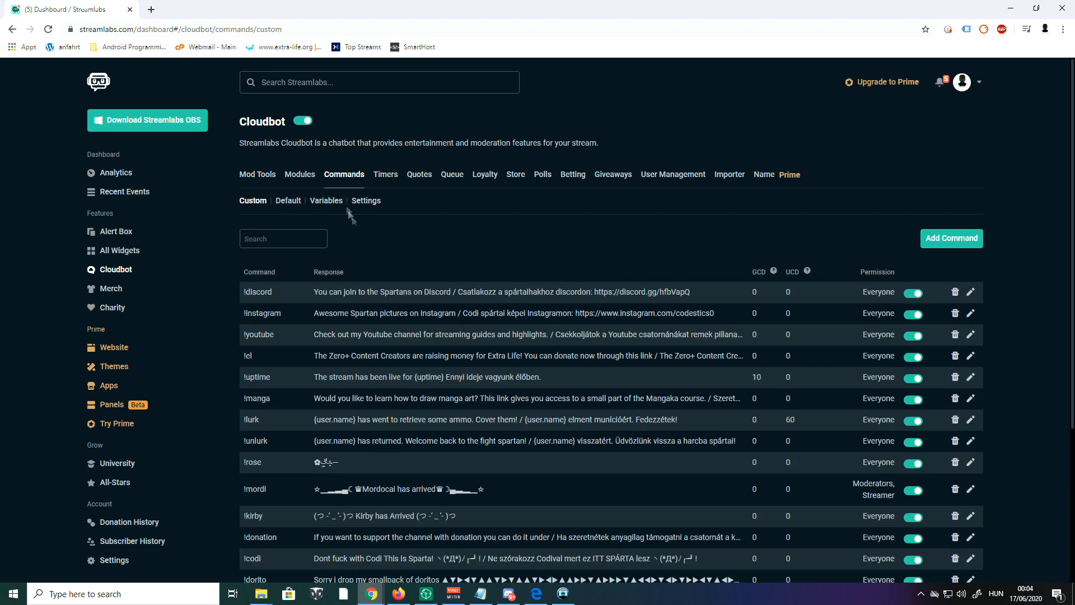
{"action": "mouse_move", "coordinate": [865, 268]}
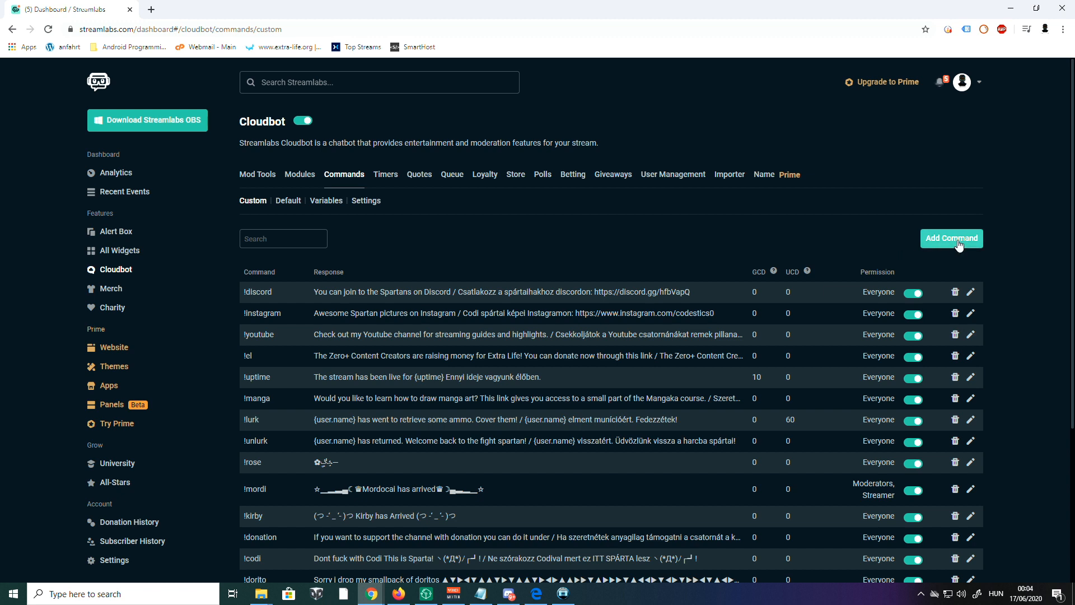
{"action": "left_click", "coordinate": [951, 237]}
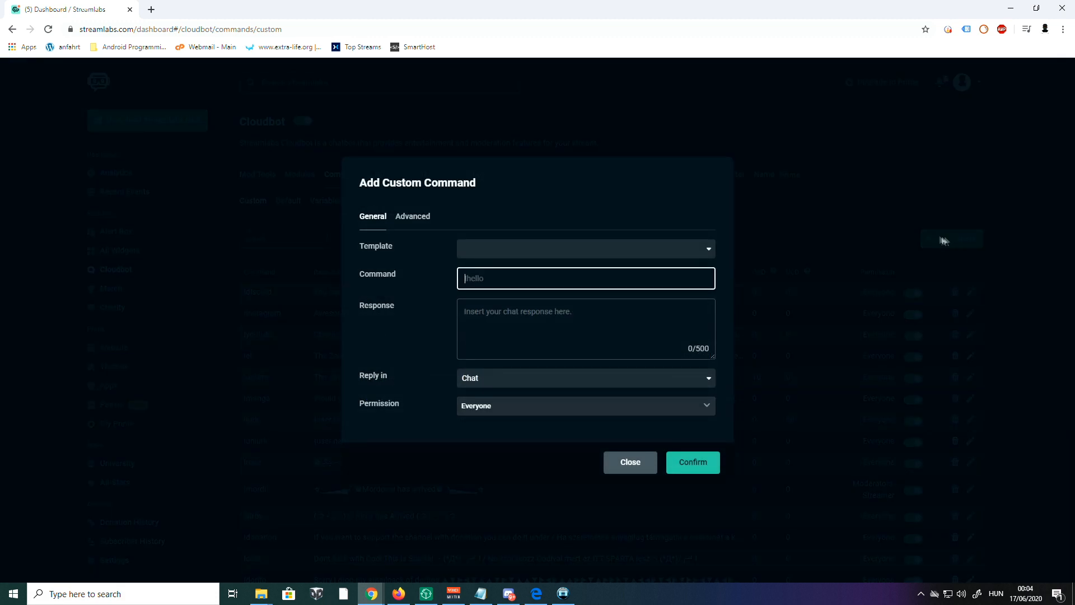
{"action": "left_click", "coordinate": [628, 462]}
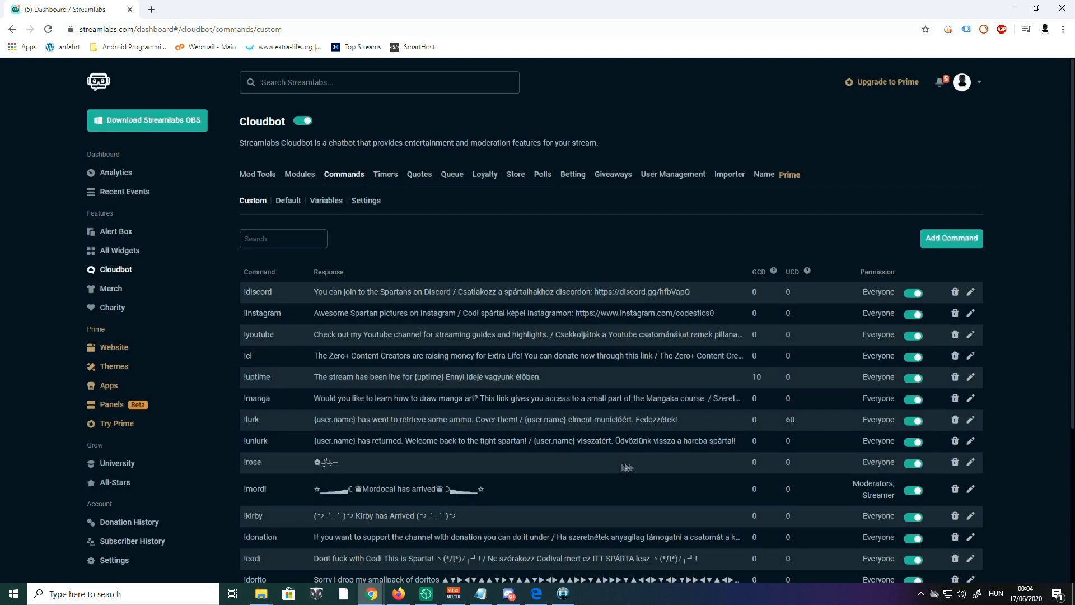
{"action": "scroll", "scroll_direction": "down", "scroll_amount": 3}
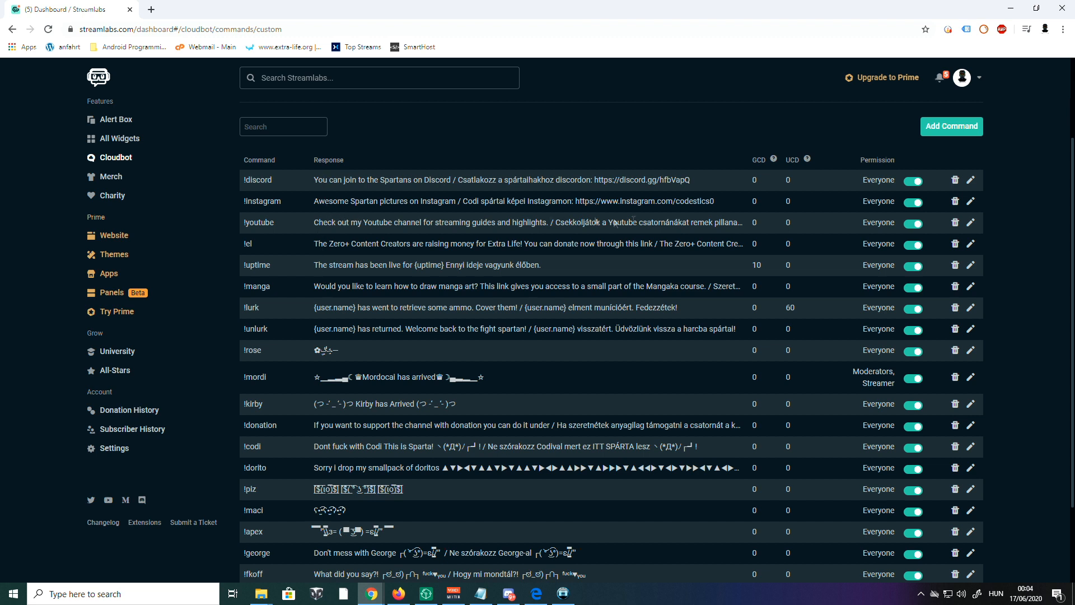
- Review the !youtube command's name, English response text, reply location and permission choices
{"action": "left_click", "coordinate": [970, 222]}
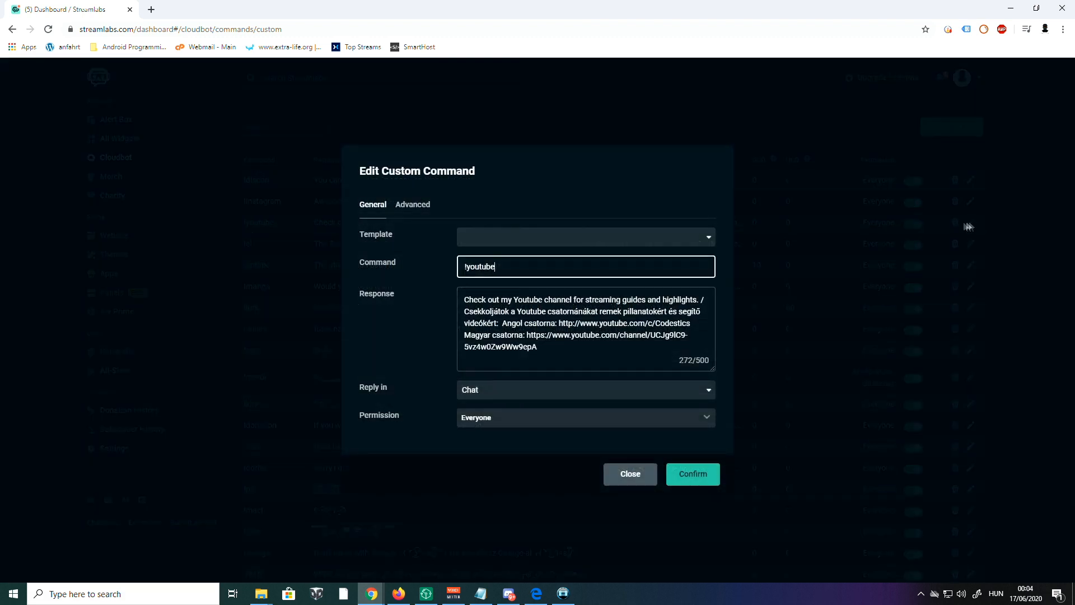
{"action": "mouse_move", "coordinate": [681, 228]}
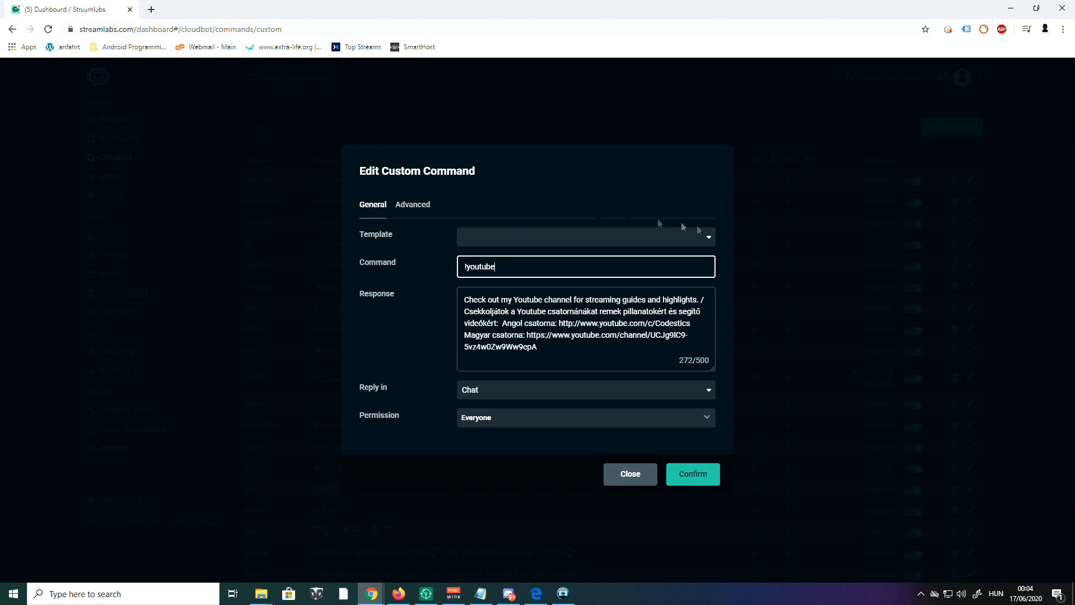
{"action": "mouse_move", "coordinate": [582, 237]}
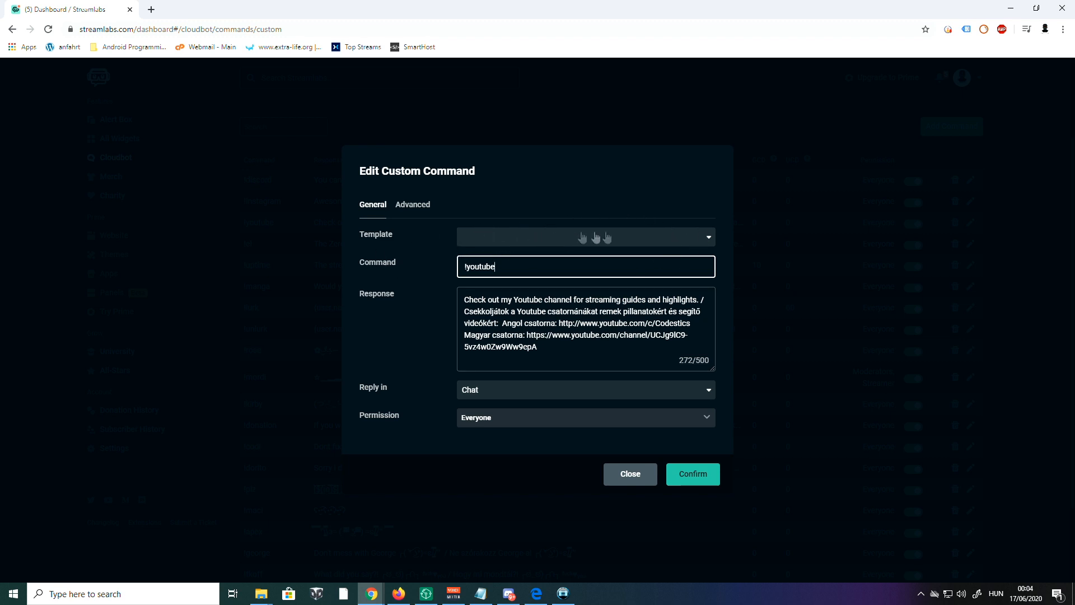
{"action": "mouse_move", "coordinate": [704, 236]}
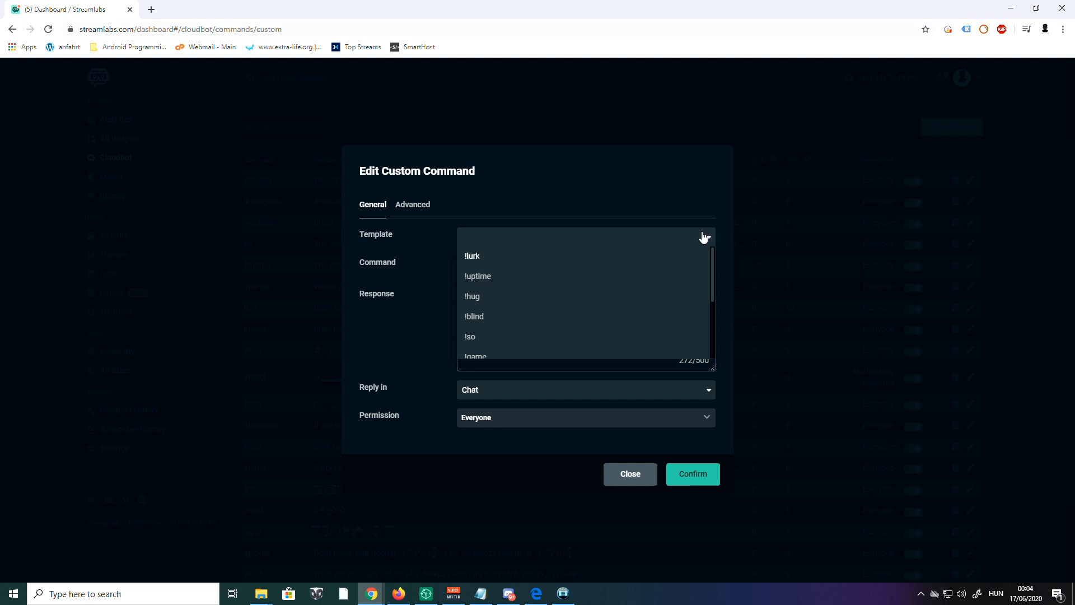
{"action": "mouse_move", "coordinate": [706, 238]}
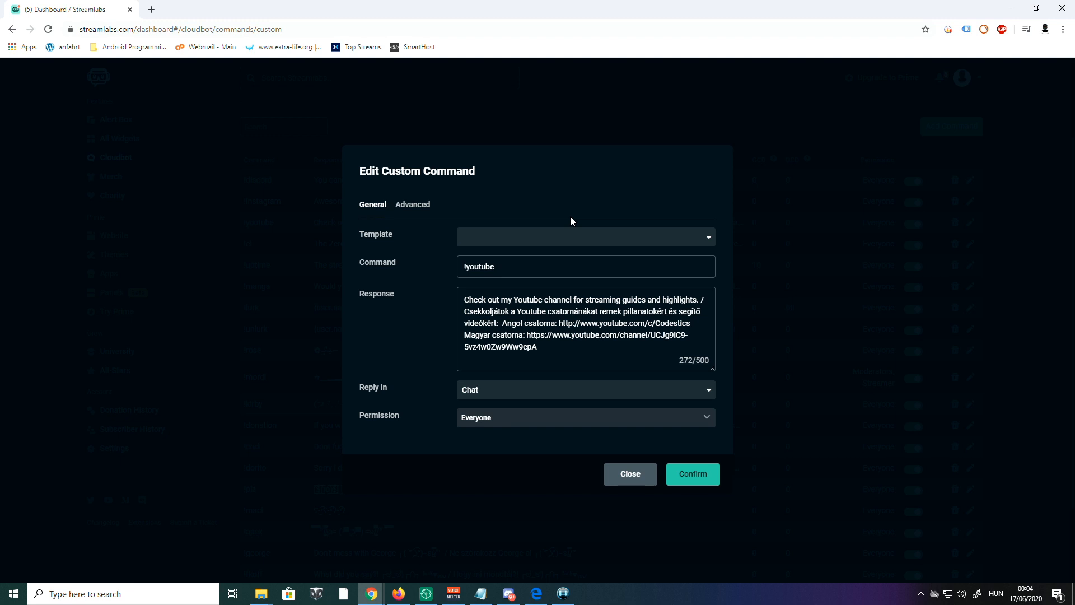
{"action": "mouse_move", "coordinate": [523, 252]}
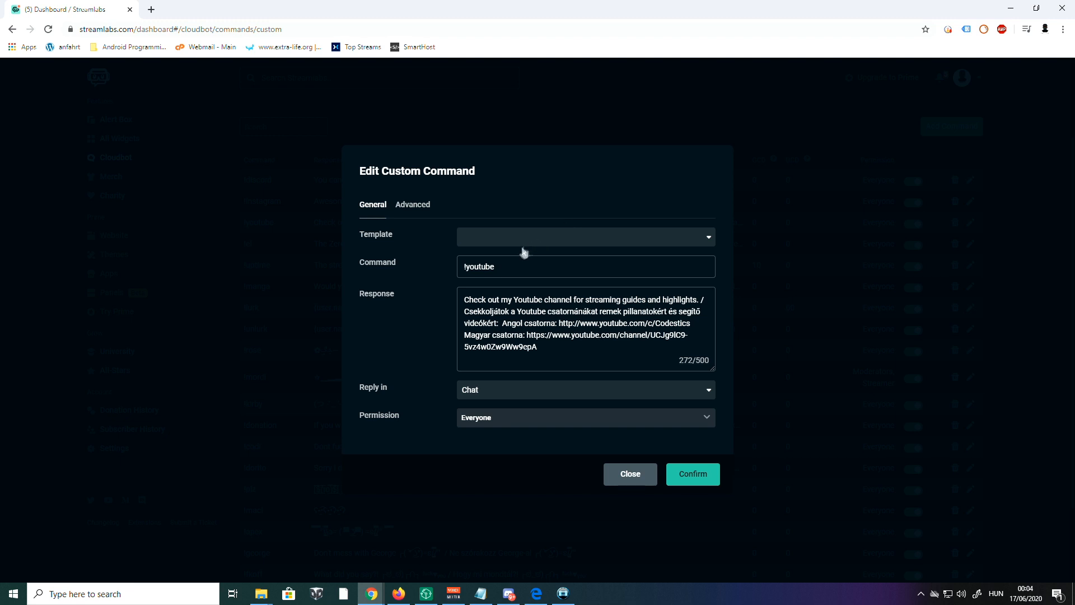
{"action": "left_click", "coordinate": [584, 266]}
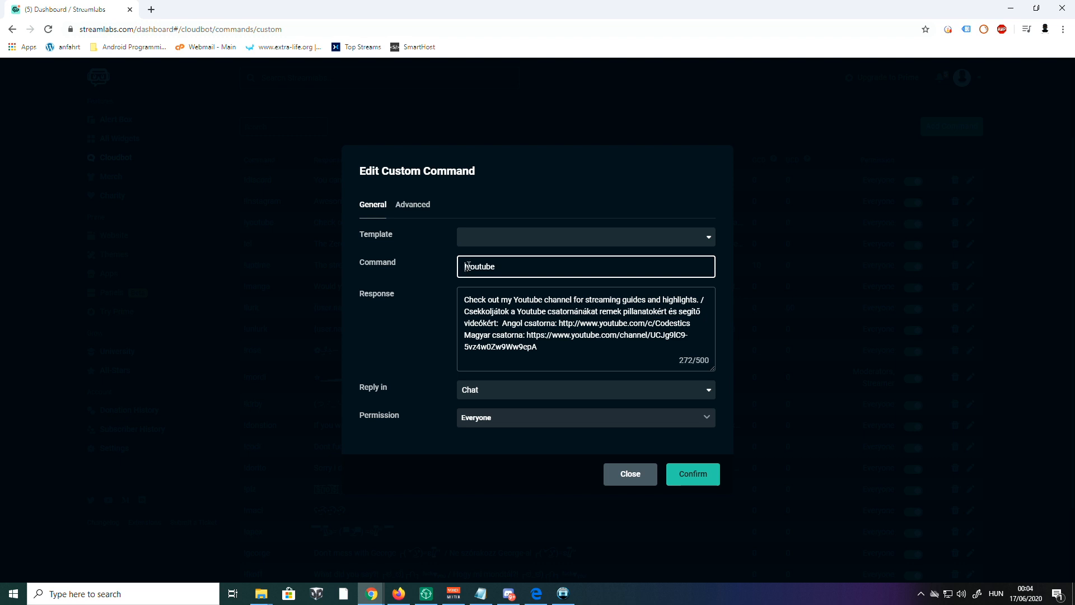
{"action": "double_click", "coordinate": [480, 266]}
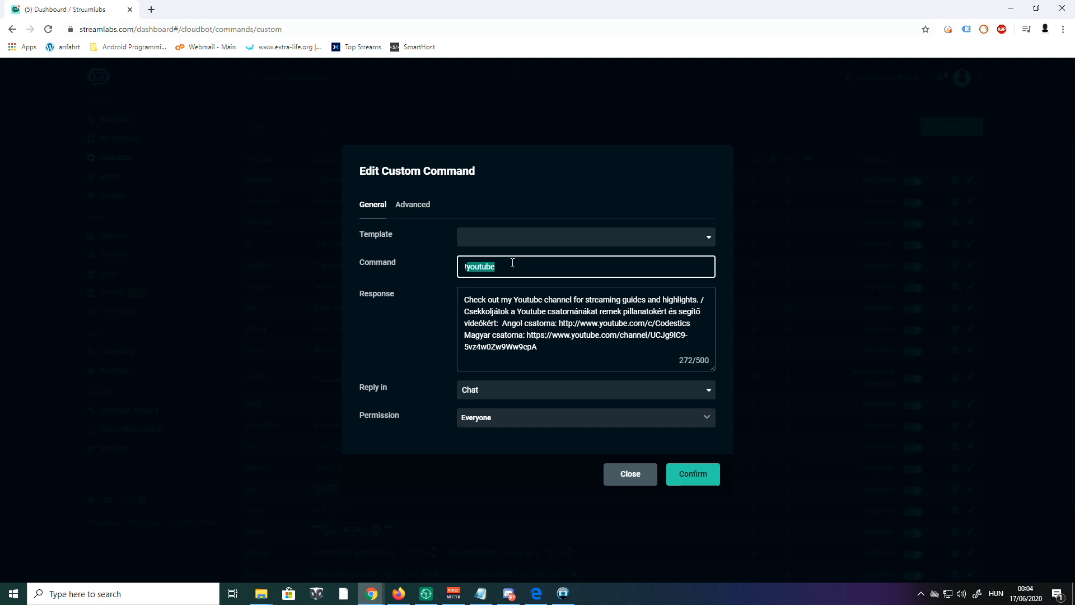
{"action": "mouse_move", "coordinate": [371, 300]}
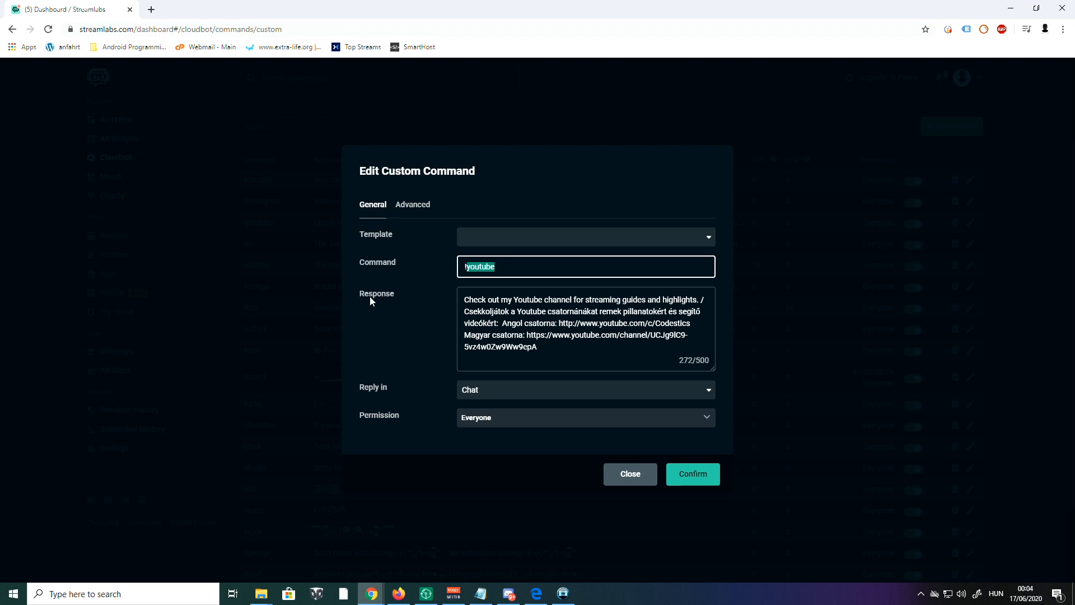
{"action": "mouse_move", "coordinate": [407, 300]}
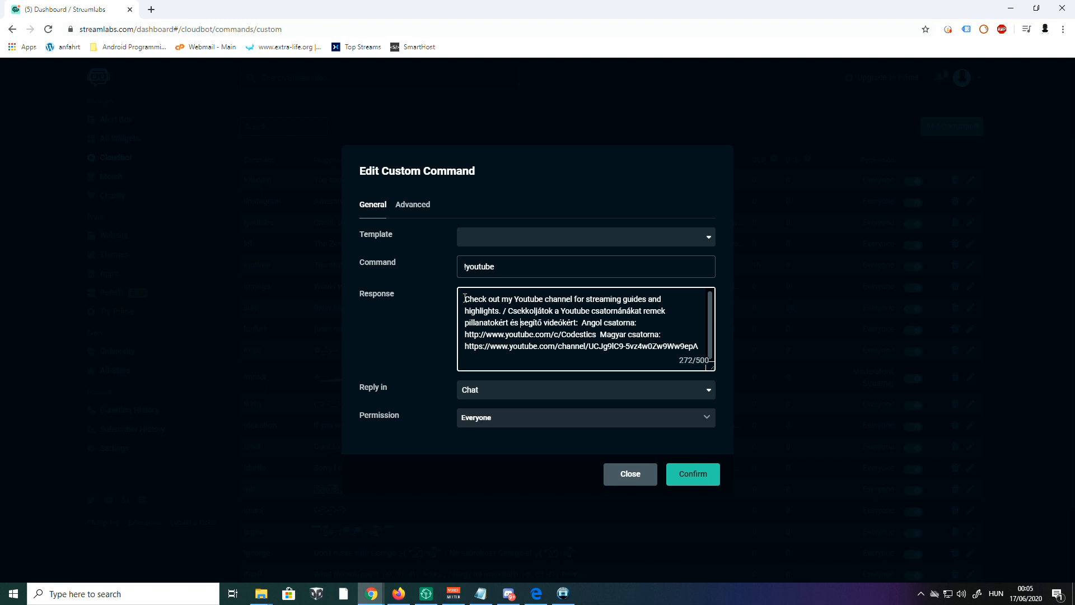
{"action": "double_click", "coordinate": [500, 300]}
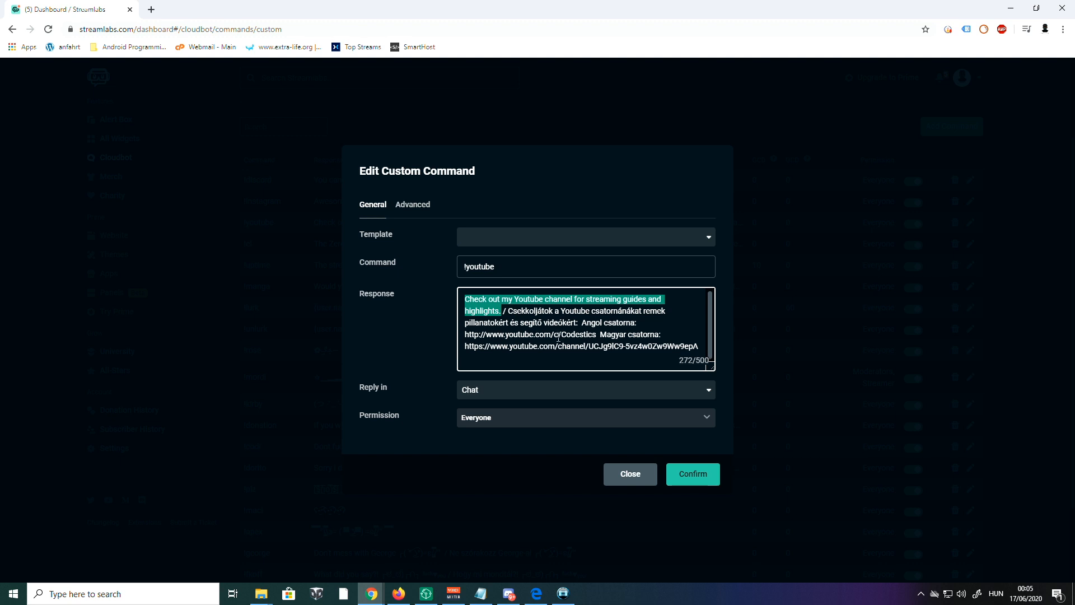
{"action": "mouse_move", "coordinate": [374, 372]}
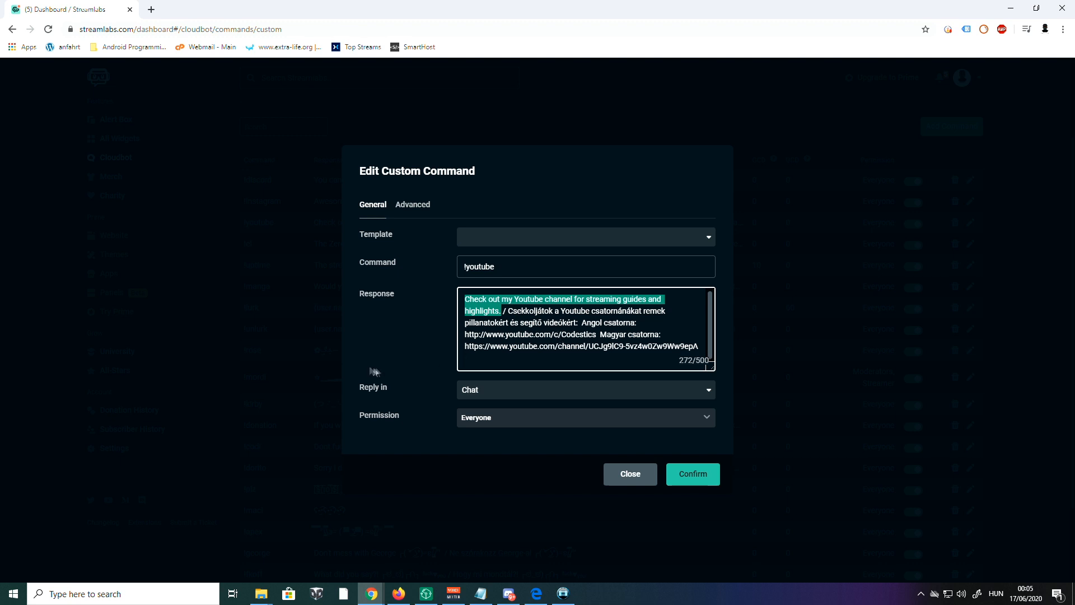
{"action": "mouse_move", "coordinate": [698, 391]}
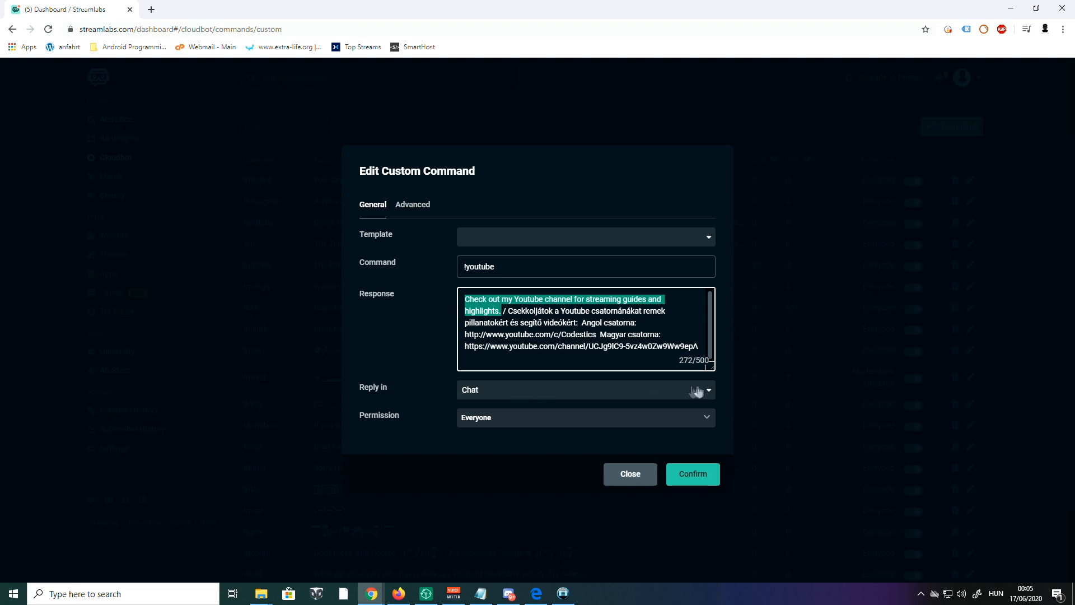
{"action": "left_click", "coordinate": [707, 389]}
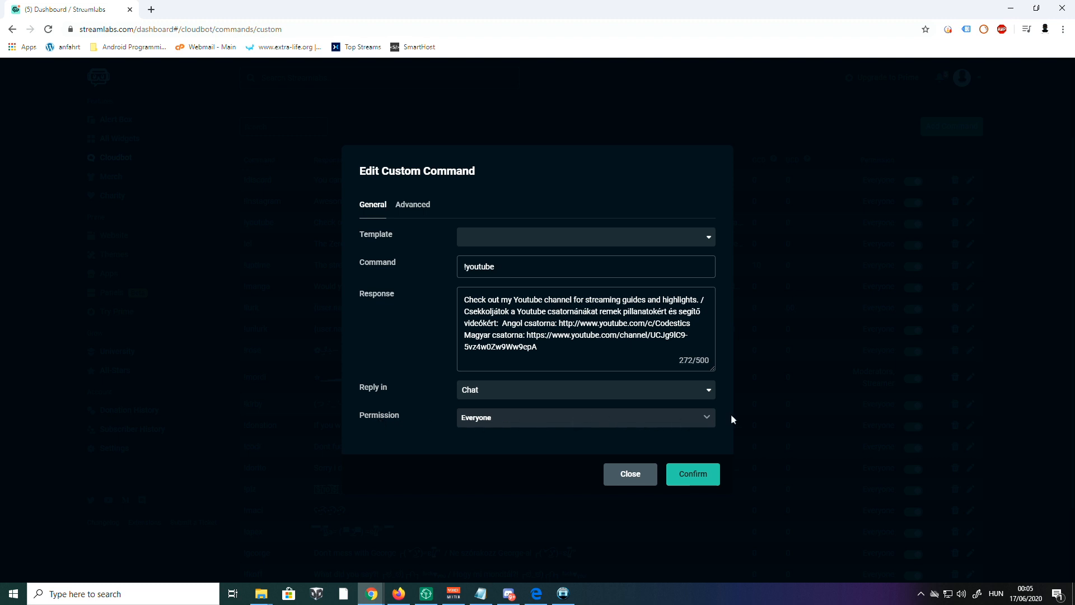
{"action": "left_click", "coordinate": [708, 416]}
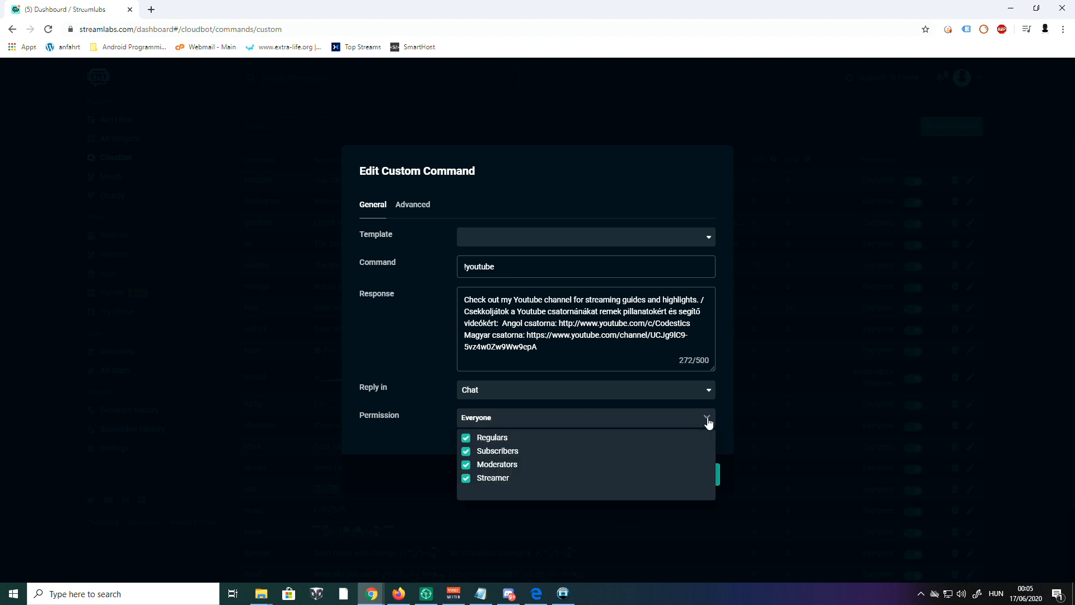
{"action": "mouse_move", "coordinate": [491, 458]}
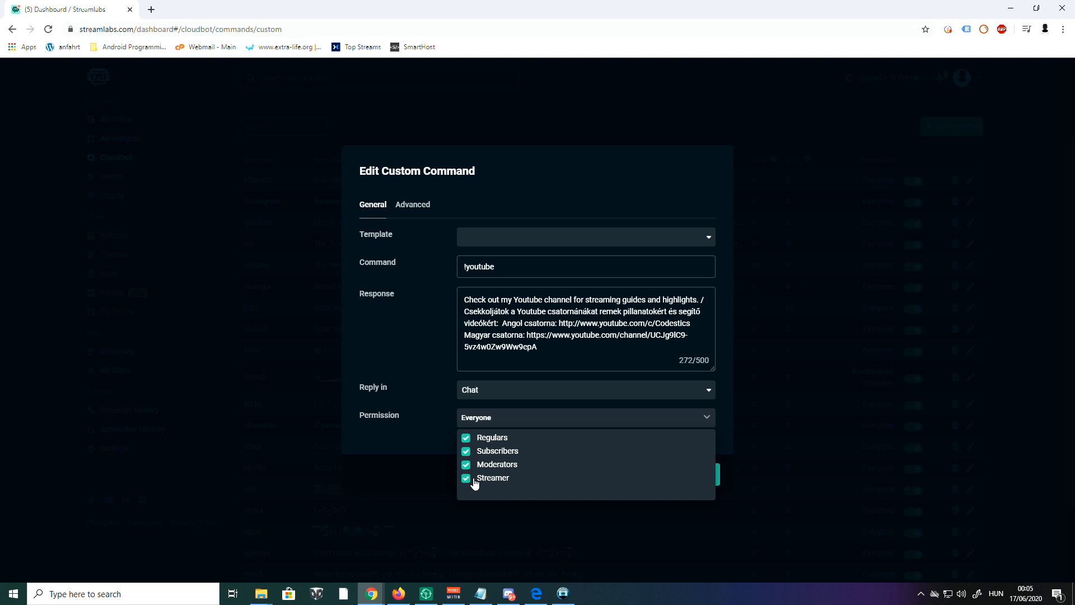
{"action": "mouse_move", "coordinate": [487, 441]}
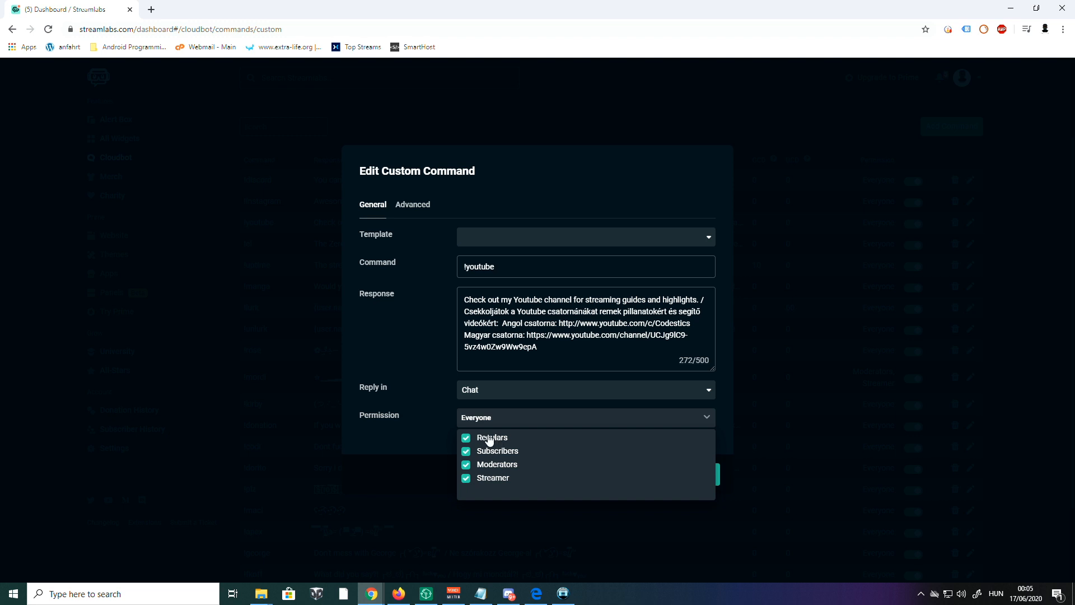
{"action": "mouse_move", "coordinate": [418, 469]}
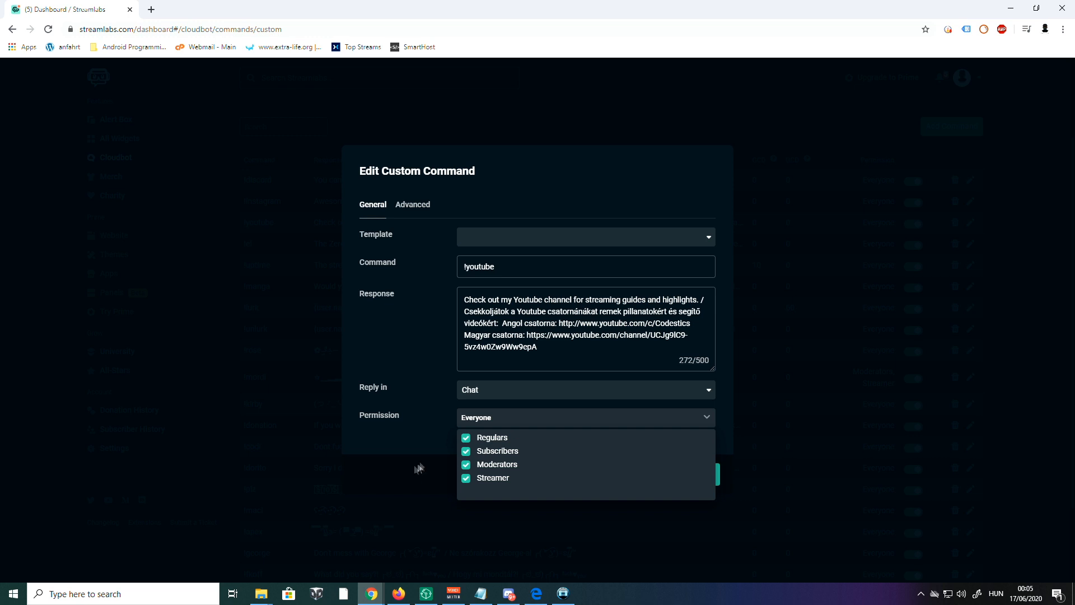
{"action": "mouse_move", "coordinate": [708, 416]}
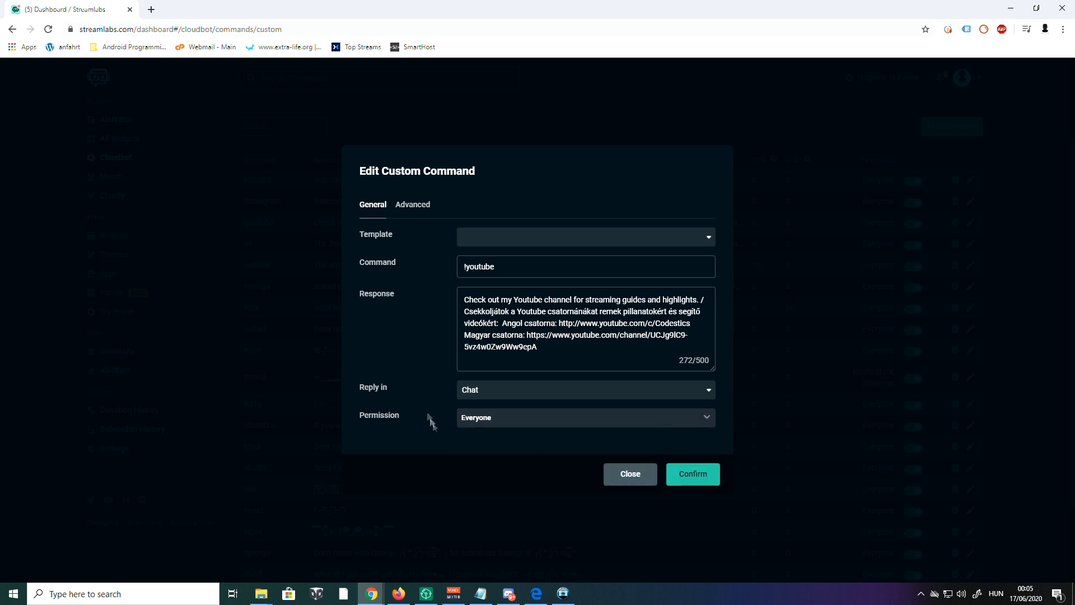
{"action": "left_click", "coordinate": [412, 205]}
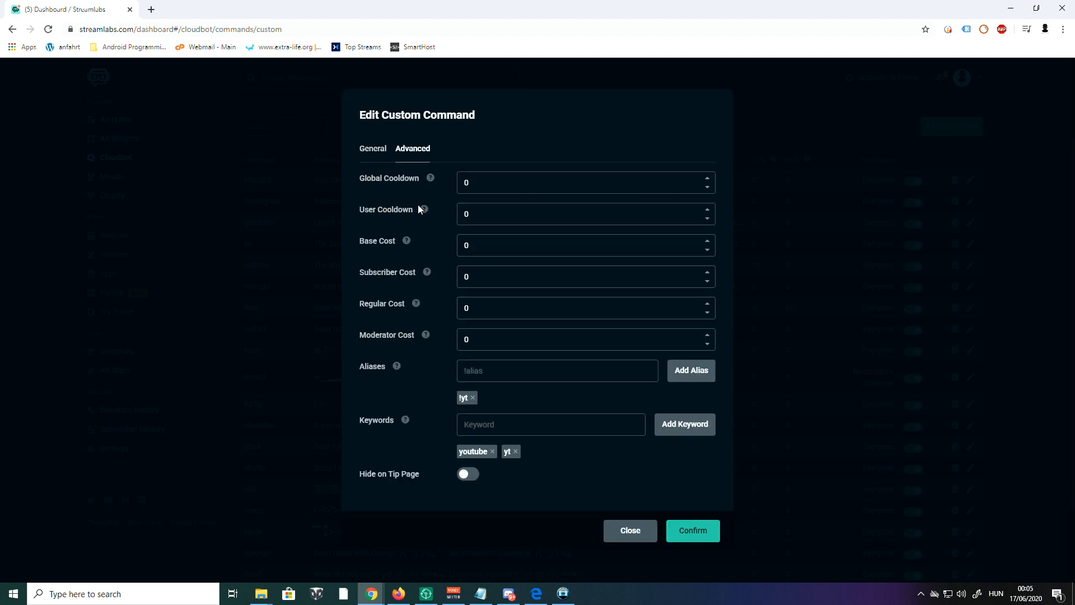
{"action": "mouse_move", "coordinate": [381, 234]}
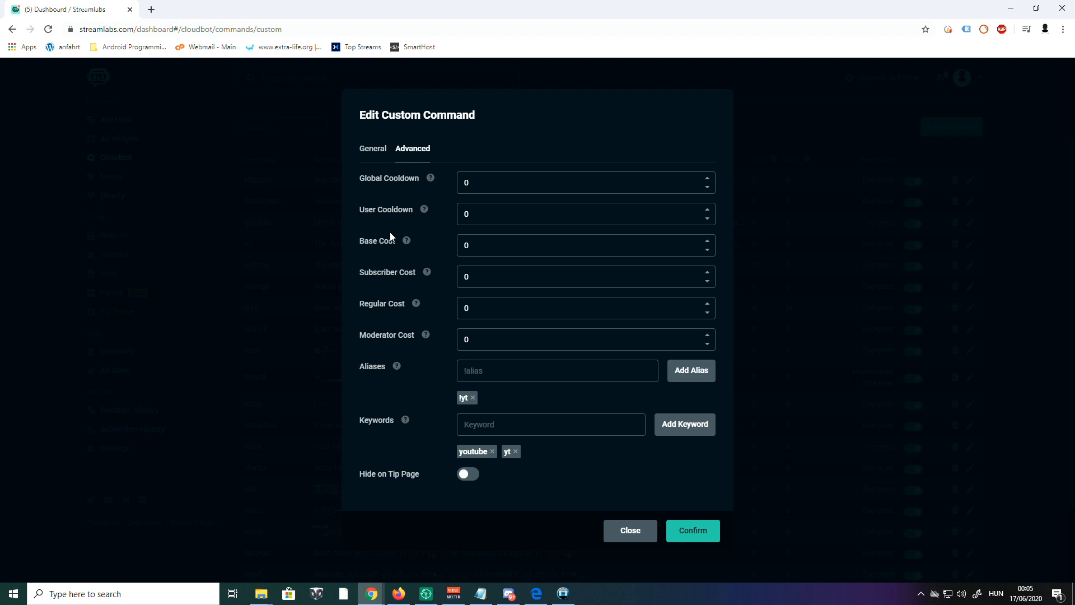
{"action": "mouse_move", "coordinate": [373, 319]}
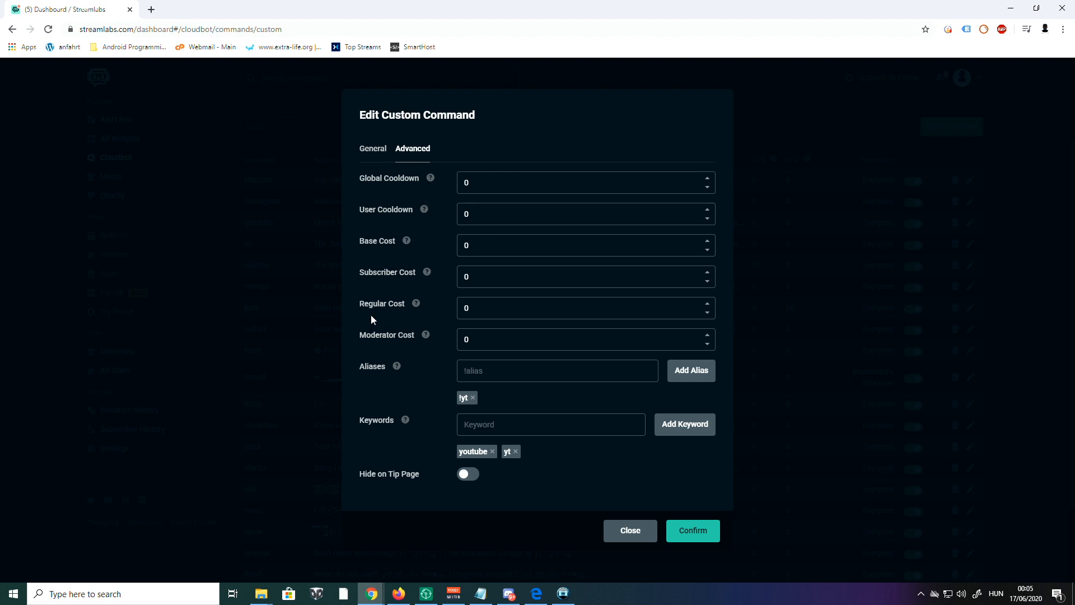
{"action": "mouse_move", "coordinate": [387, 212]}
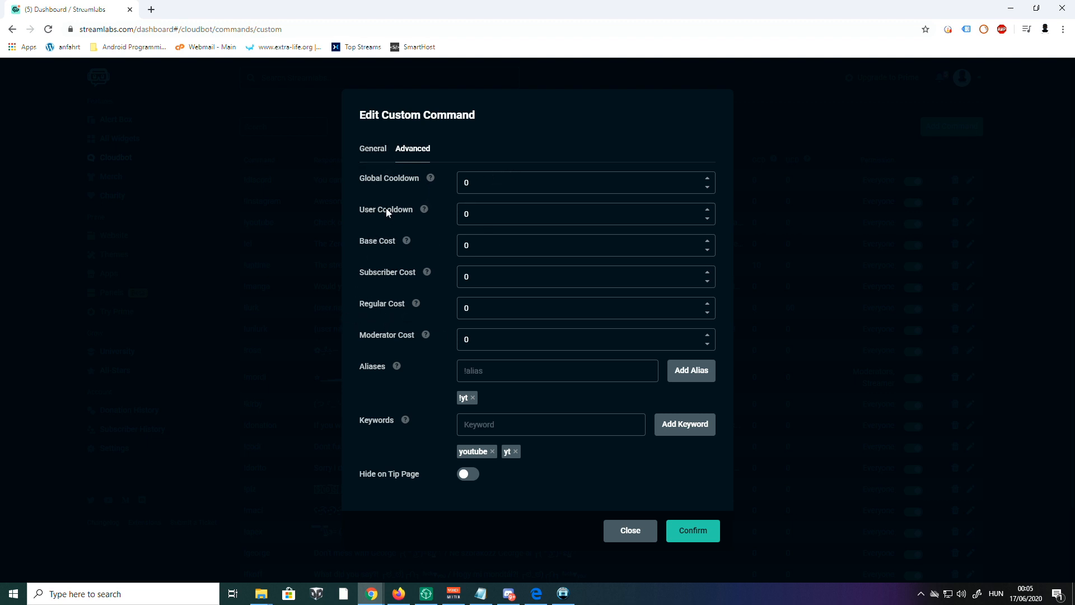
{"action": "mouse_move", "coordinate": [380, 304]}
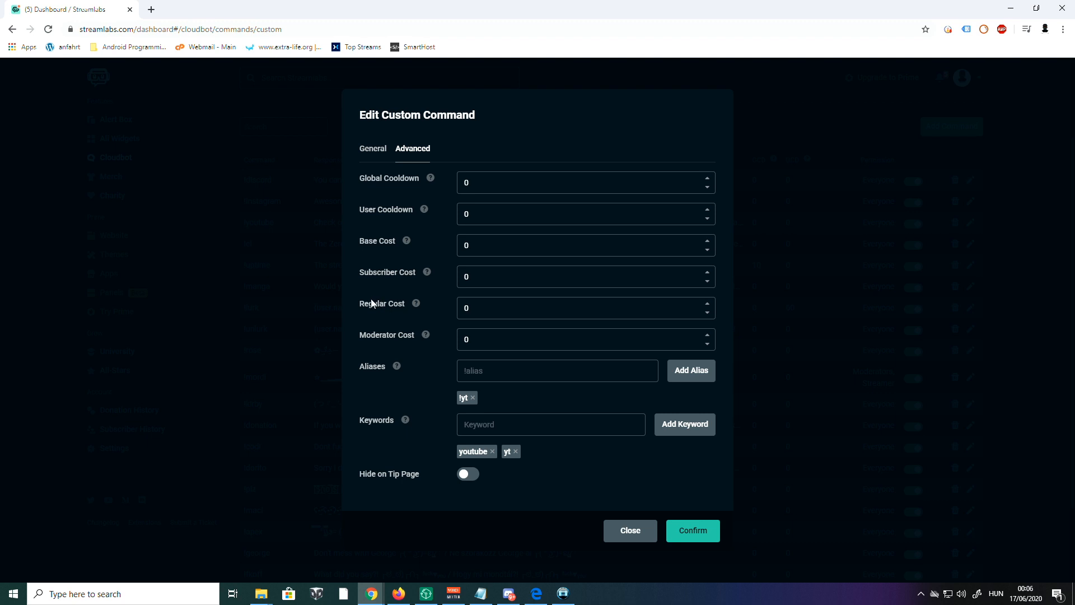
{"action": "mouse_move", "coordinate": [362, 291]}
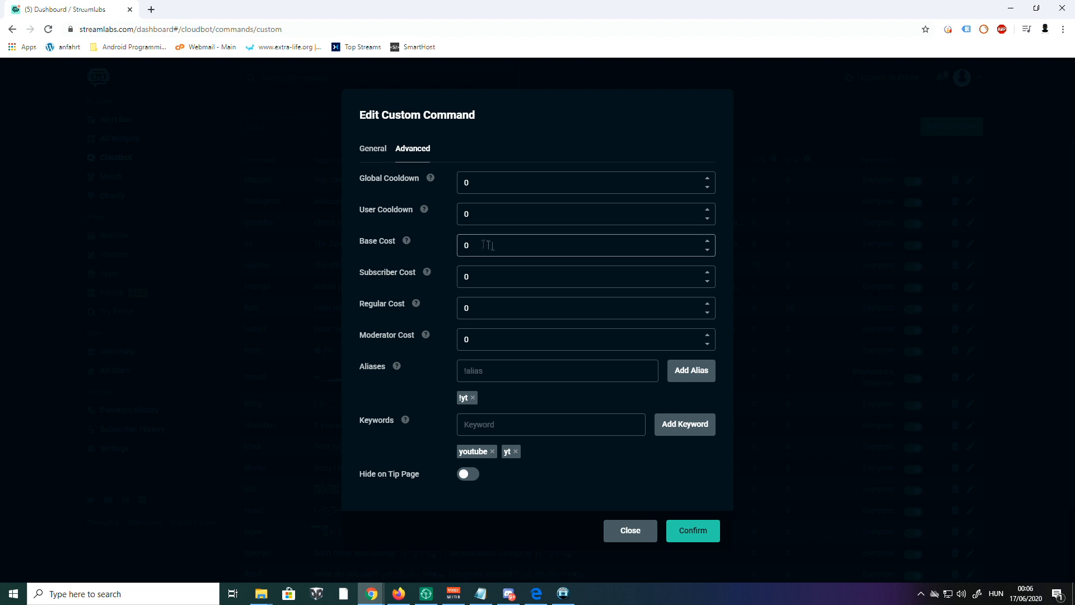
{"action": "mouse_move", "coordinate": [361, 285]}
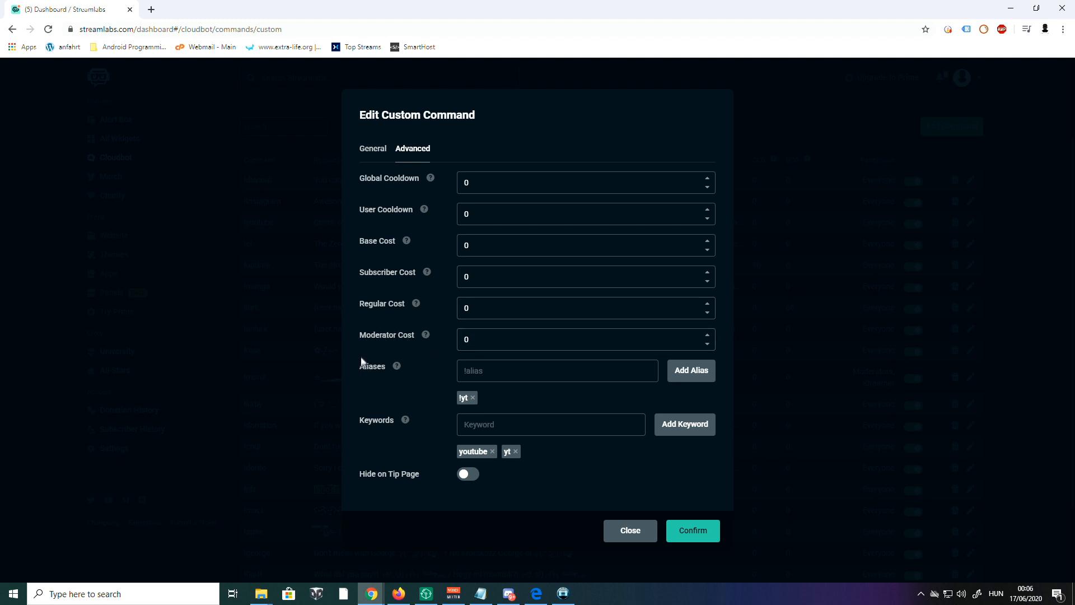
{"action": "mouse_move", "coordinate": [374, 376]}
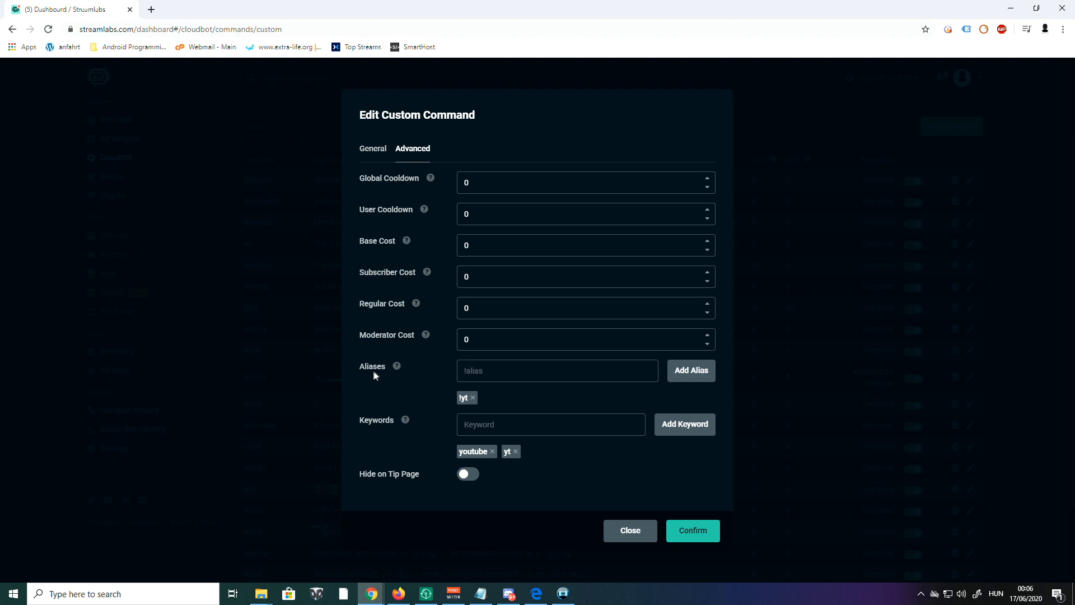
{"action": "left_click", "coordinate": [555, 371]}
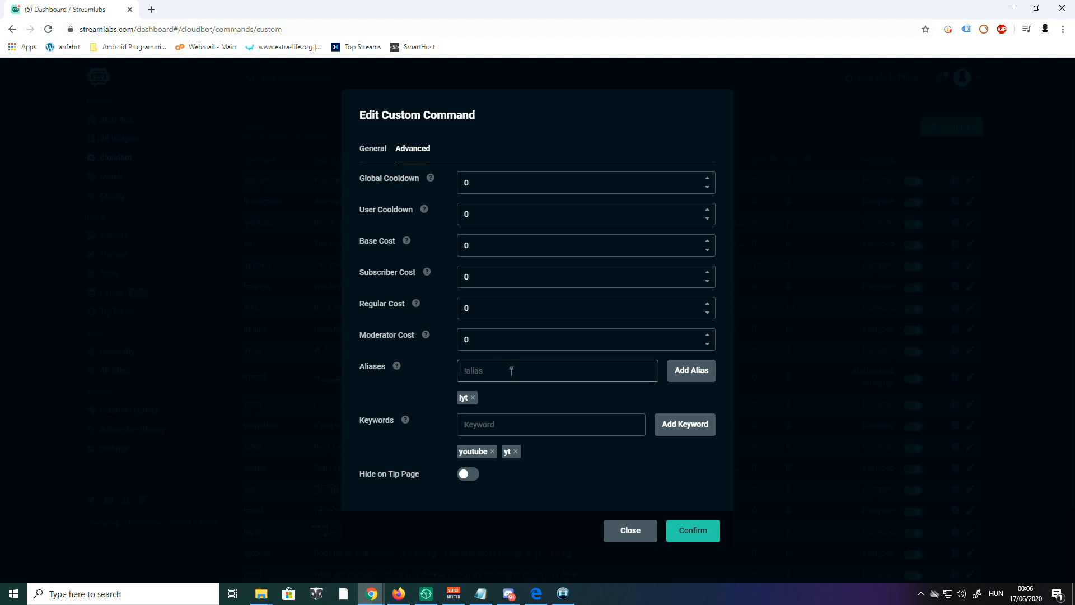
{"action": "mouse_move", "coordinate": [508, 375]}
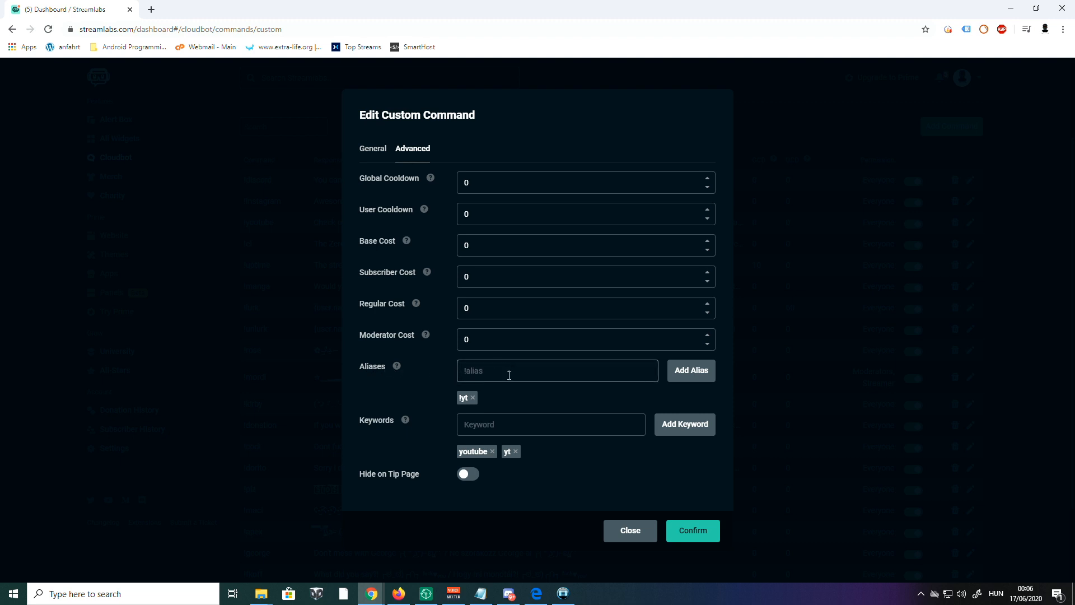
{"action": "mouse_move", "coordinate": [424, 411]}
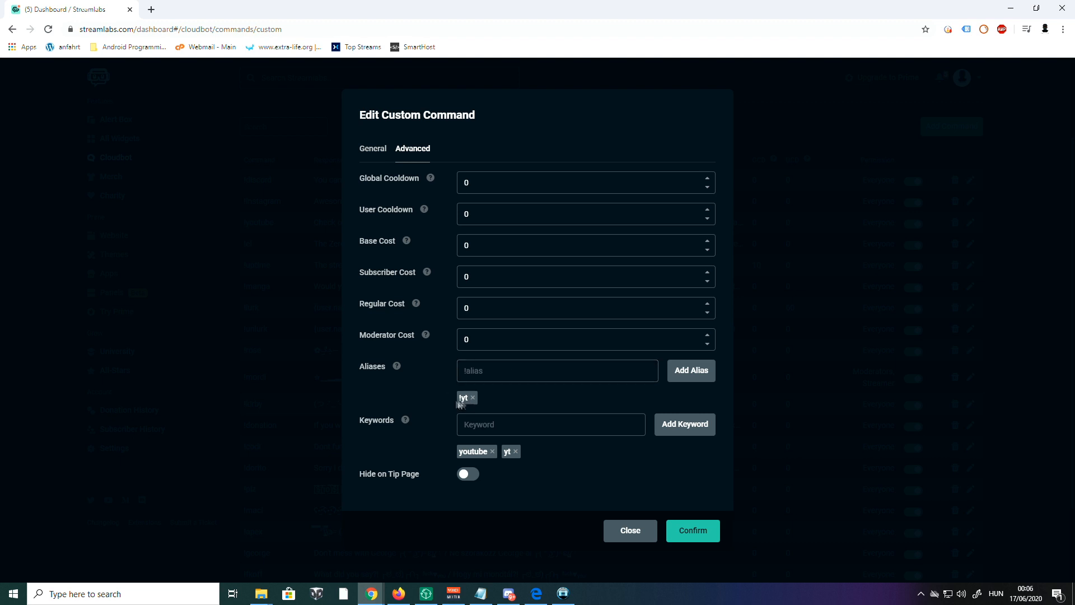
{"action": "mouse_move", "coordinate": [504, 399]}
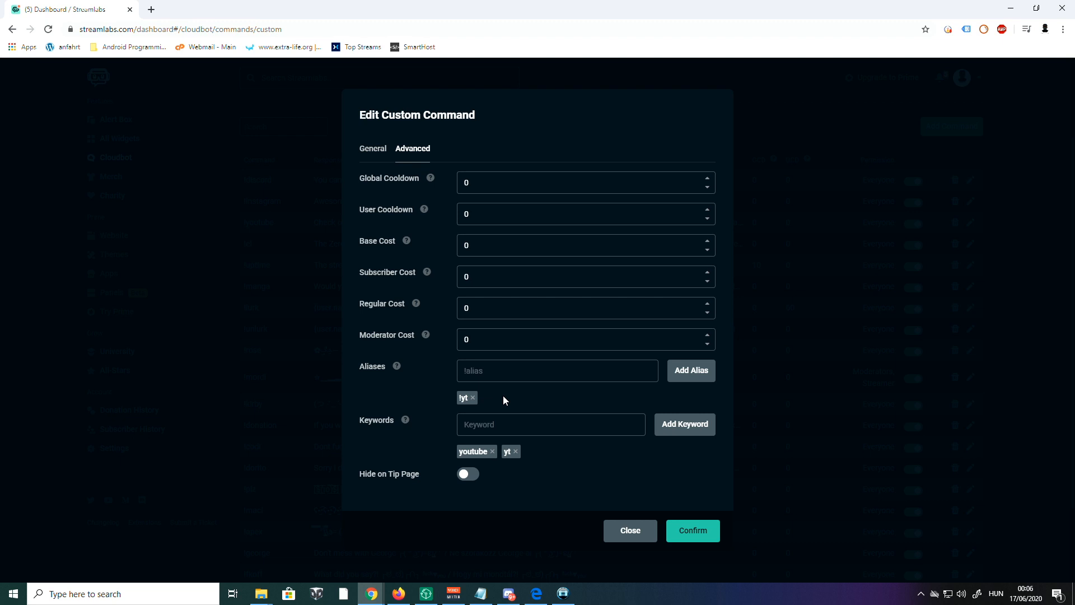
{"action": "mouse_move", "coordinate": [377, 404]}
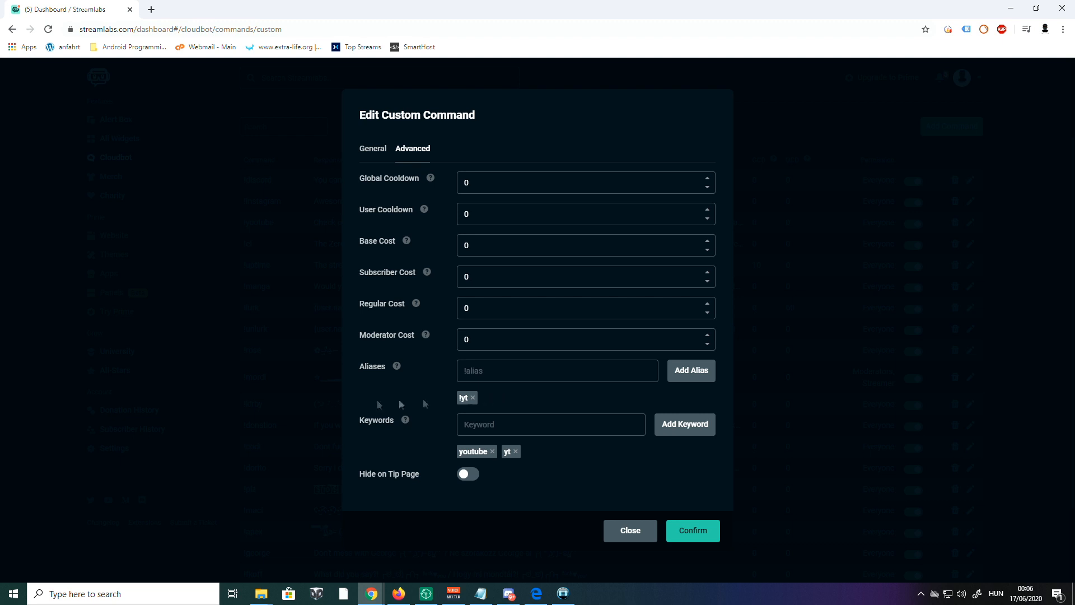
{"action": "left_click", "coordinate": [550, 423]}
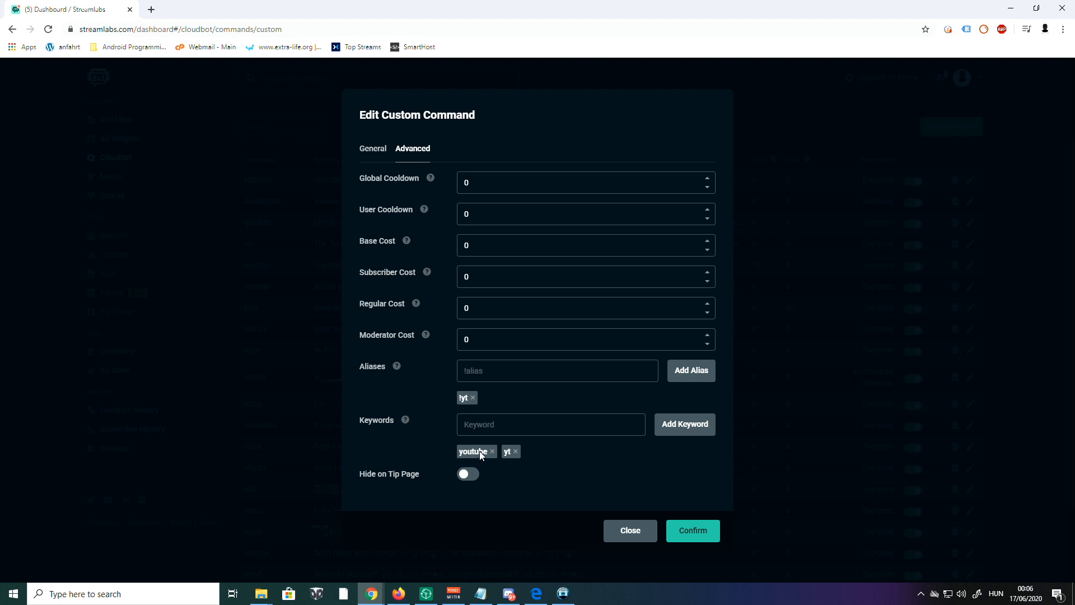
{"action": "mouse_move", "coordinate": [408, 393]}
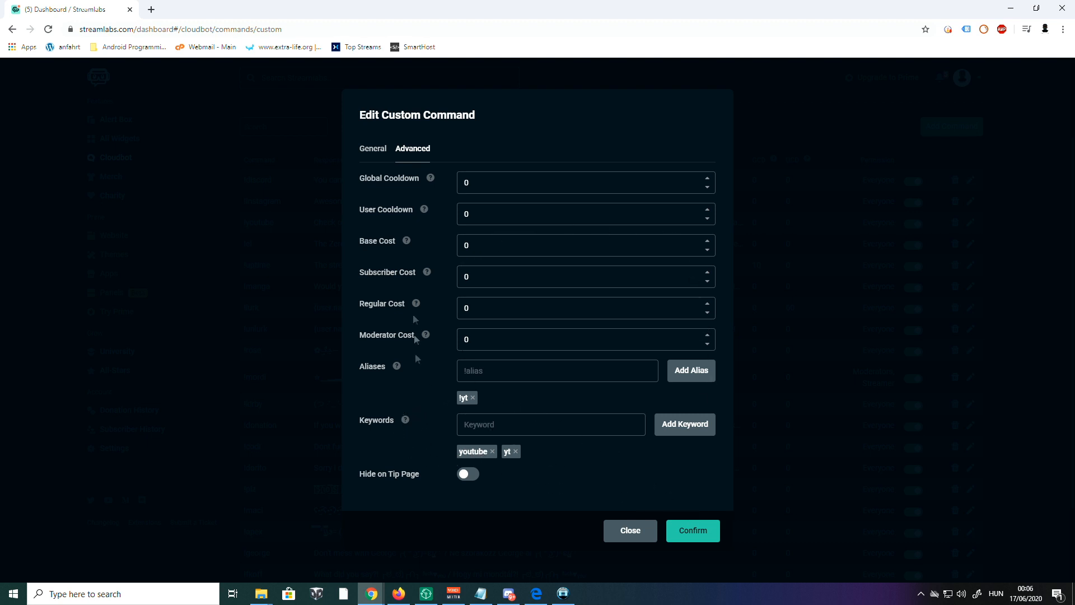
{"action": "mouse_move", "coordinate": [702, 540]}
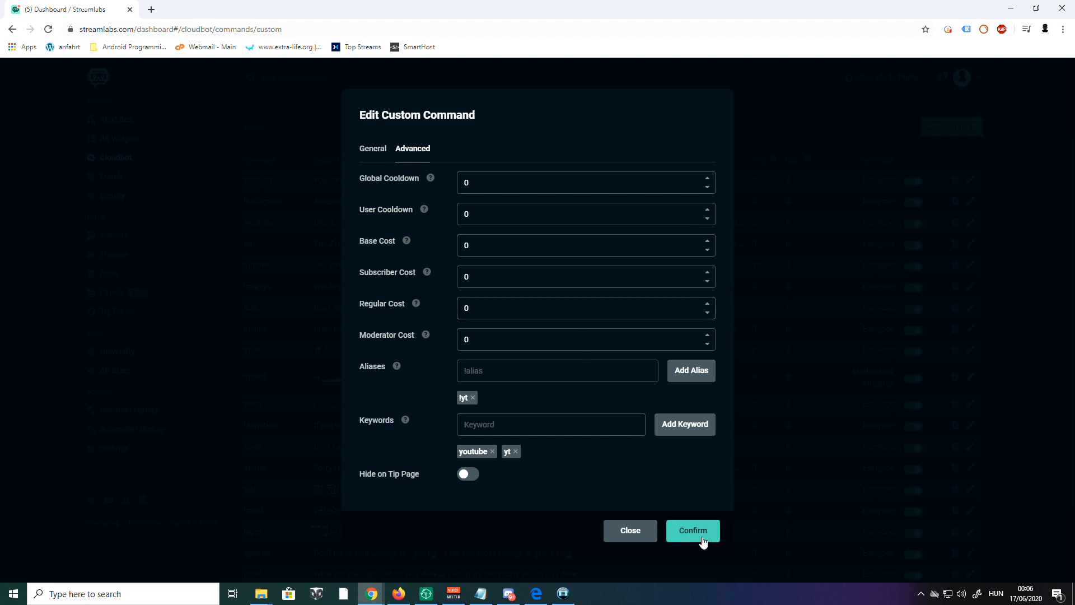
{"action": "mouse_move", "coordinate": [692, 530]}
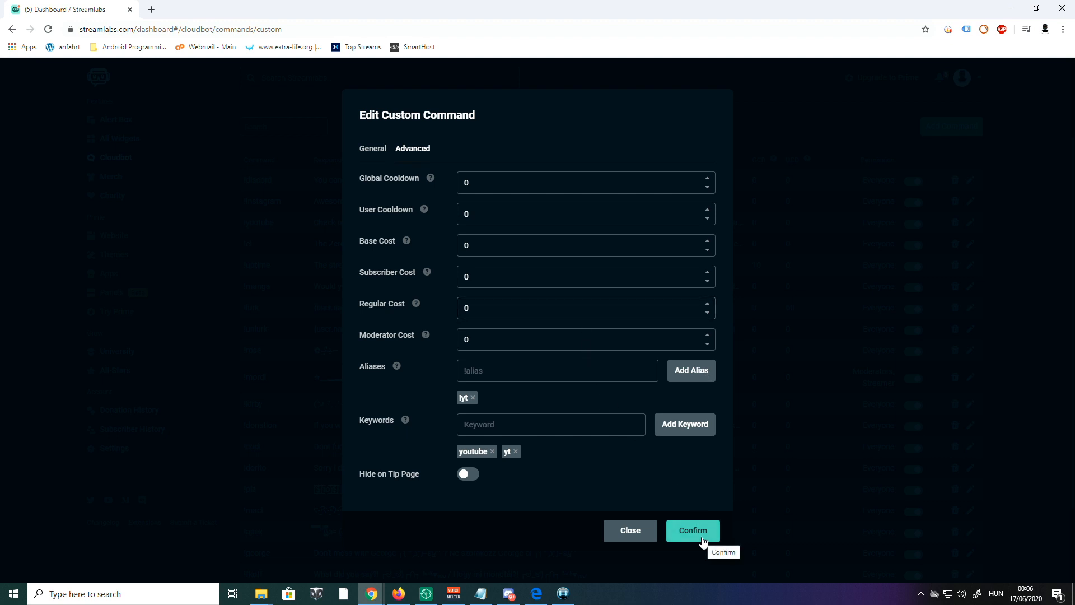
- Save the command and send !youtube, !yt and the keyword youtube in Twitch chat to trigger the bot
{"action": "left_click", "coordinate": [691, 529]}
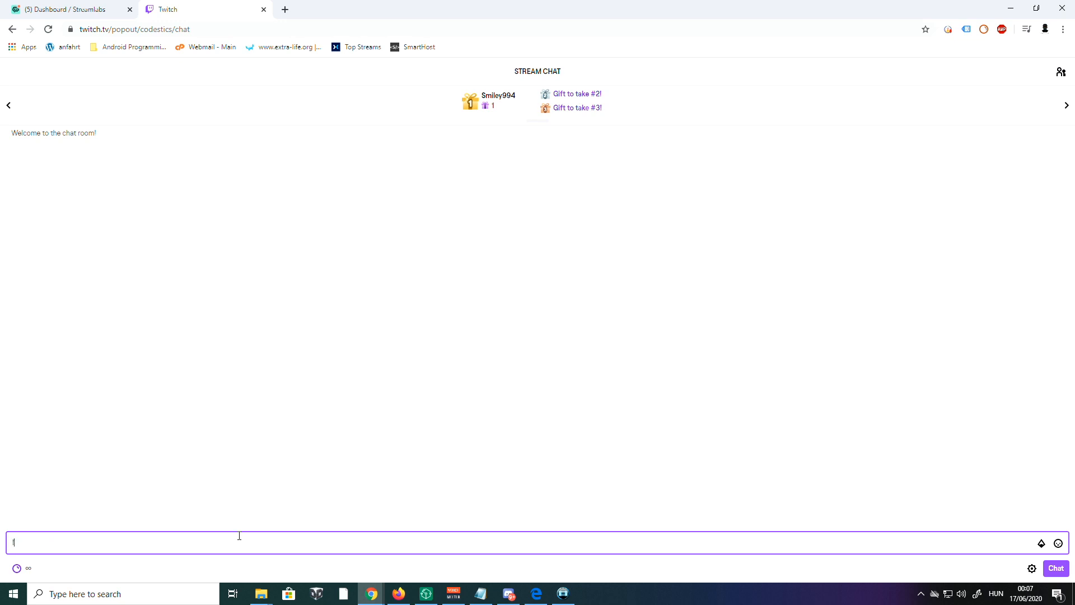
{"action": "key", "text": "Return"}
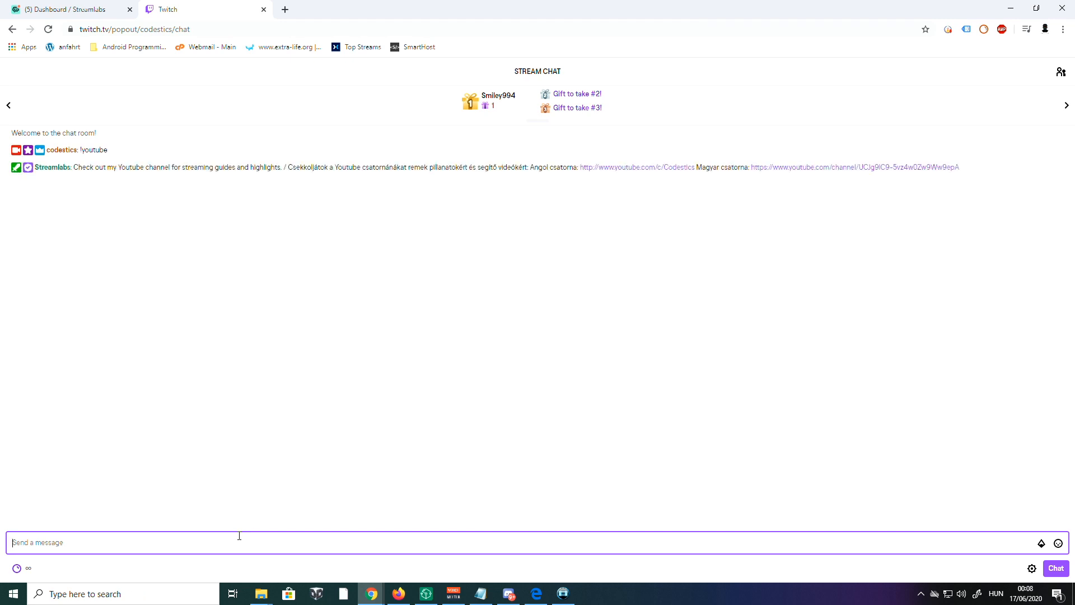
{"action": "type", "text": "M"}
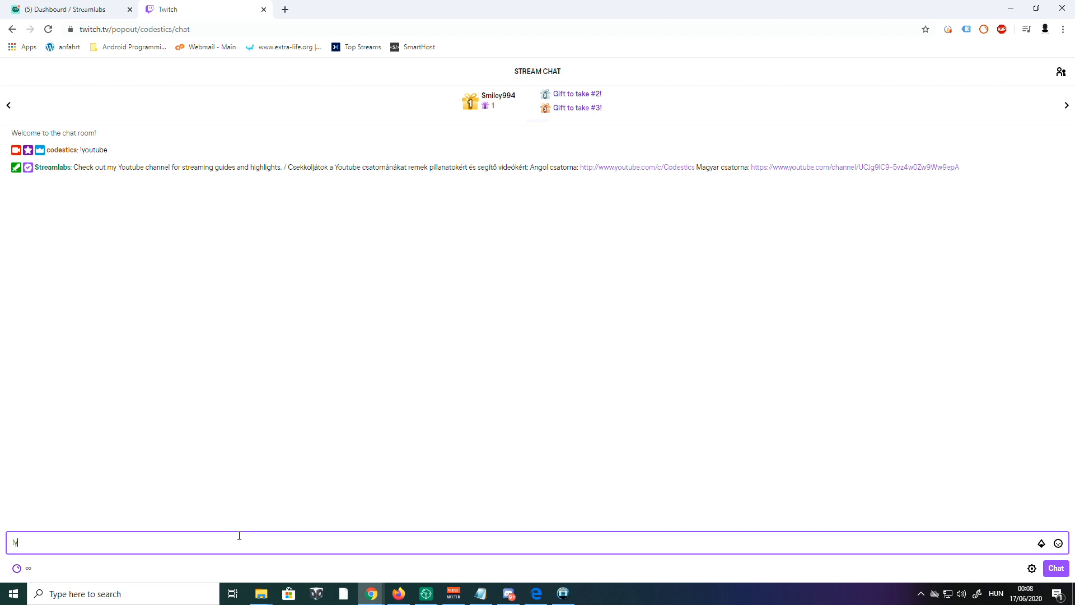
{"action": "key", "text": "Return"}
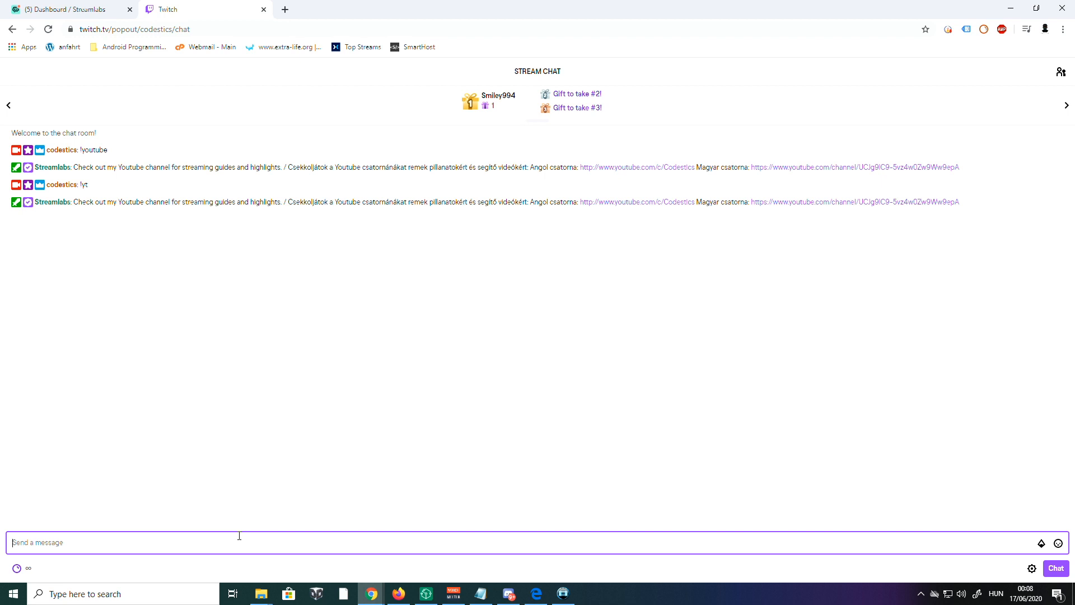
{"action": "type", "text": "youtube"}
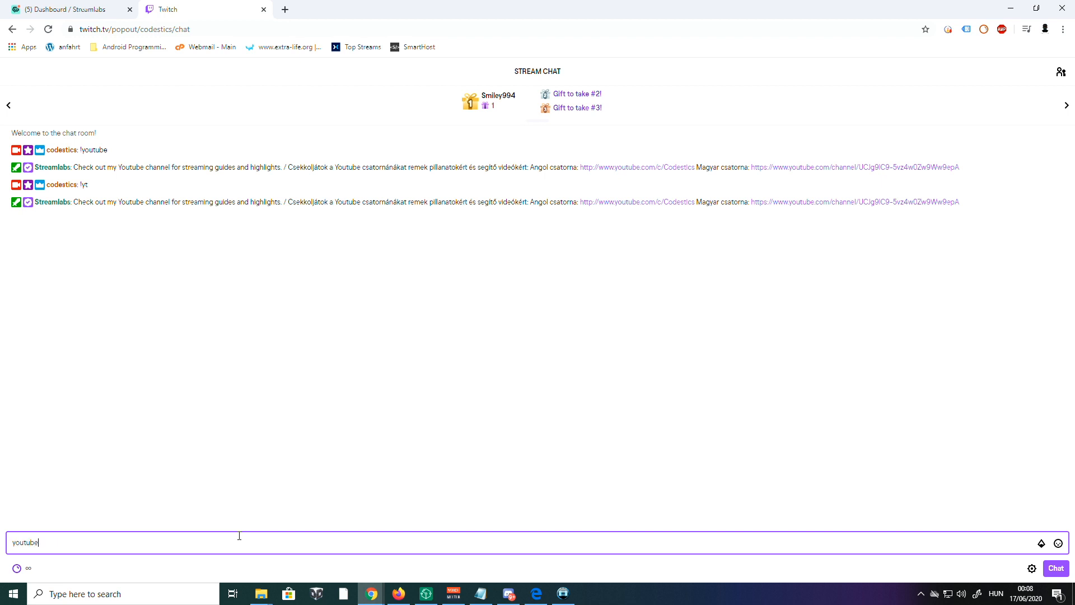
{"action": "key", "text": "Return"}
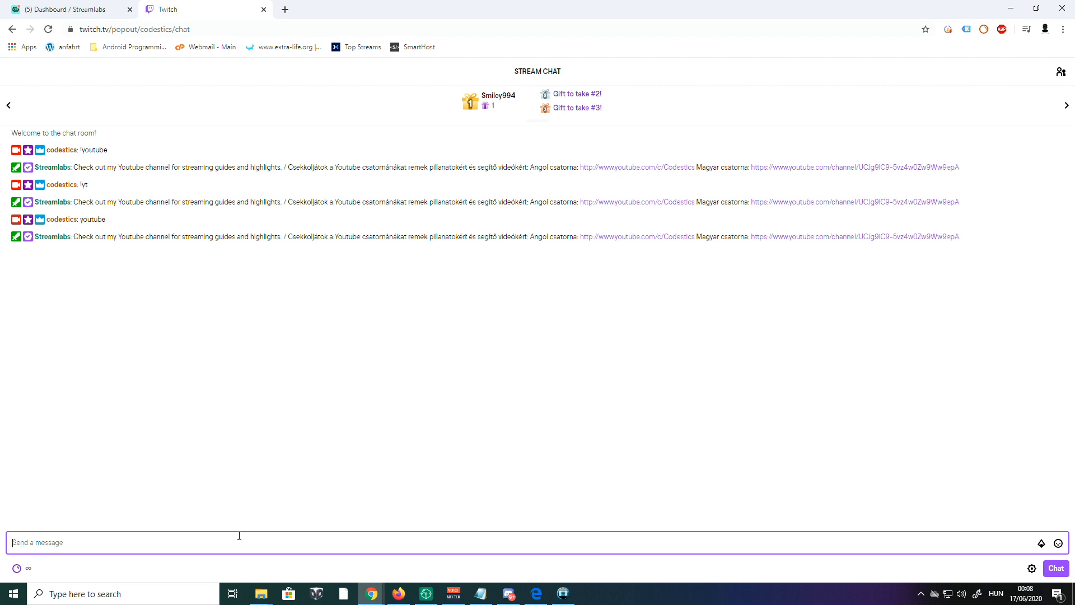
- Send !lurk, !unlurk and !uptime in Twitch chat and read the bot's replies
{"action": "type", "text": "!lurk"}
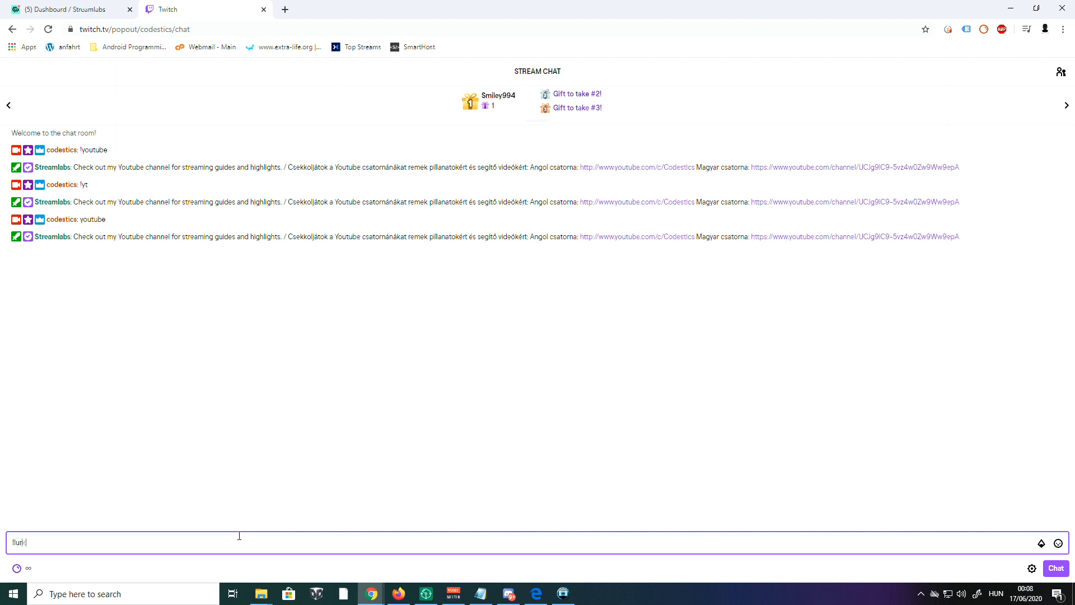
{"action": "key", "text": "Return"}
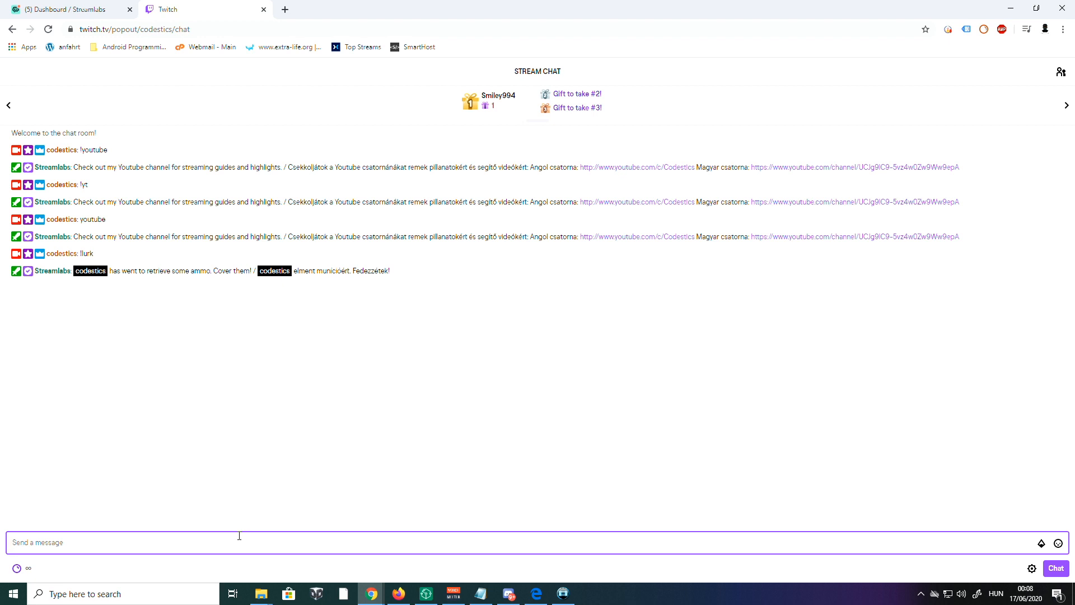
{"action": "type", "text": "!unlurk"}
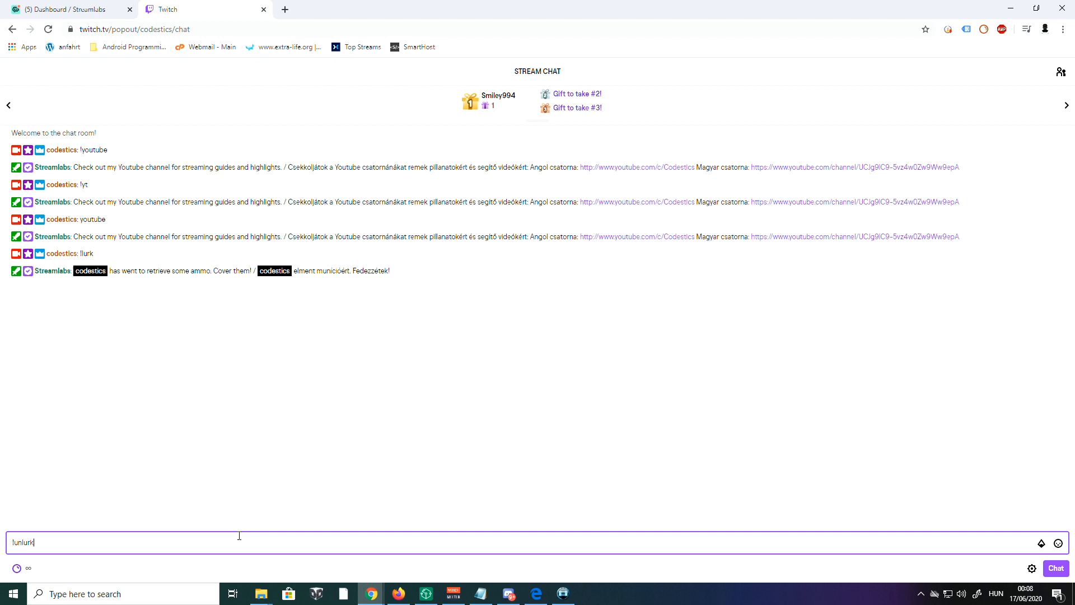
{"action": "key", "text": "Return"}
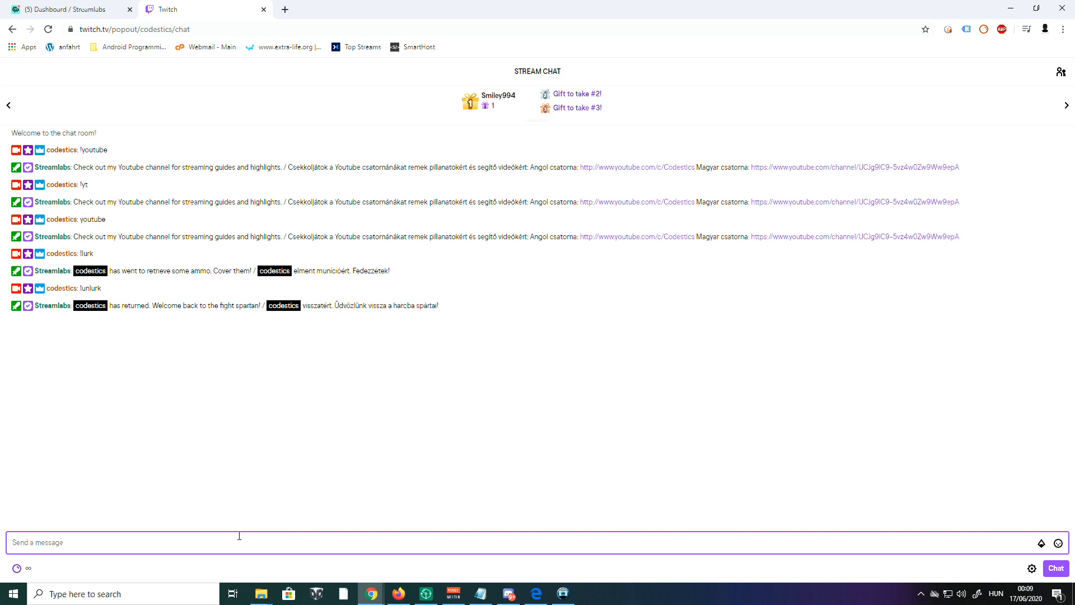
{"action": "type", "text": "!"}
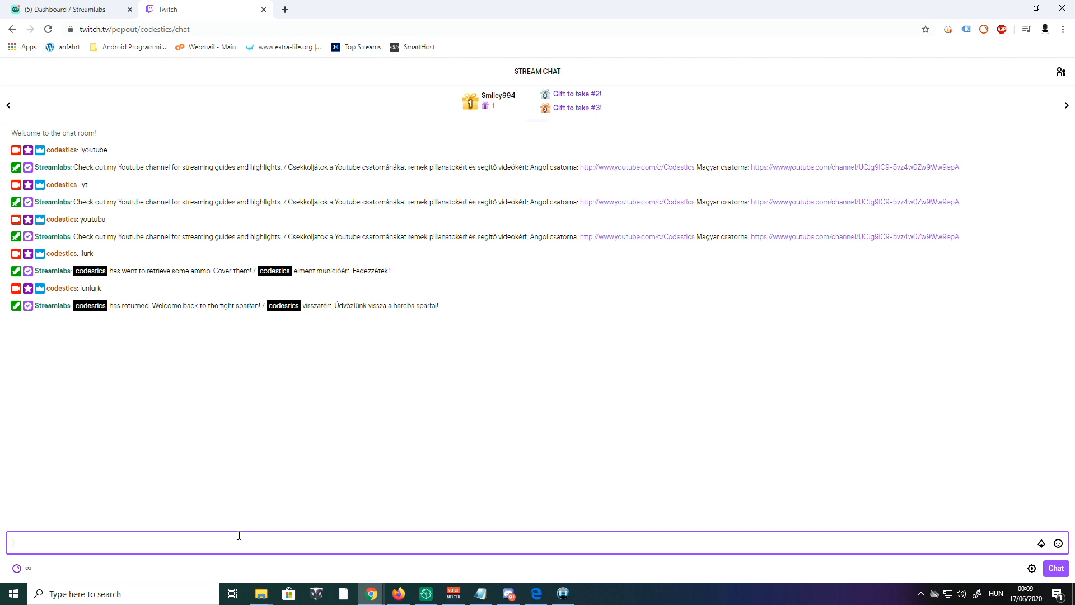
{"action": "type", "text": "up"}
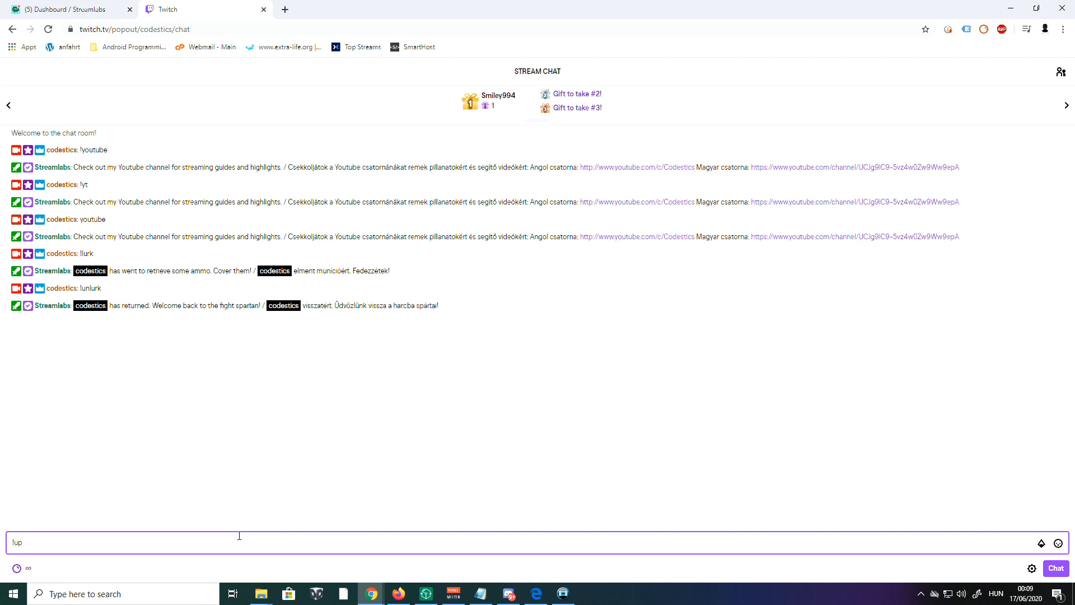
{"action": "key", "text": "Return"}
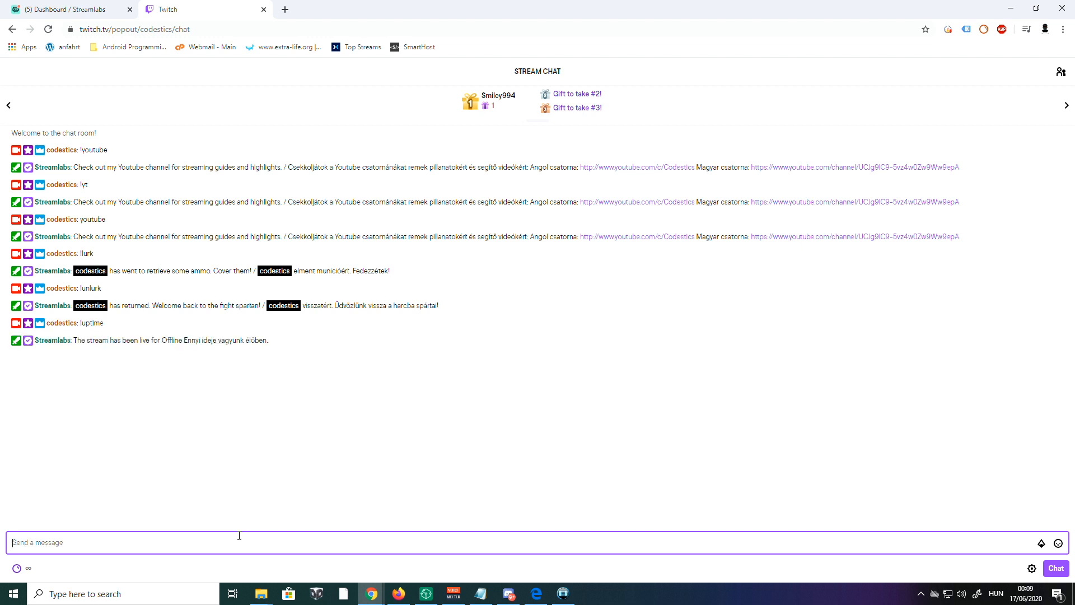
{"action": "mouse_move", "coordinate": [124, 350]}
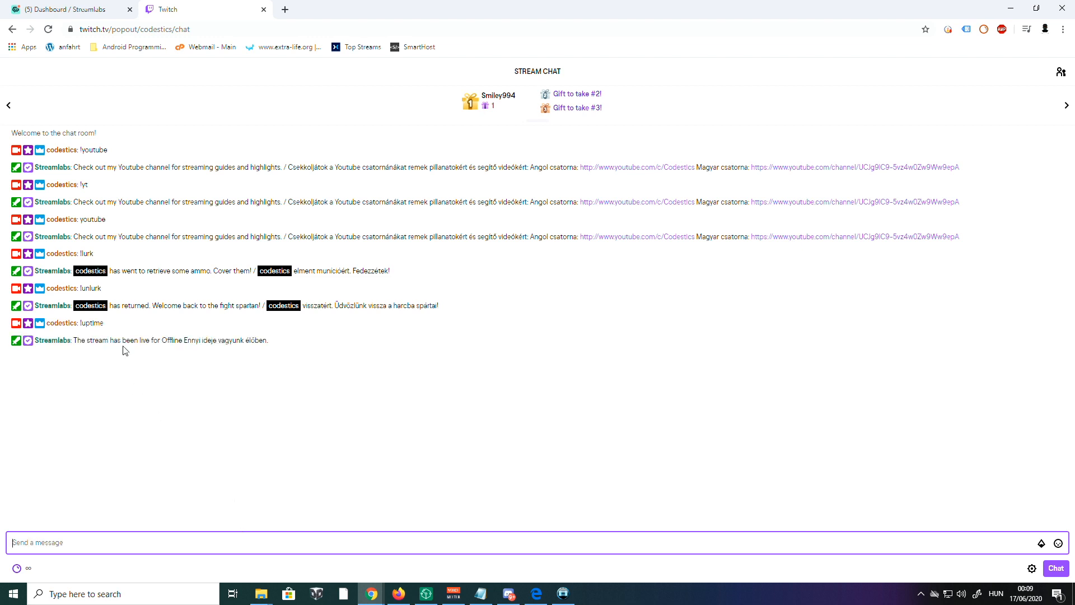
{"action": "mouse_move", "coordinate": [163, 340]}
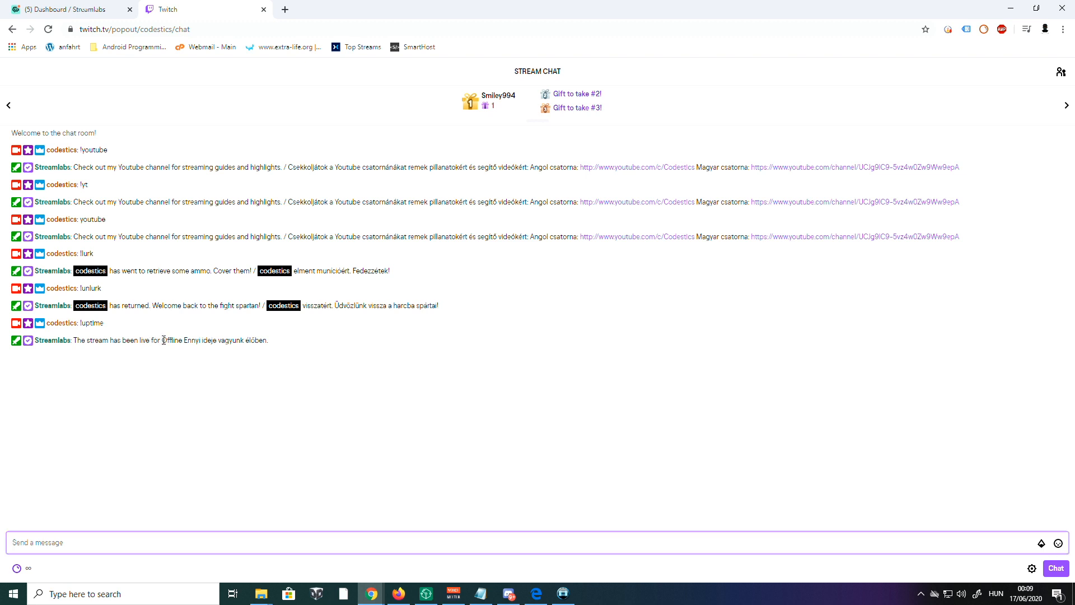
{"action": "double_click", "coordinate": [171, 341]}
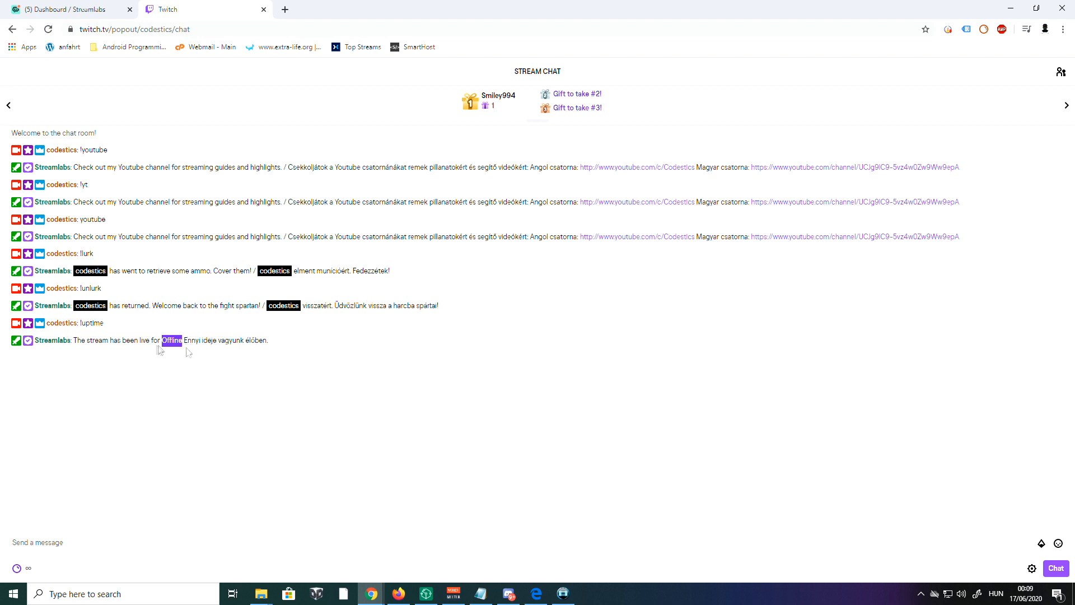
{"action": "mouse_move", "coordinate": [145, 356]}
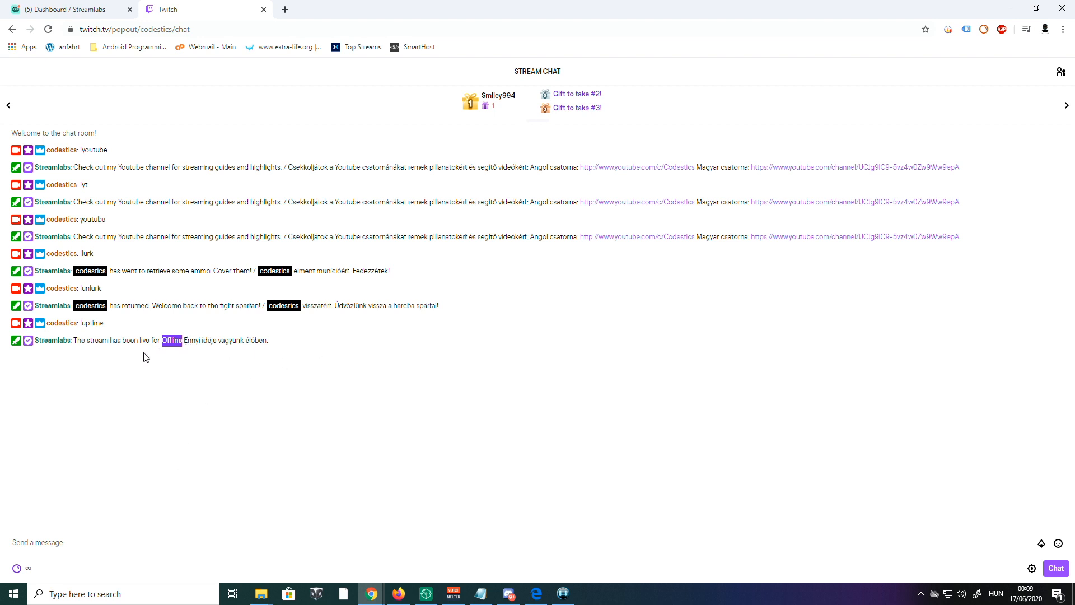
{"action": "mouse_move", "coordinate": [90, 288]}
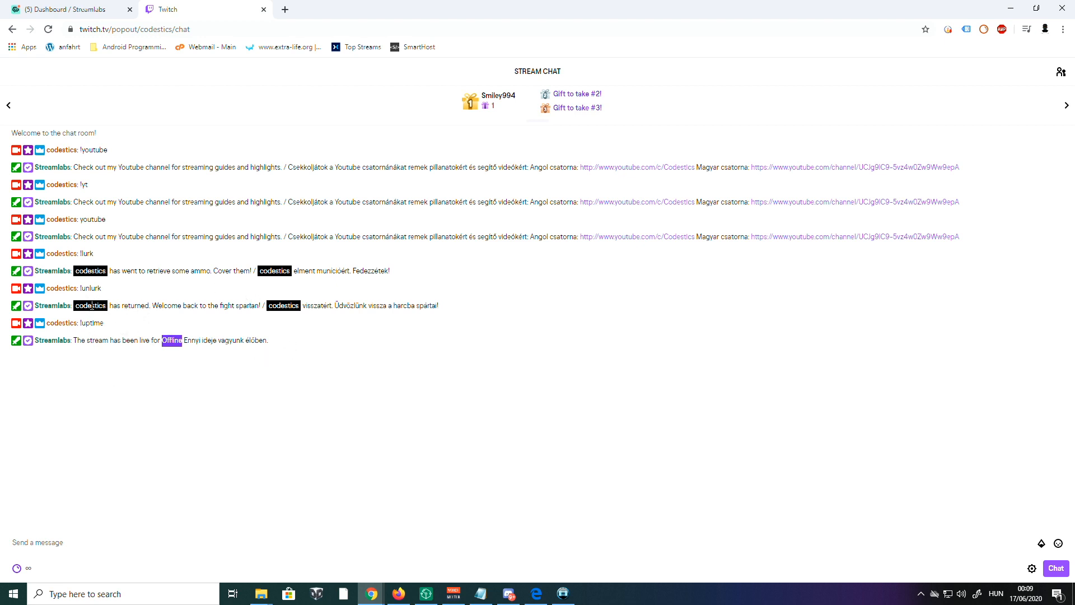
{"action": "mouse_move", "coordinate": [65, 9]}
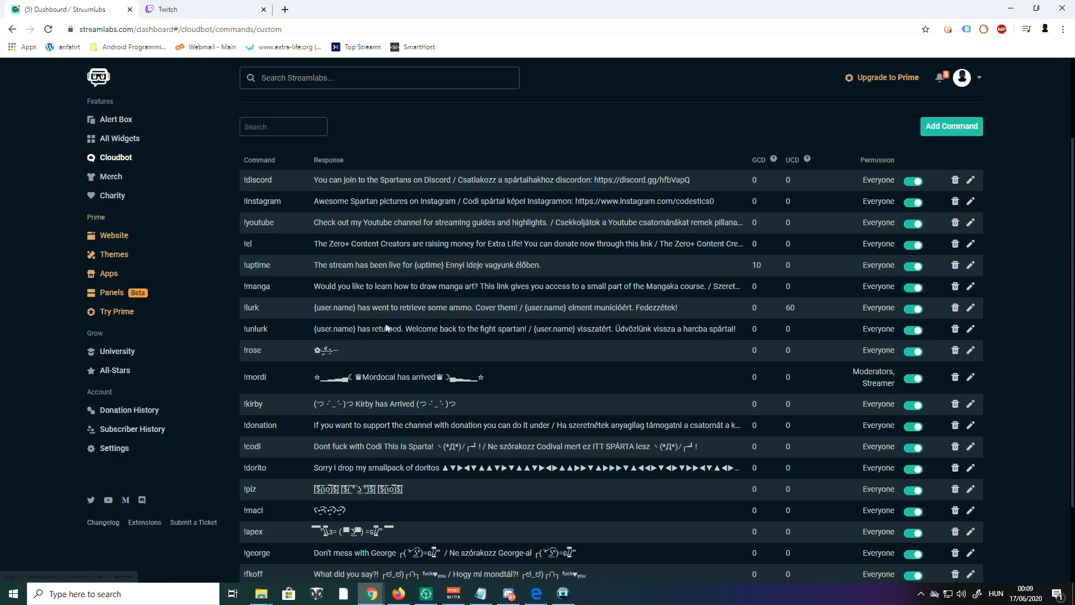
{"action": "mouse_move", "coordinate": [768, 322]}
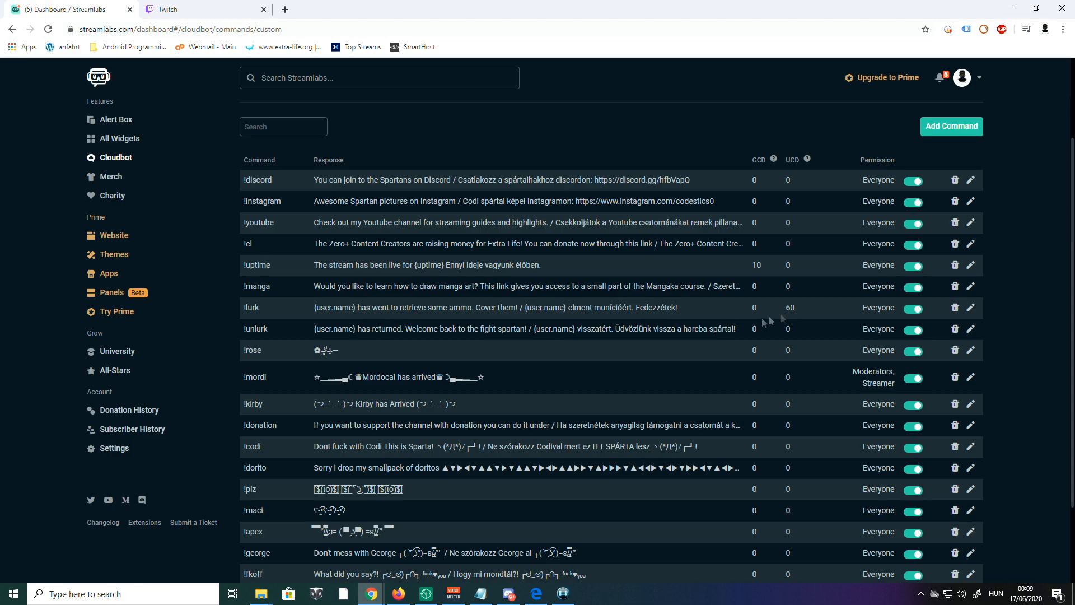
- Review the !lurk command's response and its {user.name} placeholder
{"action": "left_click", "coordinate": [969, 307]}
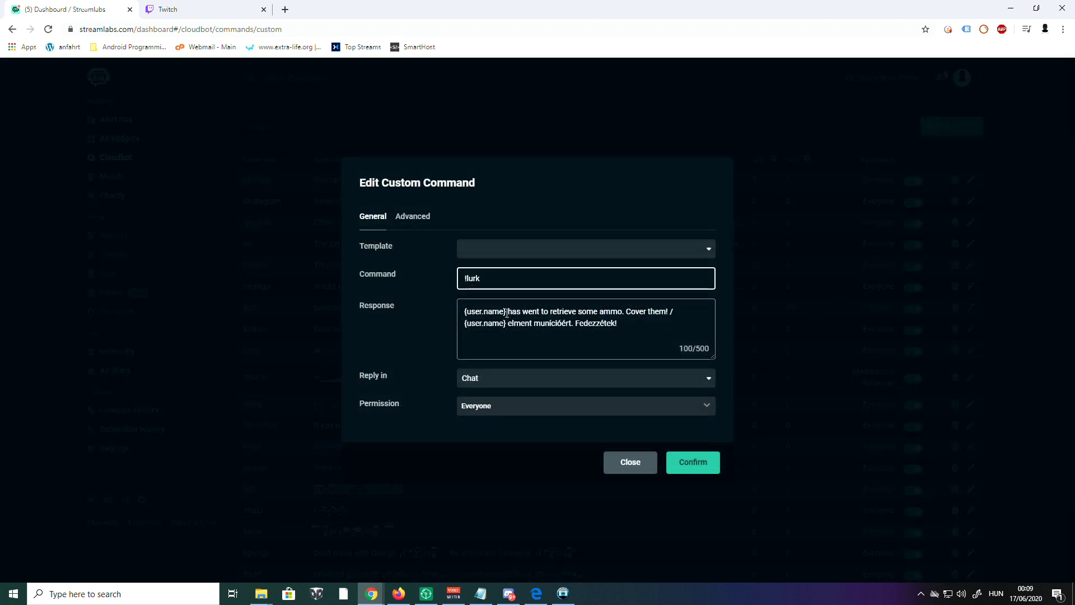
{"action": "double_click", "coordinate": [487, 313]}
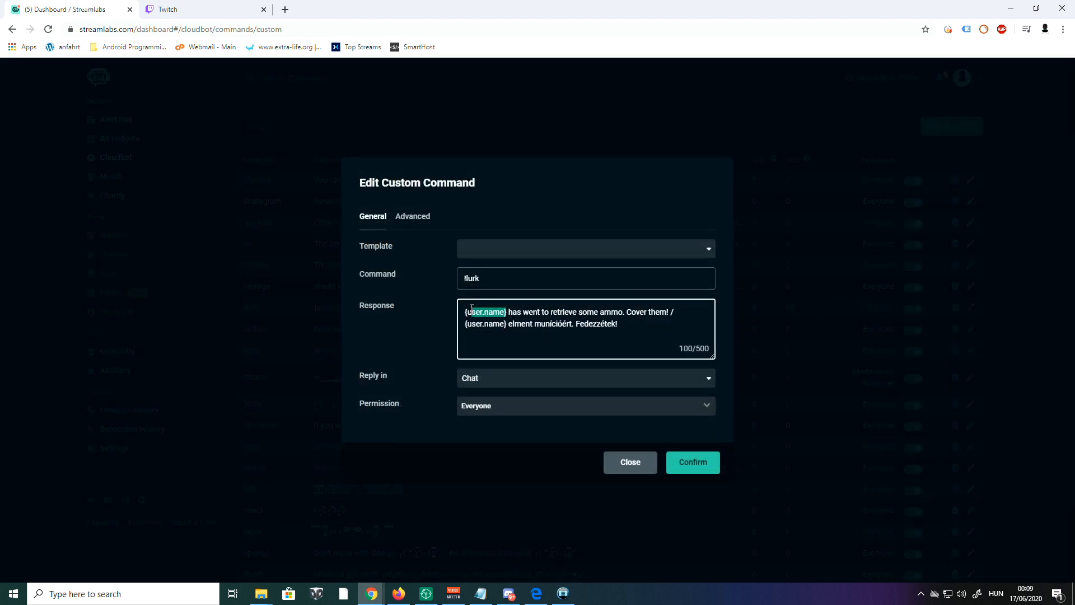
{"action": "left_click", "coordinate": [491, 313]}
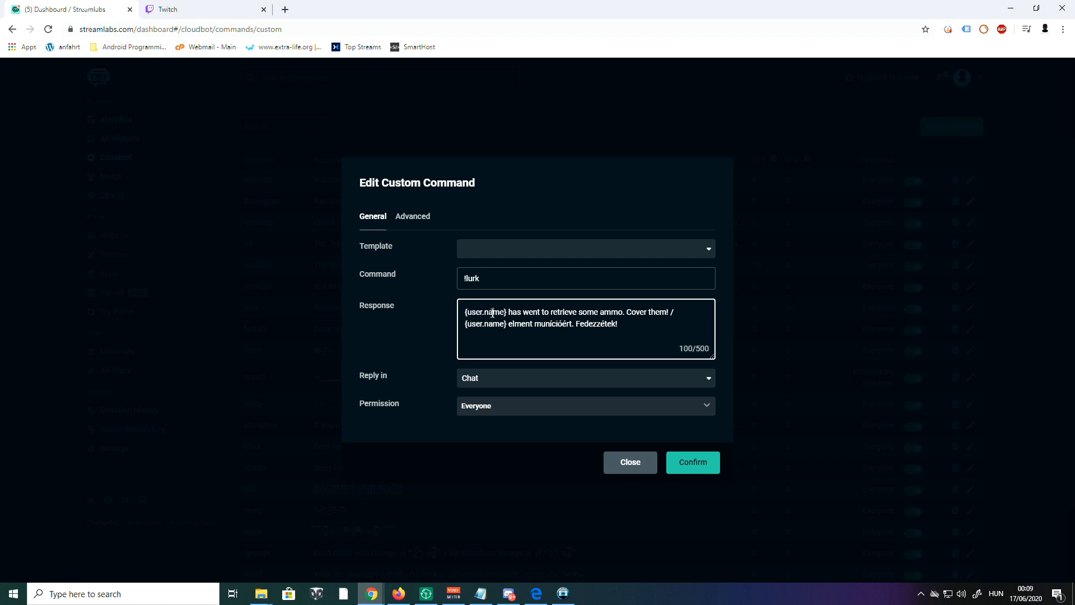
{"action": "double_click", "coordinate": [486, 311]}
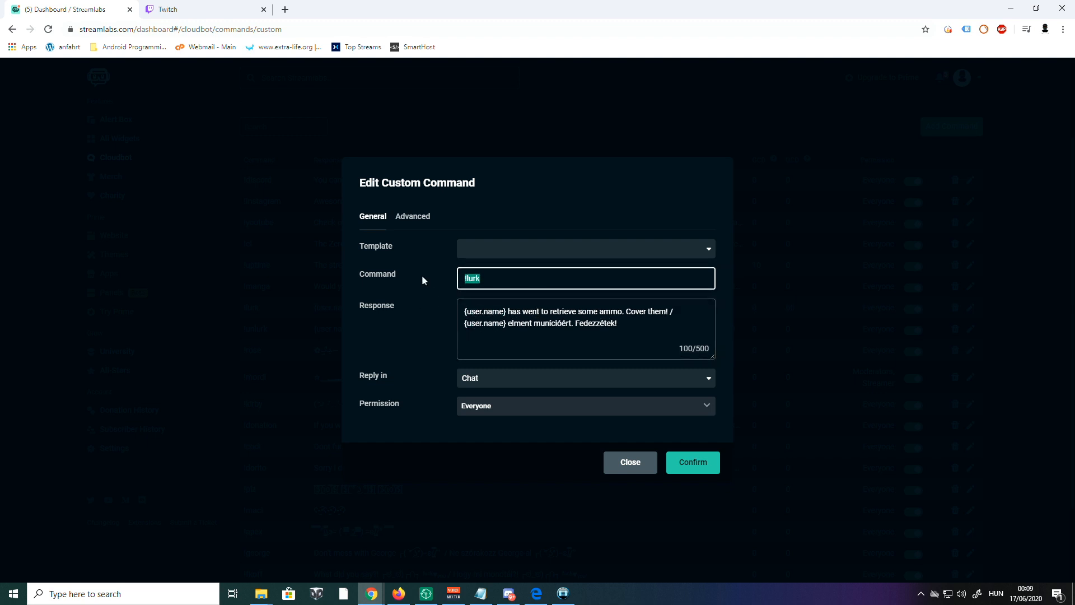
{"action": "mouse_move", "coordinate": [526, 380]}
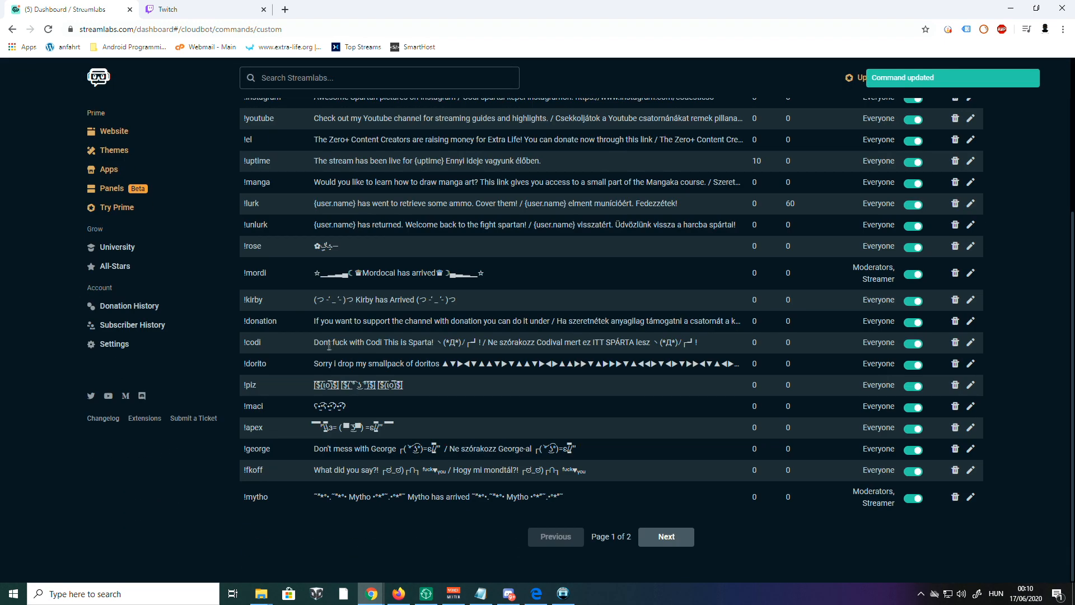
{"action": "mouse_move", "coordinate": [312, 160]}
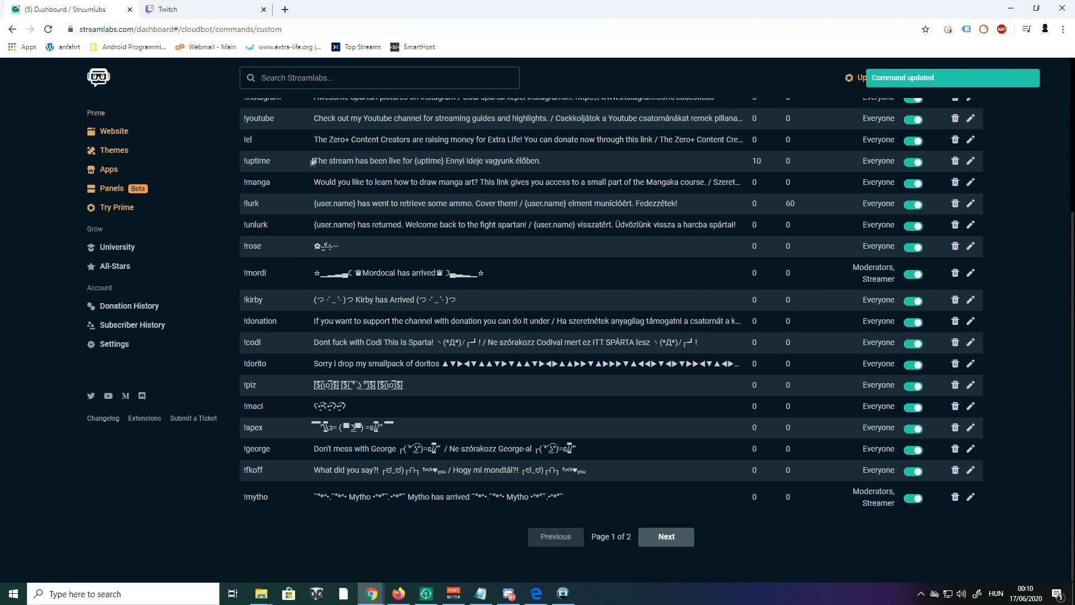
- Review the !uptime command's response built around the {uptime} placeholder
{"action": "left_click", "coordinate": [969, 161]}
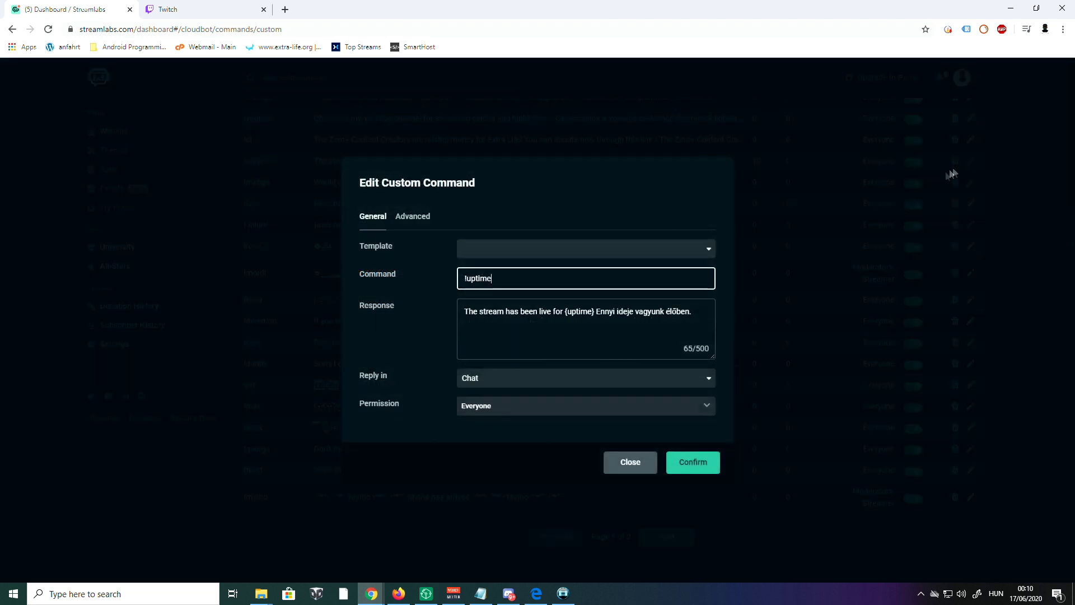
{"action": "left_click", "coordinate": [585, 329]}
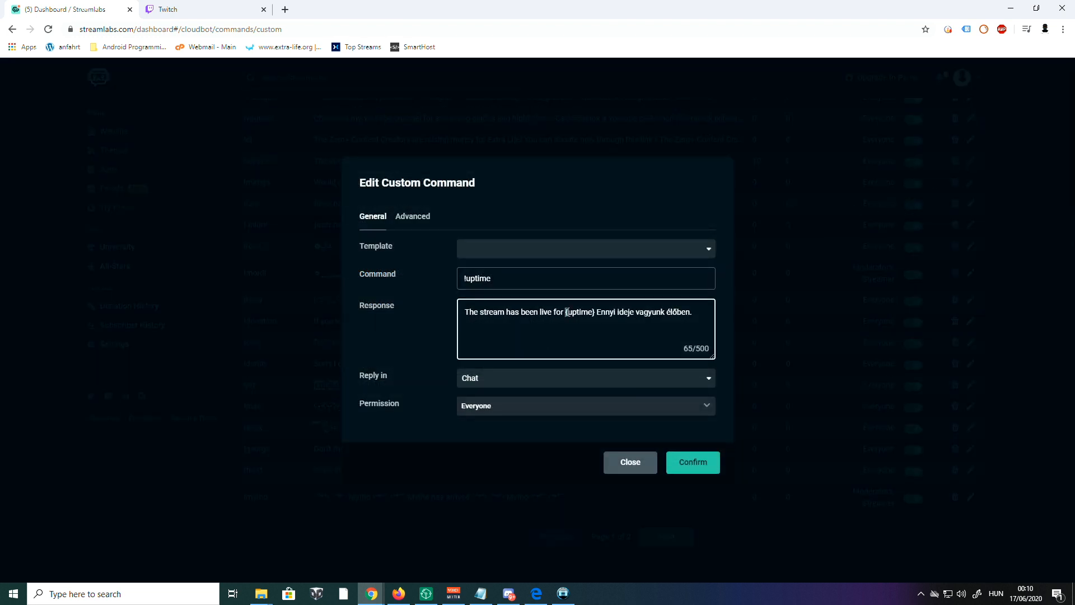
{"action": "double_click", "coordinate": [579, 312]}
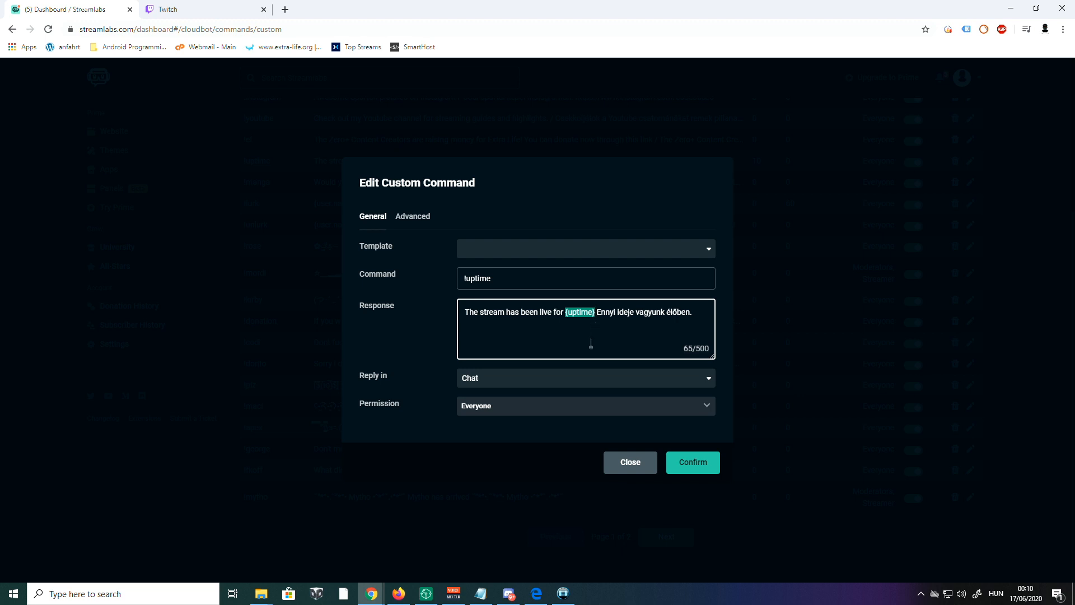
{"action": "mouse_move", "coordinate": [631, 411]}
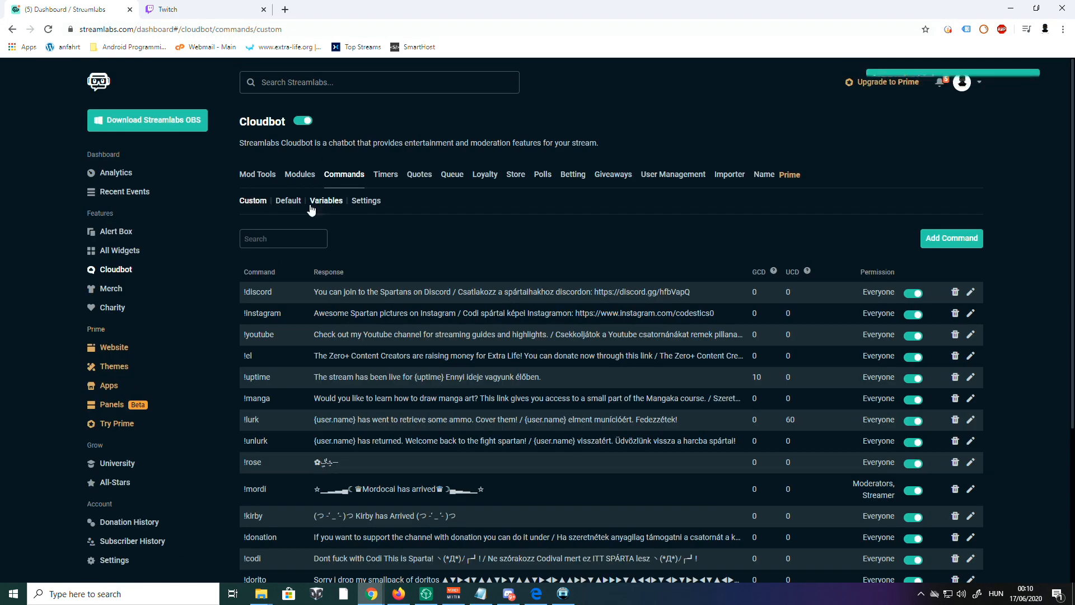
{"action": "left_click", "coordinate": [325, 200]}
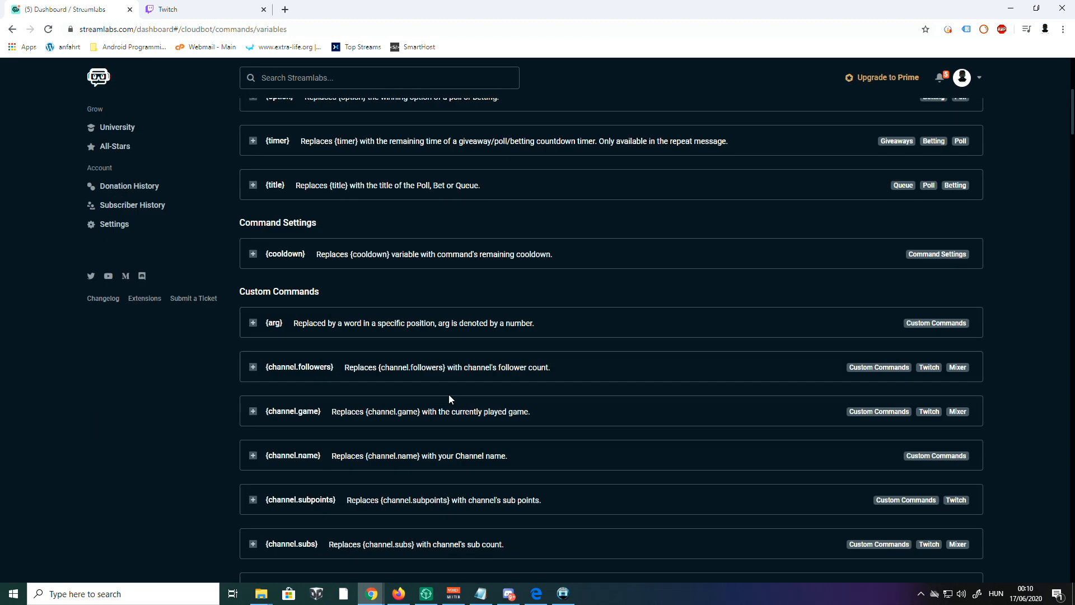
{"action": "scroll", "scroll_direction": "up", "scroll_amount": 3}
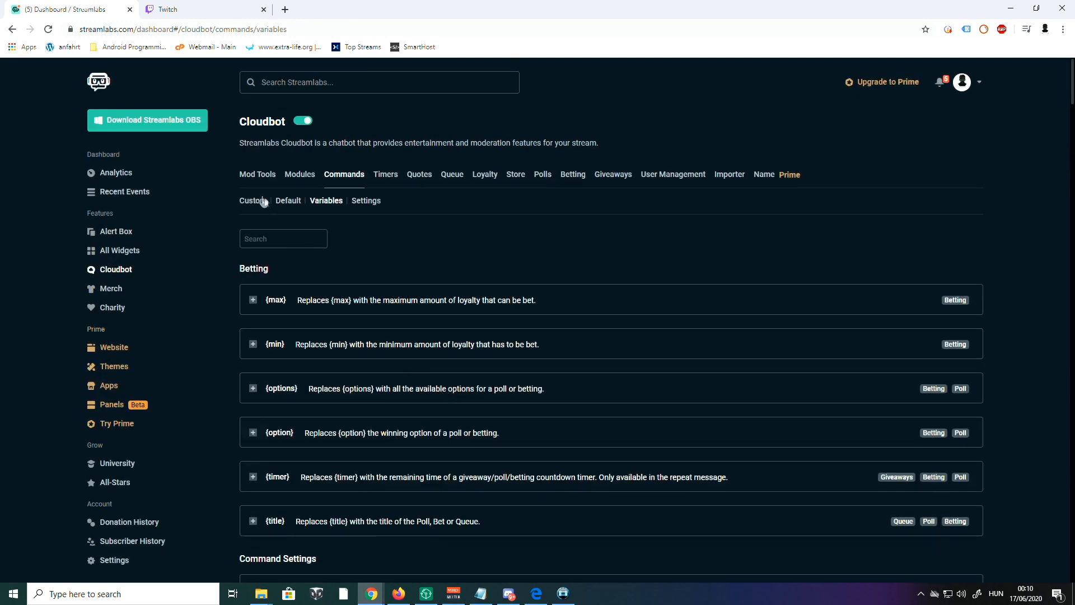
{"action": "left_click", "coordinate": [252, 200]}
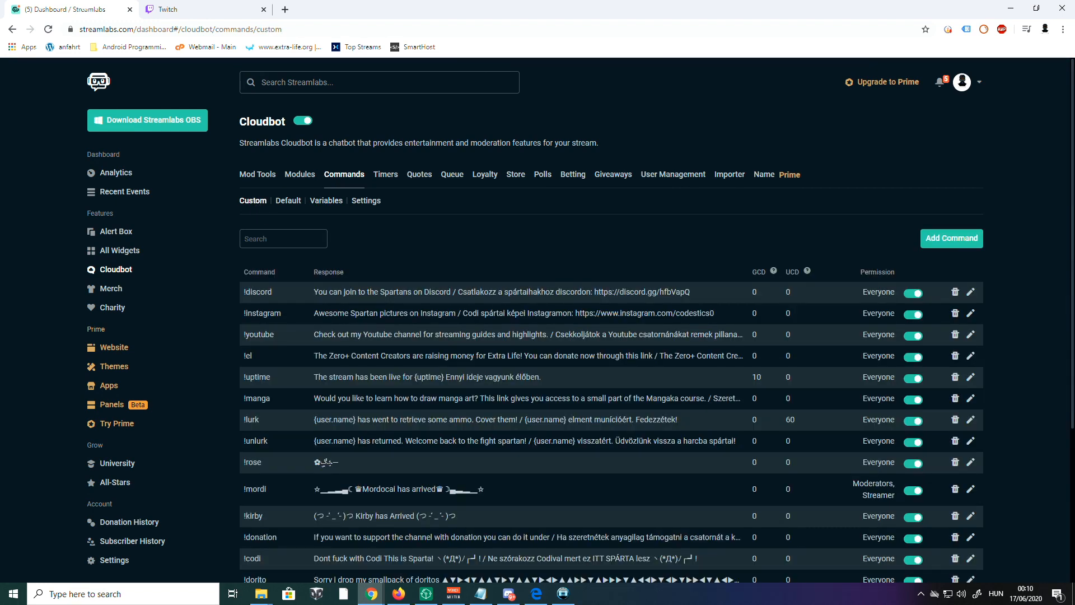
{"action": "mouse_move", "coordinate": [569, 352]}
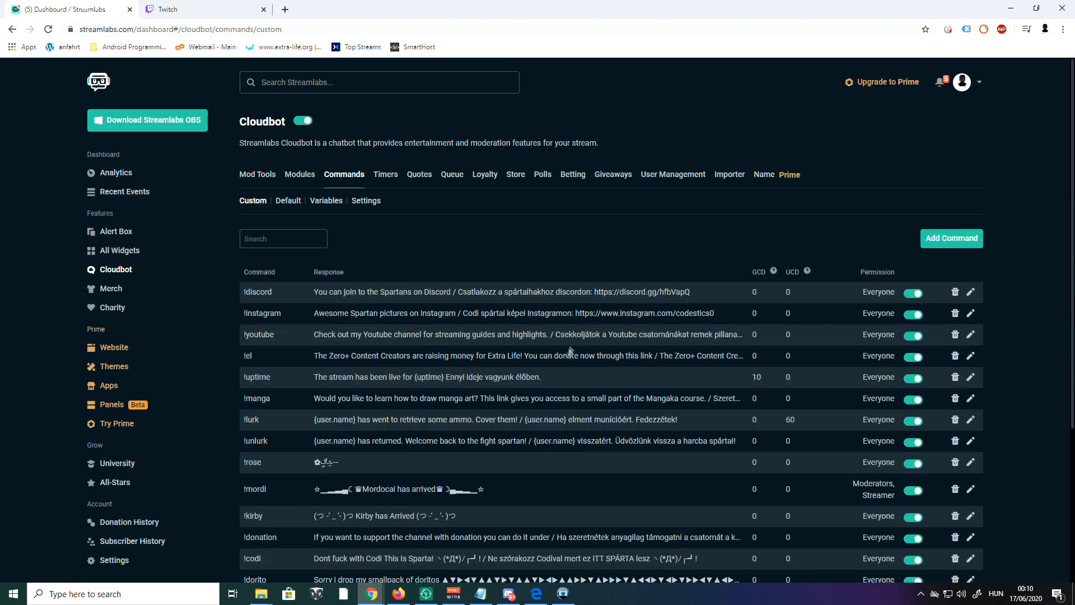
{"action": "scroll", "scroll_direction": "down", "scroll_amount": 3}
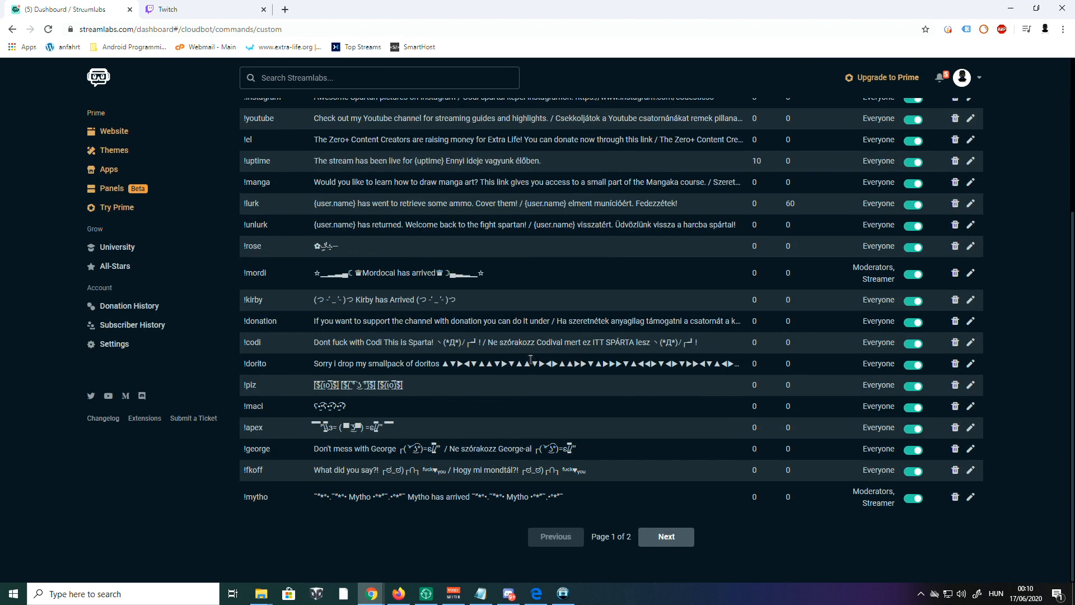
{"action": "mouse_move", "coordinate": [487, 275]}
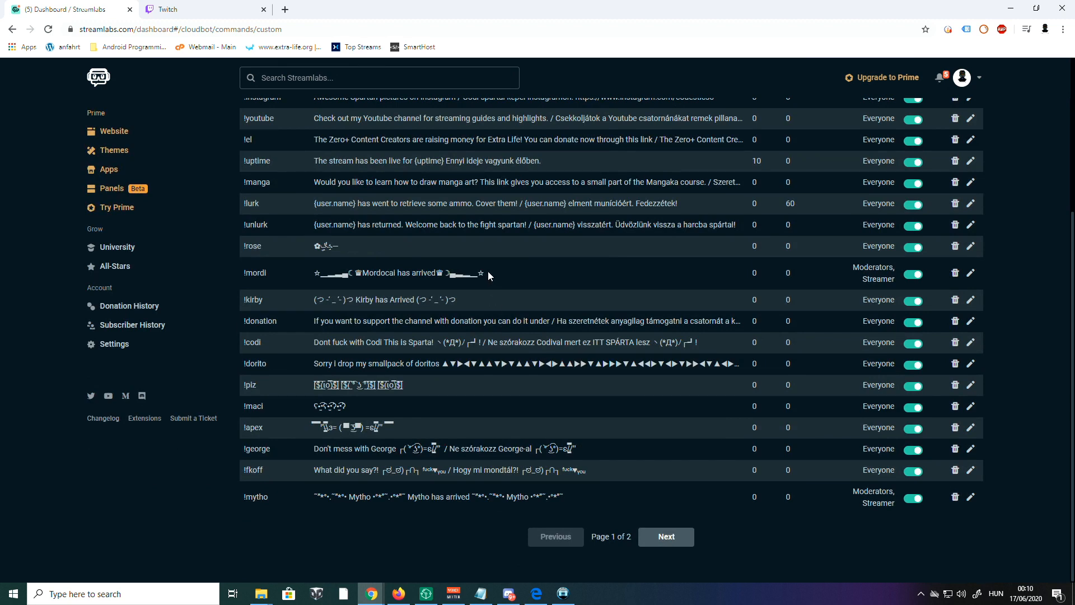
{"action": "mouse_move", "coordinate": [314, 276]}
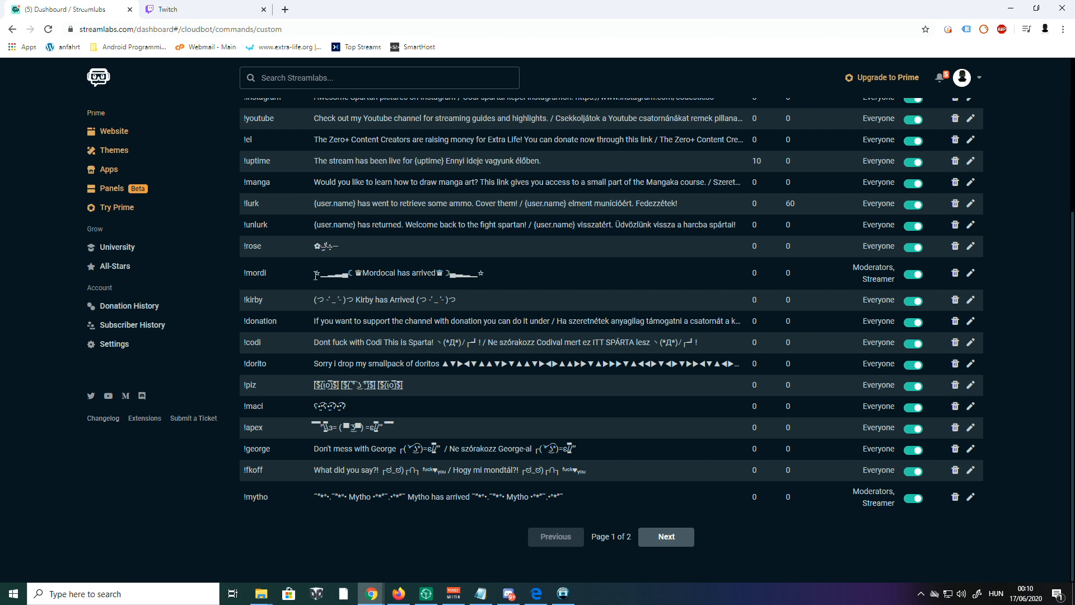
{"action": "left_click", "coordinate": [200, 9]}
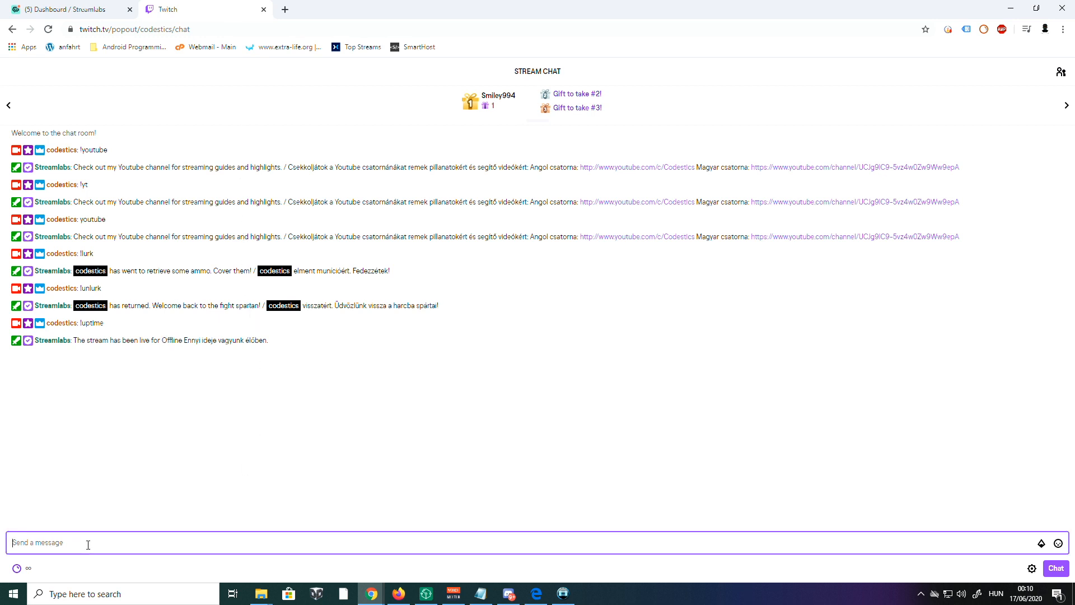
- Send !mordi and !mytho in Twitch chat, then return to the Streamlabs dashboard
{"action": "type", "text": "!morld"}
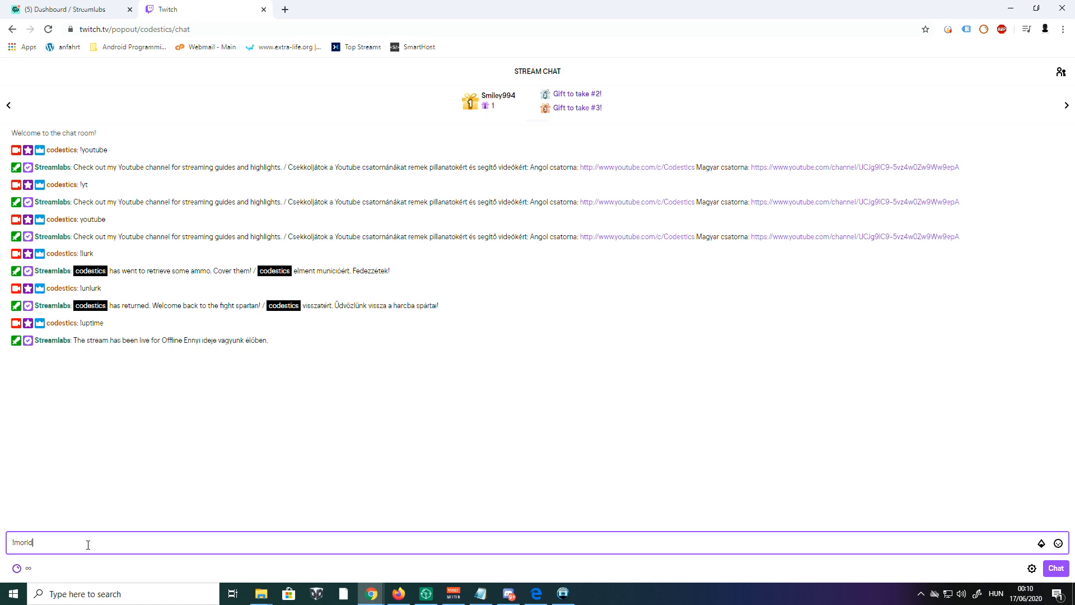
{"action": "key", "text": "Return"}
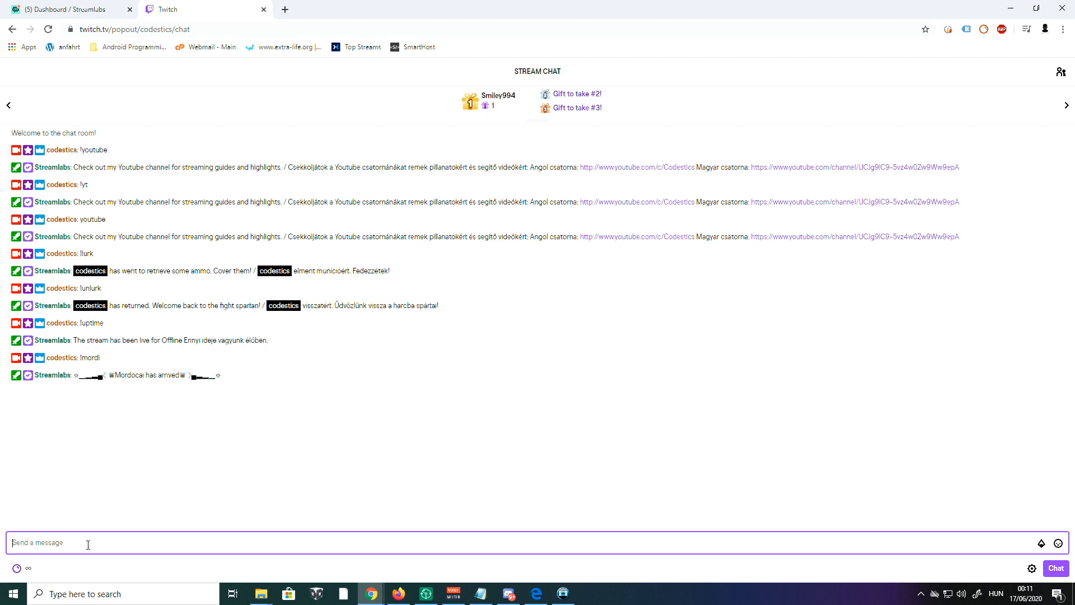
{"action": "type", "text": "!myt"}
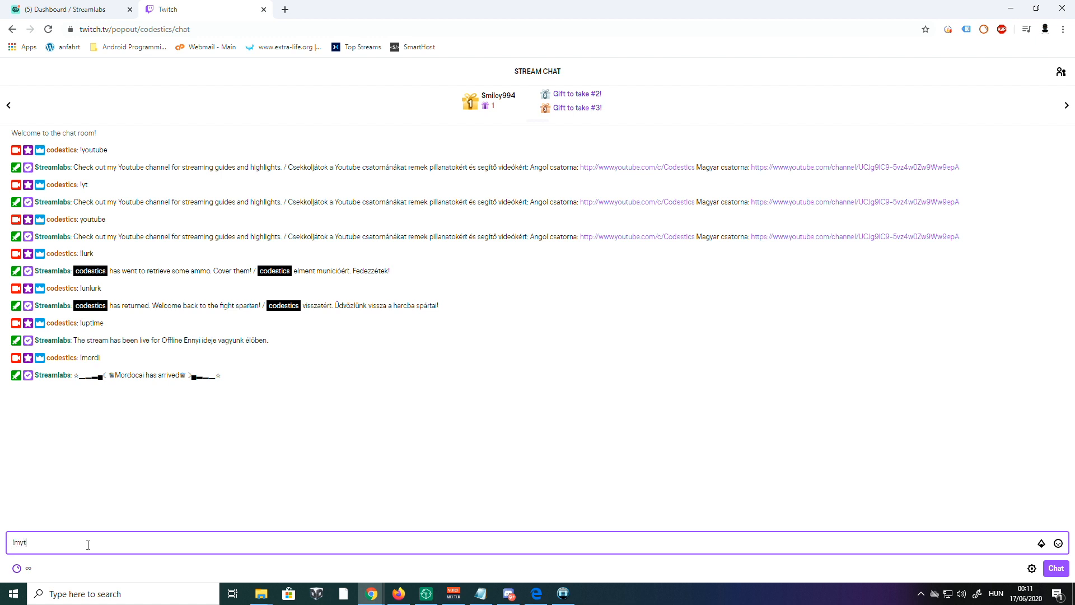
{"action": "key", "text": "Return"}
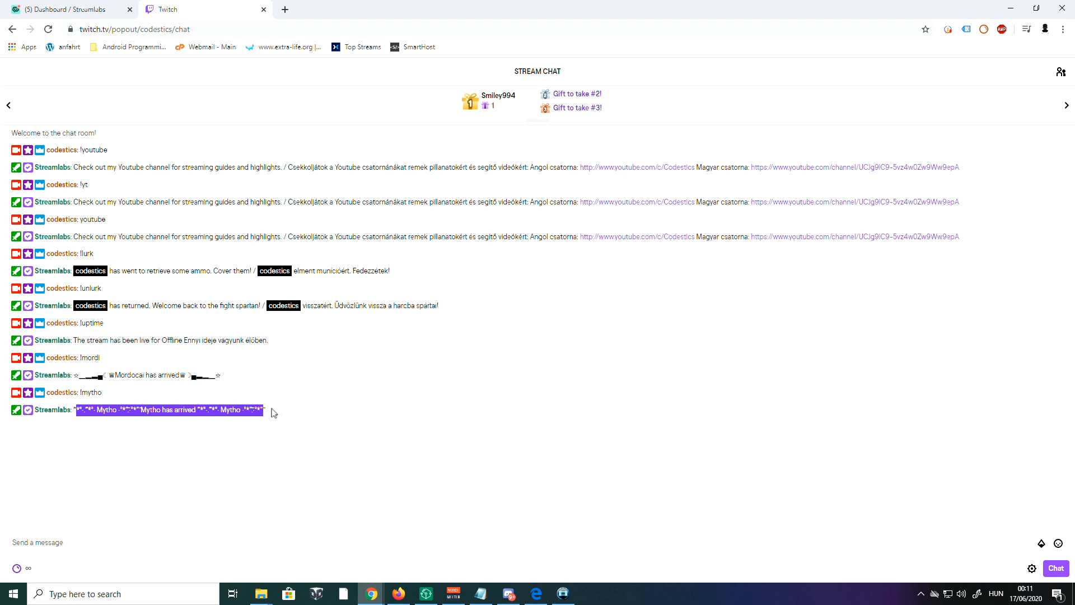
{"action": "mouse_move", "coordinate": [107, 399]}
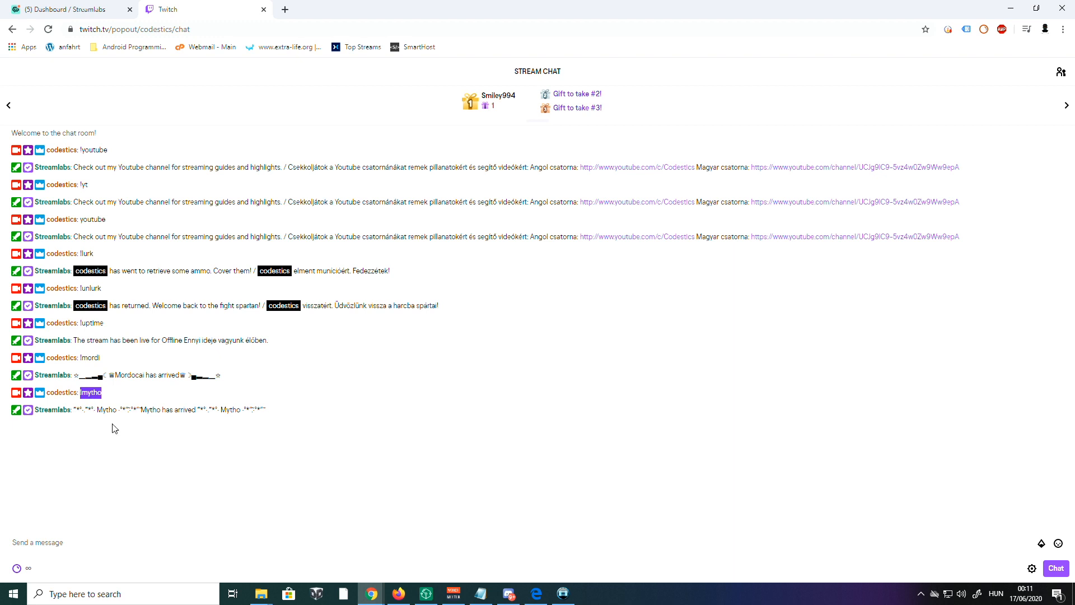
{"action": "mouse_move", "coordinate": [64, 4]}
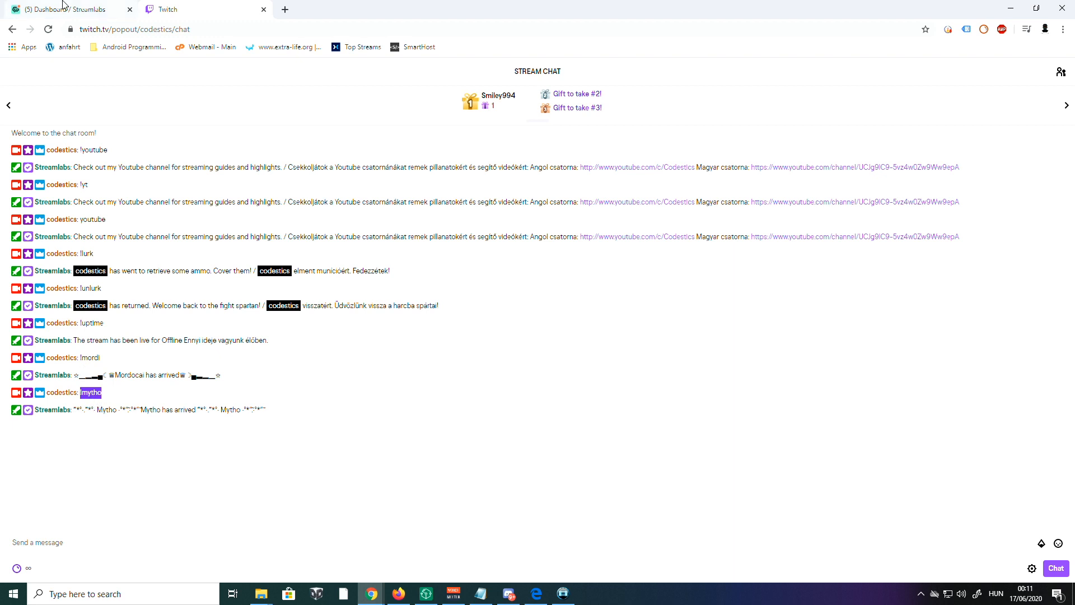
{"action": "left_click", "coordinate": [65, 9]}
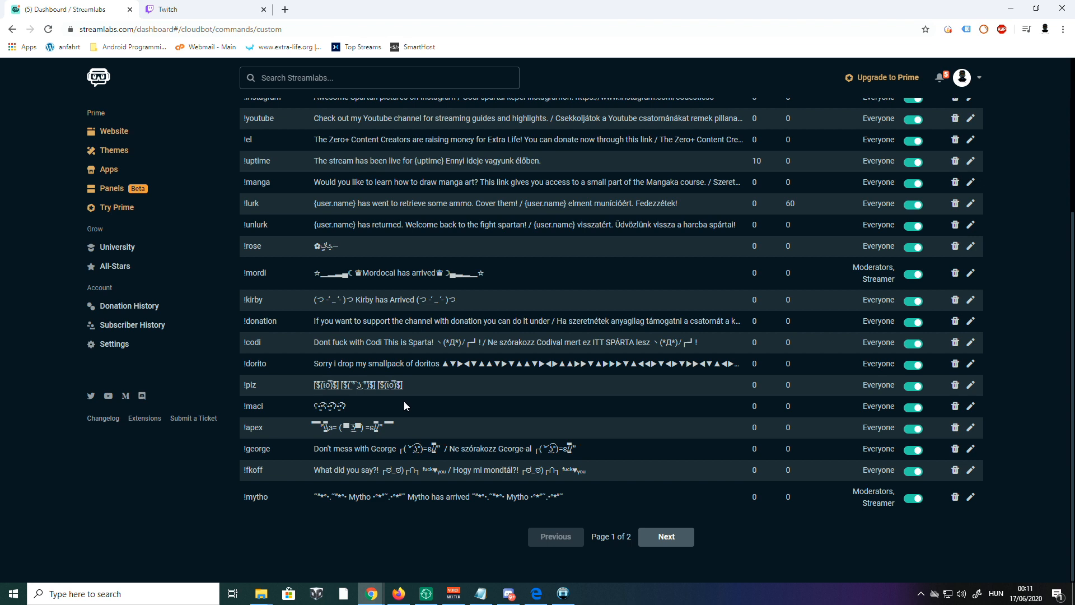
{"action": "mouse_move", "coordinate": [399, 423]}
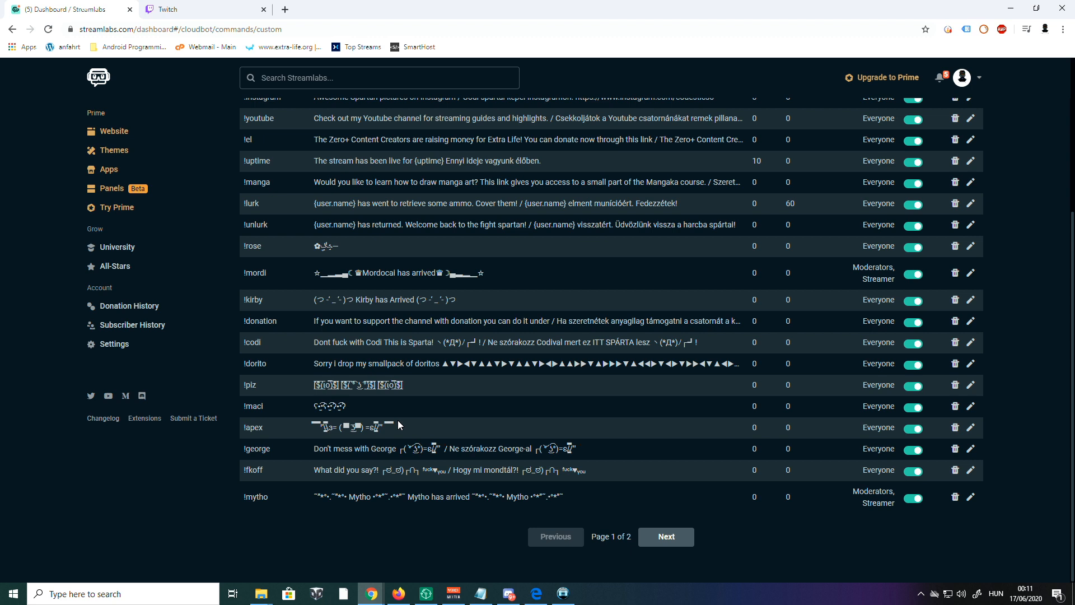
{"action": "mouse_move", "coordinate": [374, 438]}
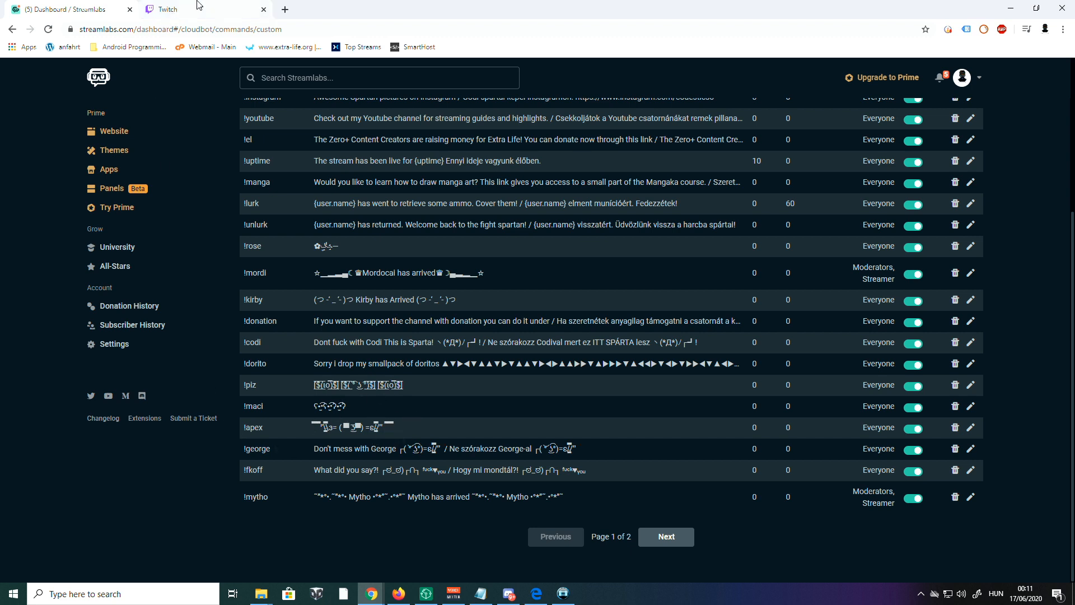
{"action": "left_click", "coordinate": [168, 8]}
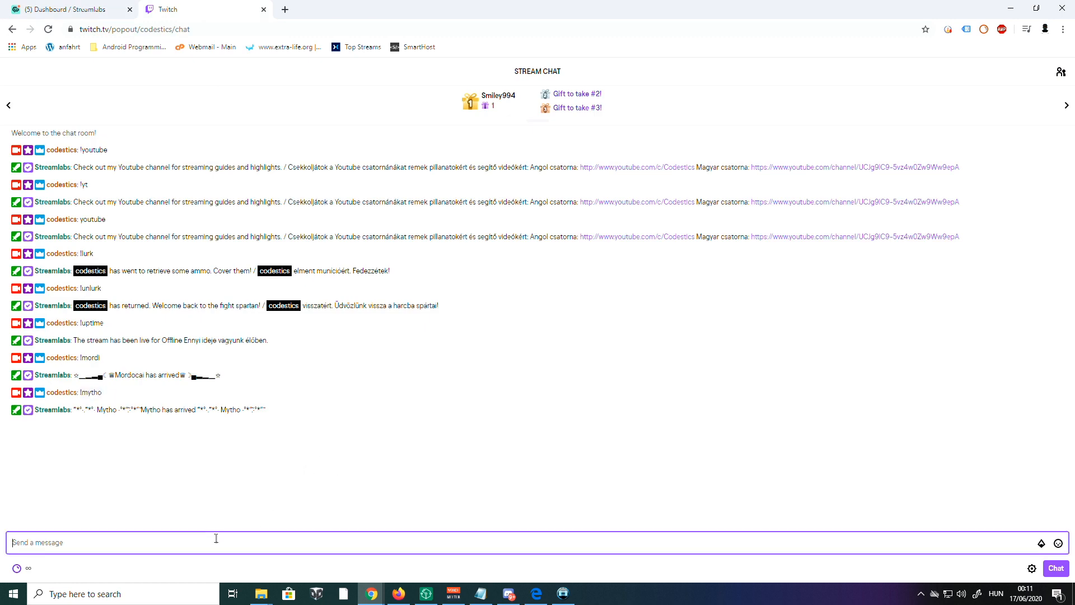
- Send !rose in Twitch chat for the rose drawing reply, then return to the Streamlabs dashboard
{"action": "type", "text": "!"}
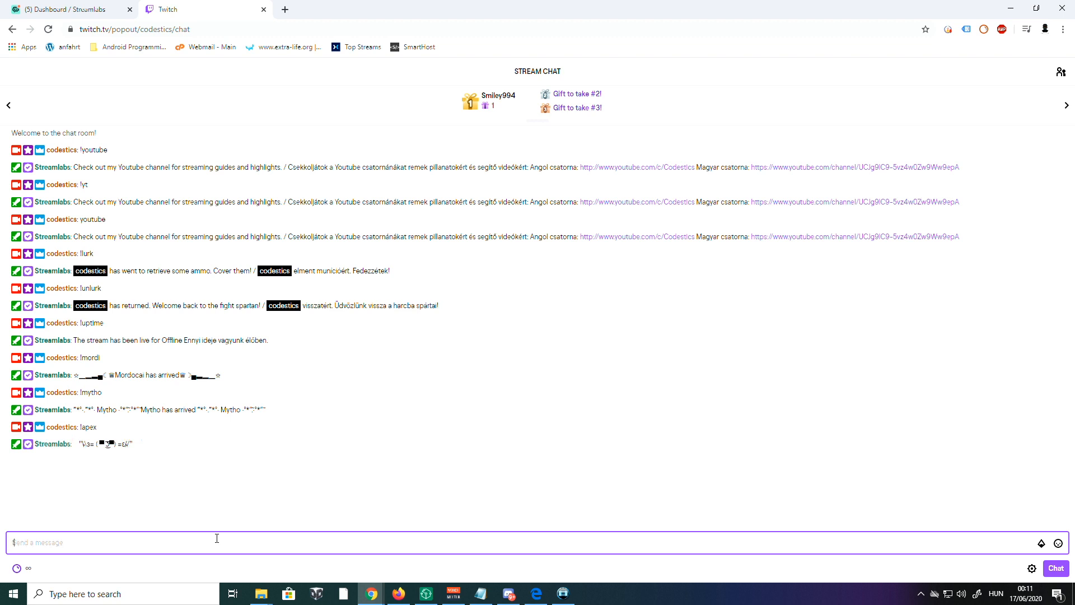
{"action": "type", "text": "!"}
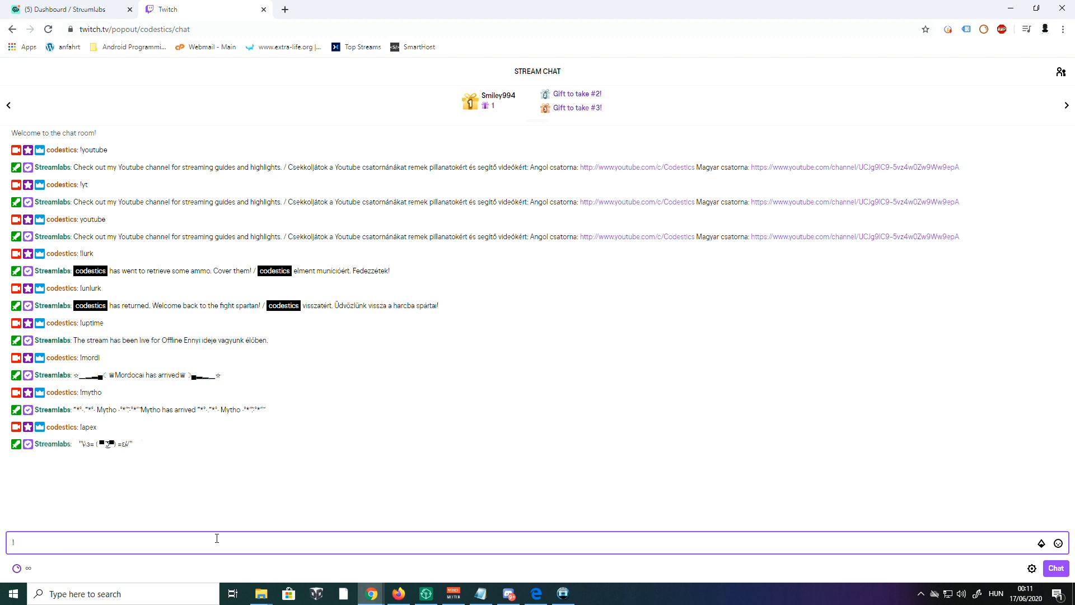
{"action": "type", "text": "rose"}
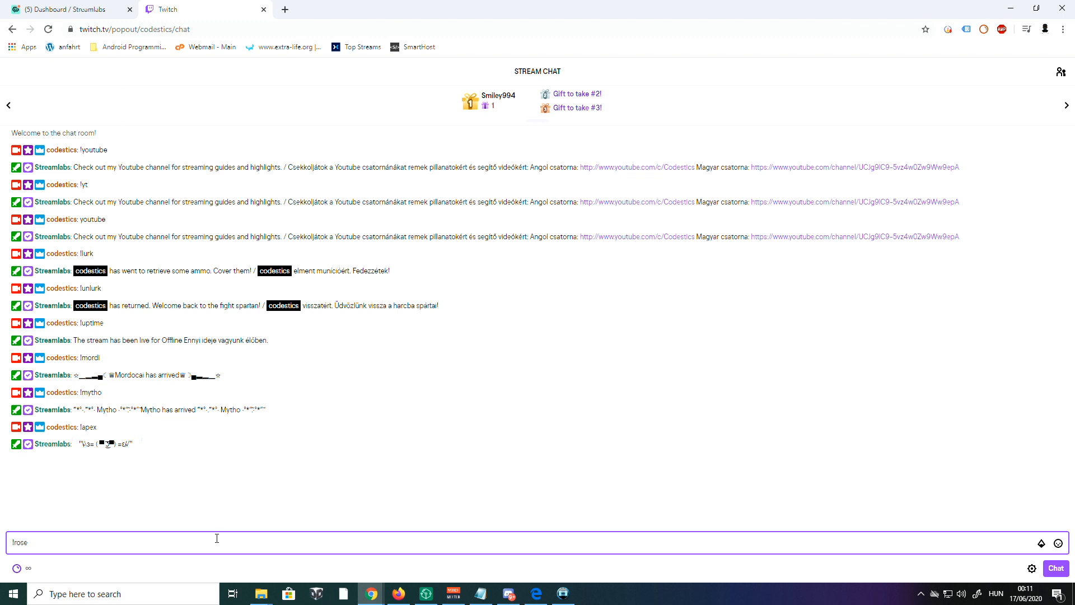
{"action": "key", "text": "Return"}
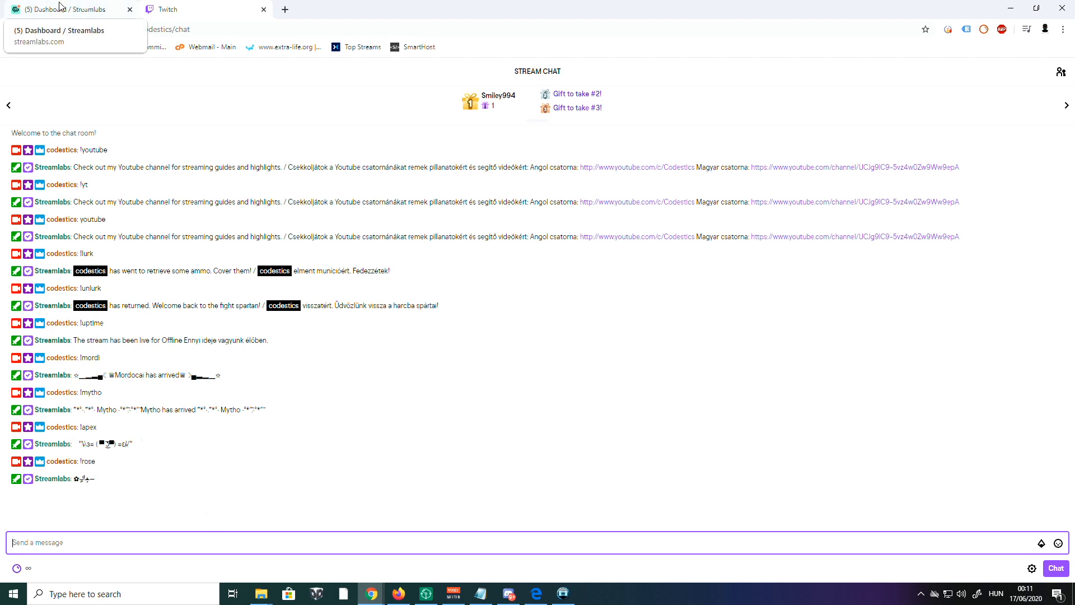
{"action": "left_click", "coordinate": [60, 30]}
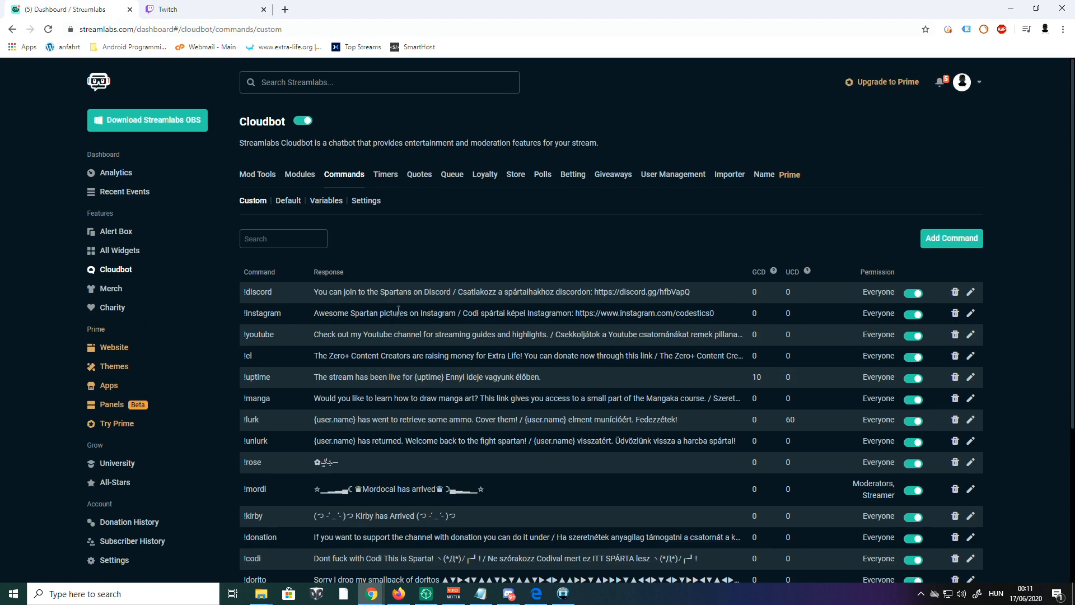
{"action": "mouse_move", "coordinate": [384, 176]}
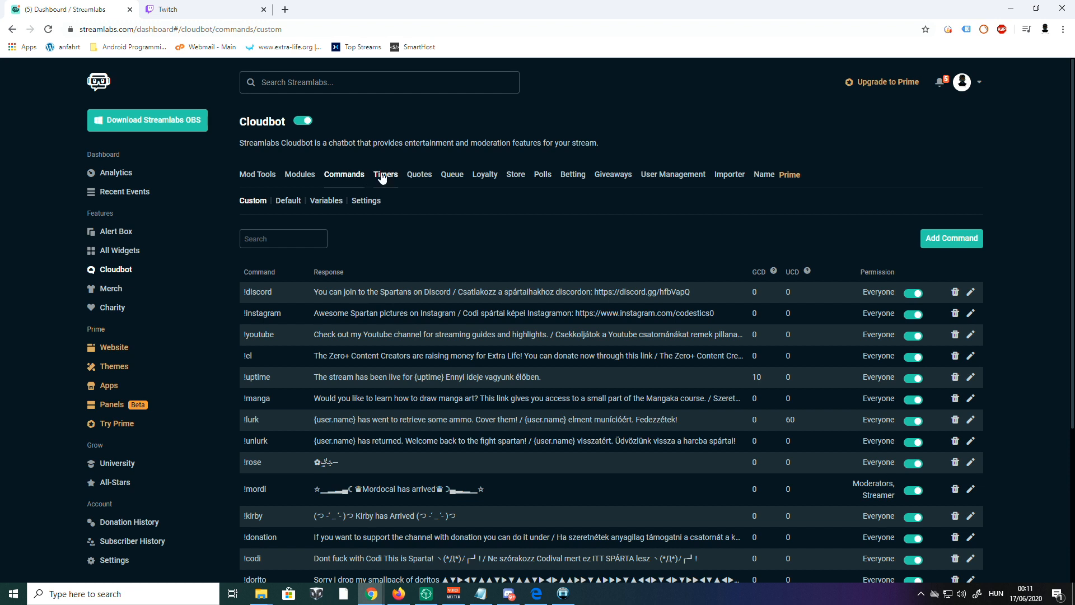
- Show the Cloudbot timers list and start a blank new timer form
{"action": "left_click", "coordinate": [385, 175]}
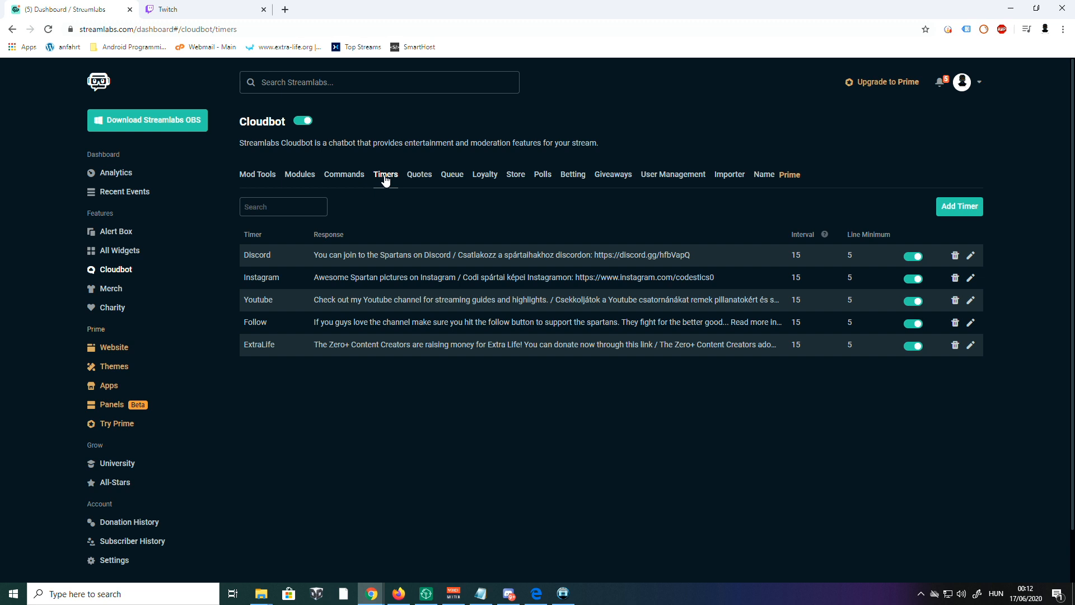
{"action": "mouse_move", "coordinate": [388, 188]}
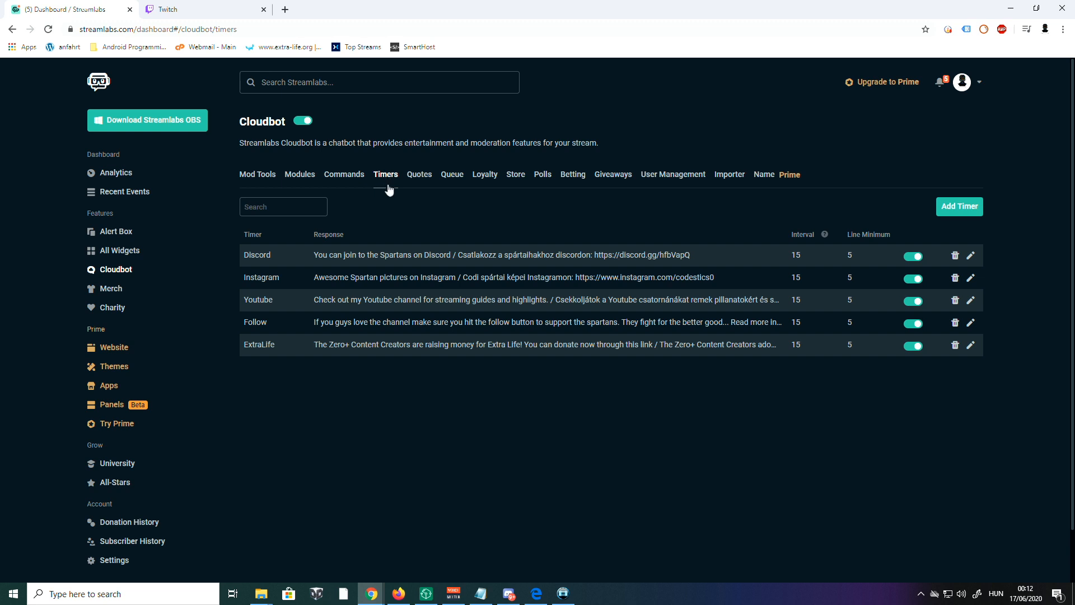
{"action": "mouse_move", "coordinate": [328, 255]}
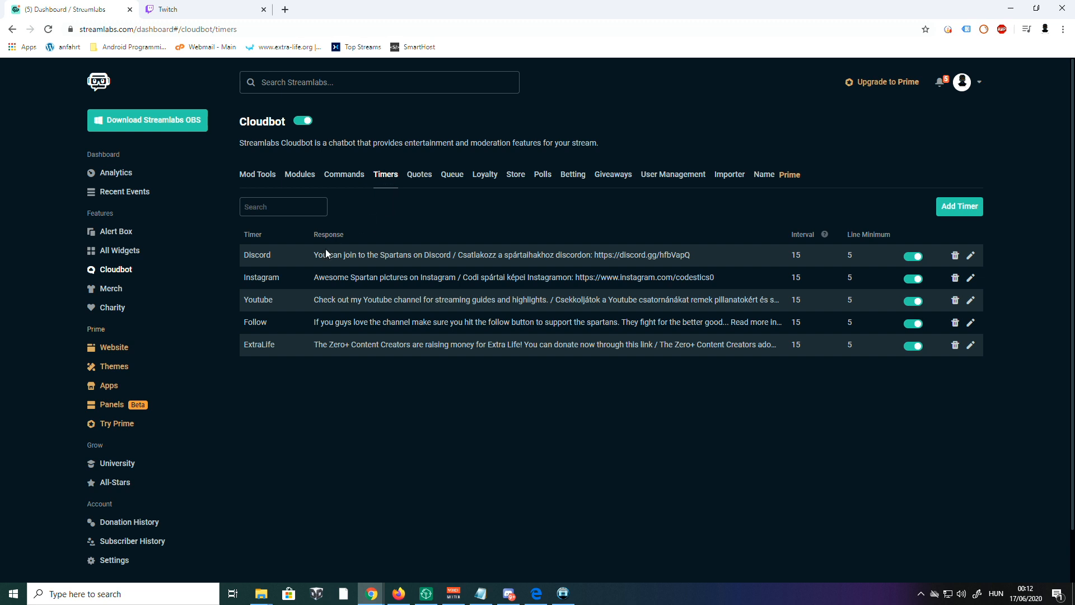
{"action": "mouse_move", "coordinate": [353, 240]}
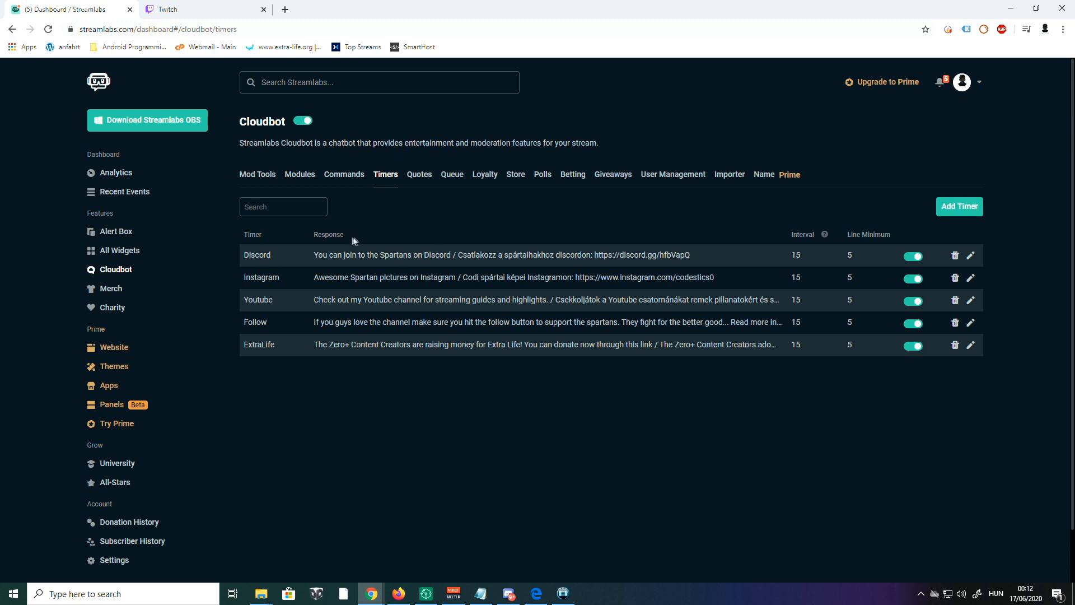
{"action": "mouse_move", "coordinate": [365, 242]}
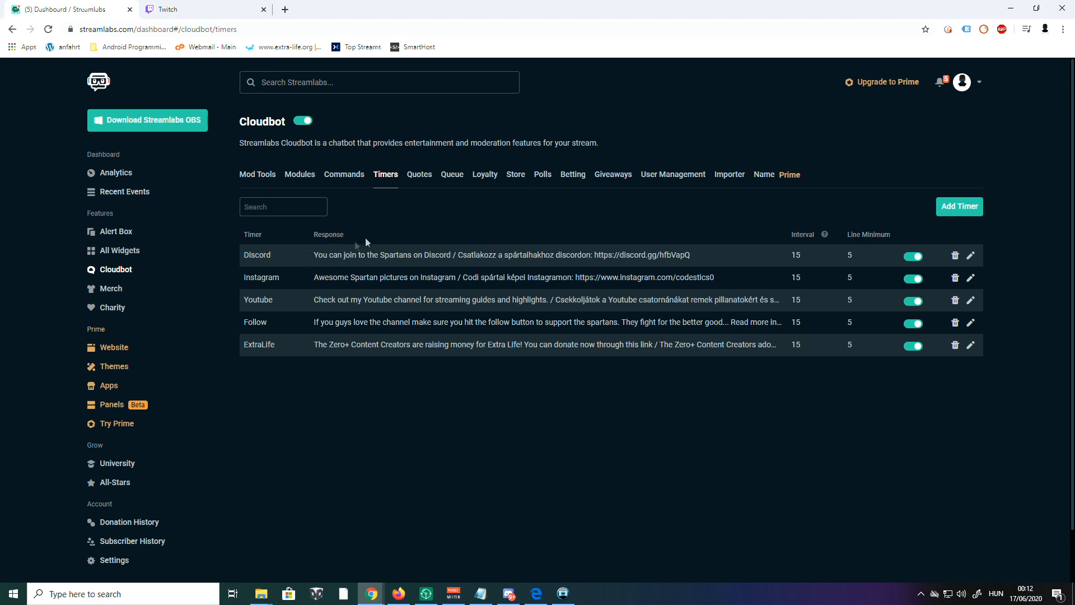
{"action": "mouse_move", "coordinate": [306, 261]}
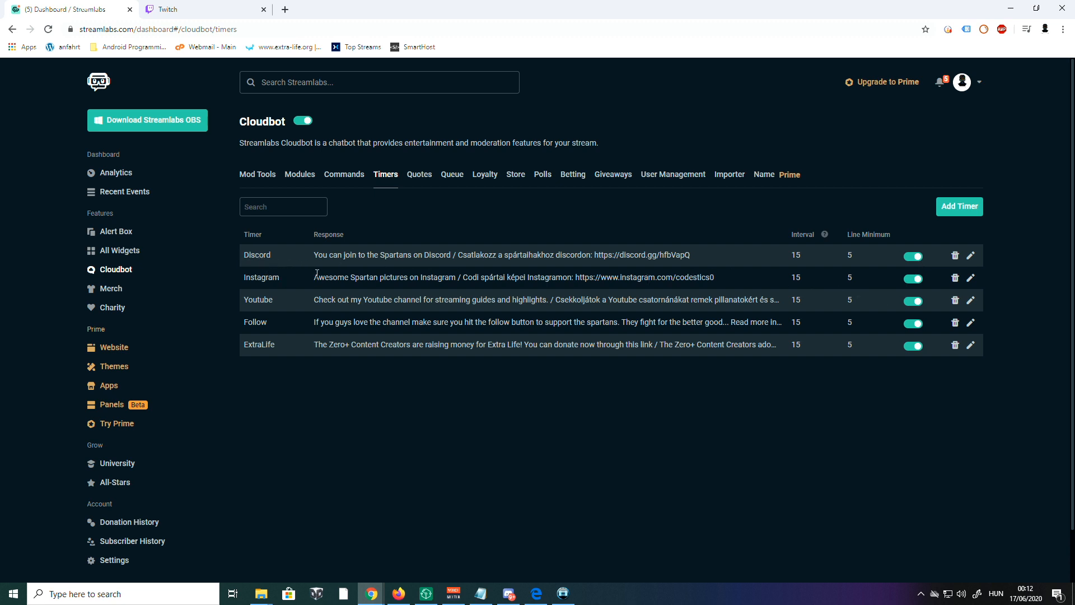
{"action": "mouse_move", "coordinate": [781, 254]}
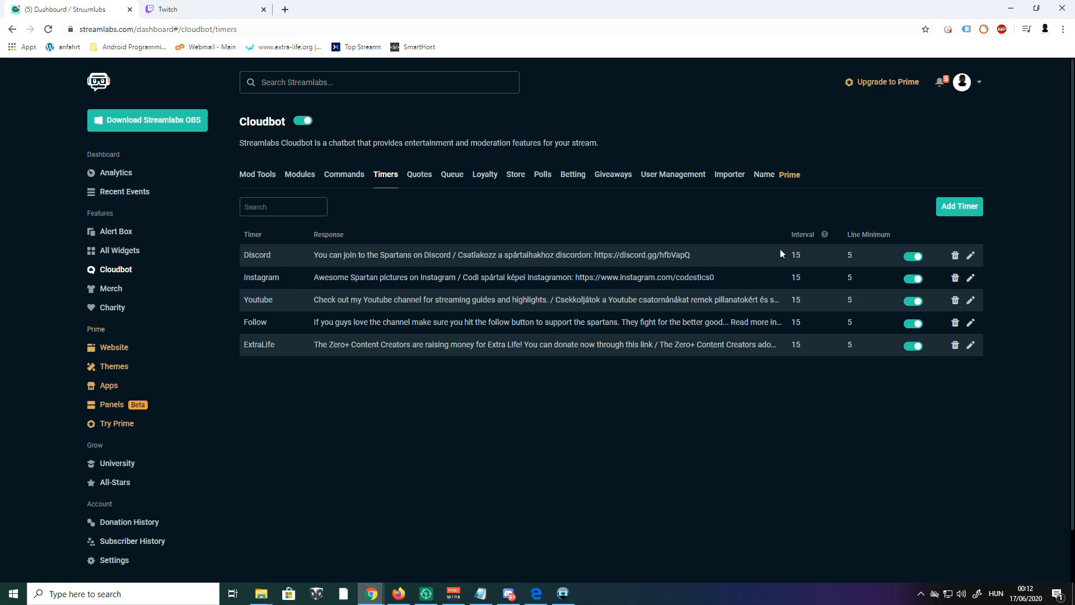
{"action": "mouse_move", "coordinate": [394, 257]}
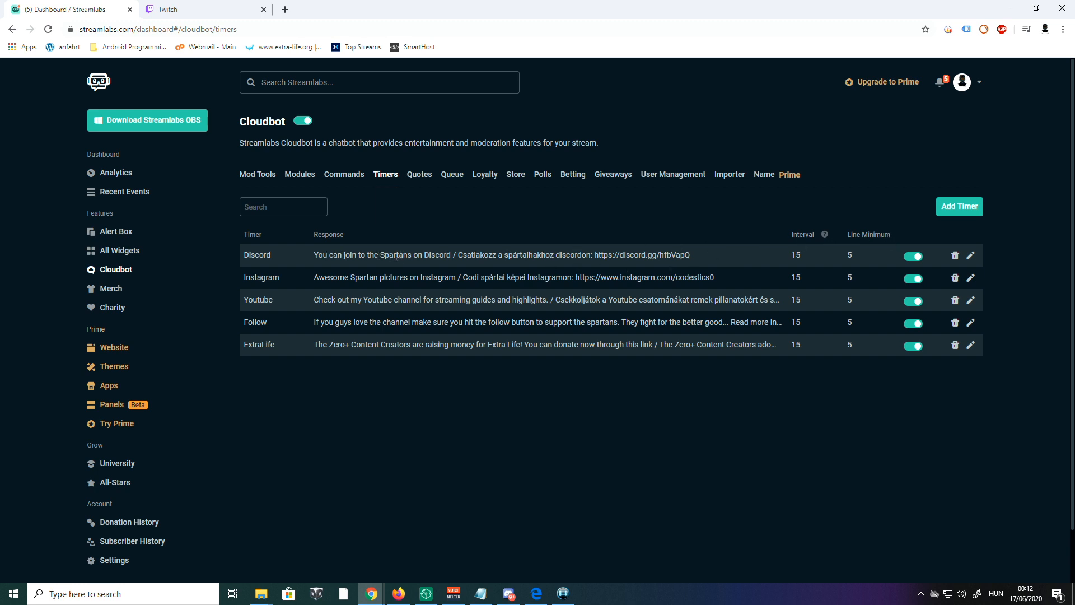
{"action": "mouse_move", "coordinate": [960, 206]}
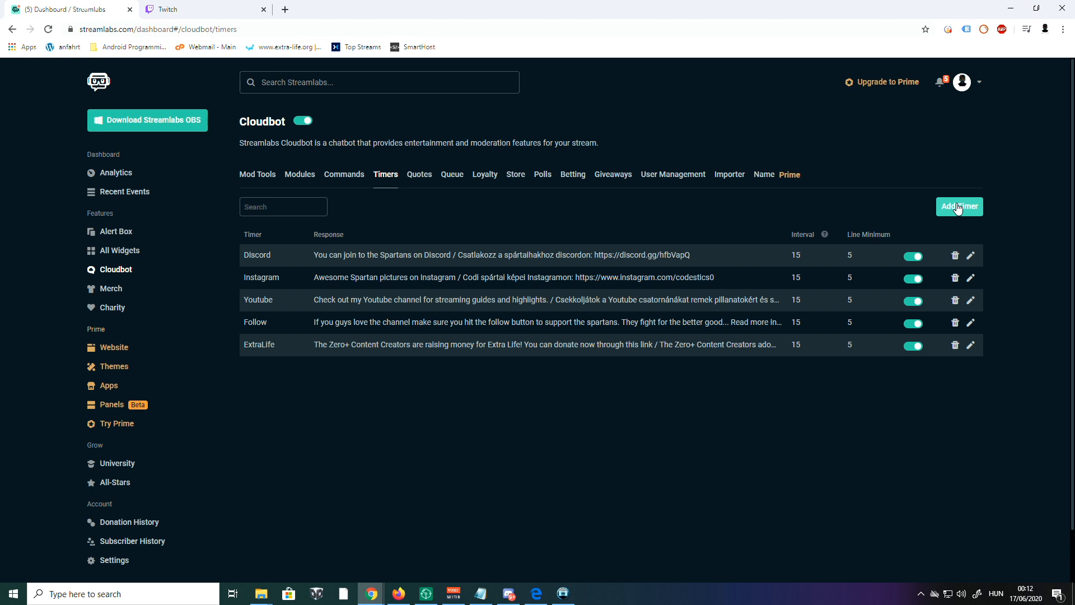
{"action": "left_click", "coordinate": [958, 206]}
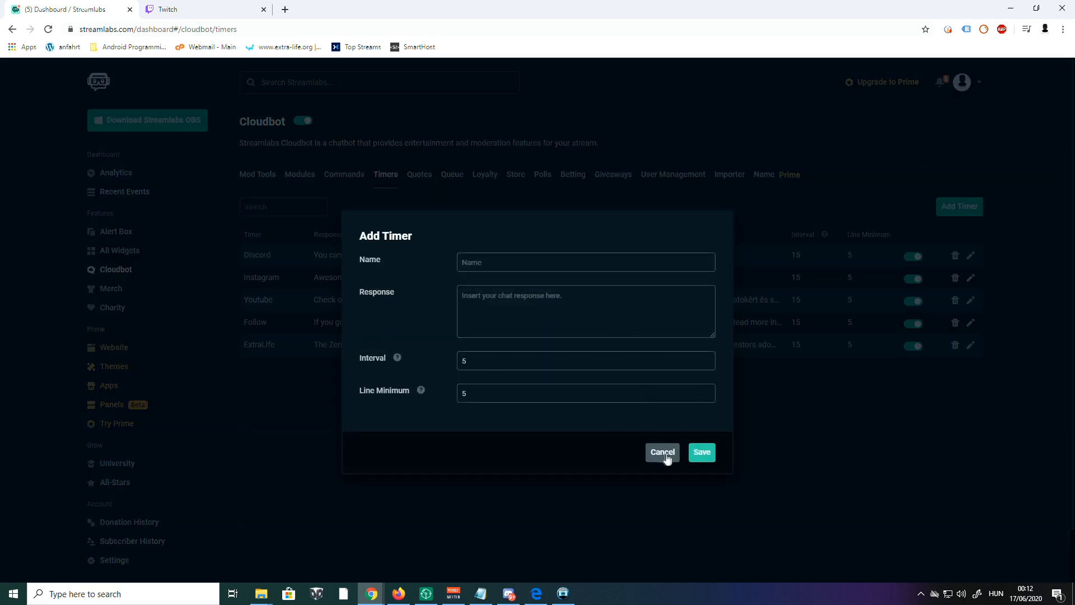
- Discard the empty Add Timer form, review the Discord timer's invite message, 15-minute interval and 5-line minimum, and save it unchanged
{"action": "left_click", "coordinate": [660, 451]}
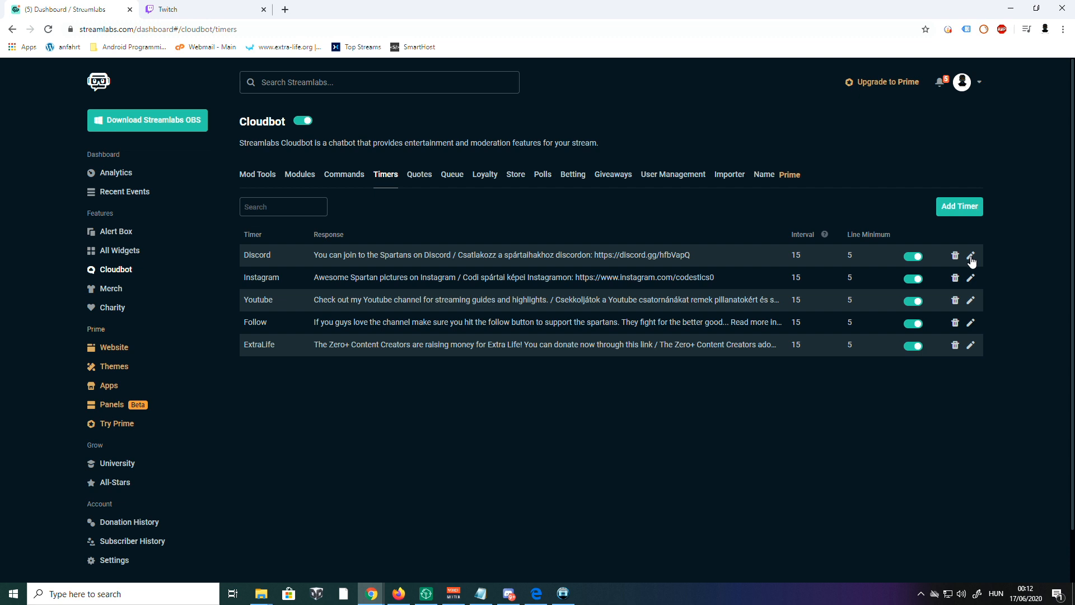
{"action": "left_click", "coordinate": [970, 256]}
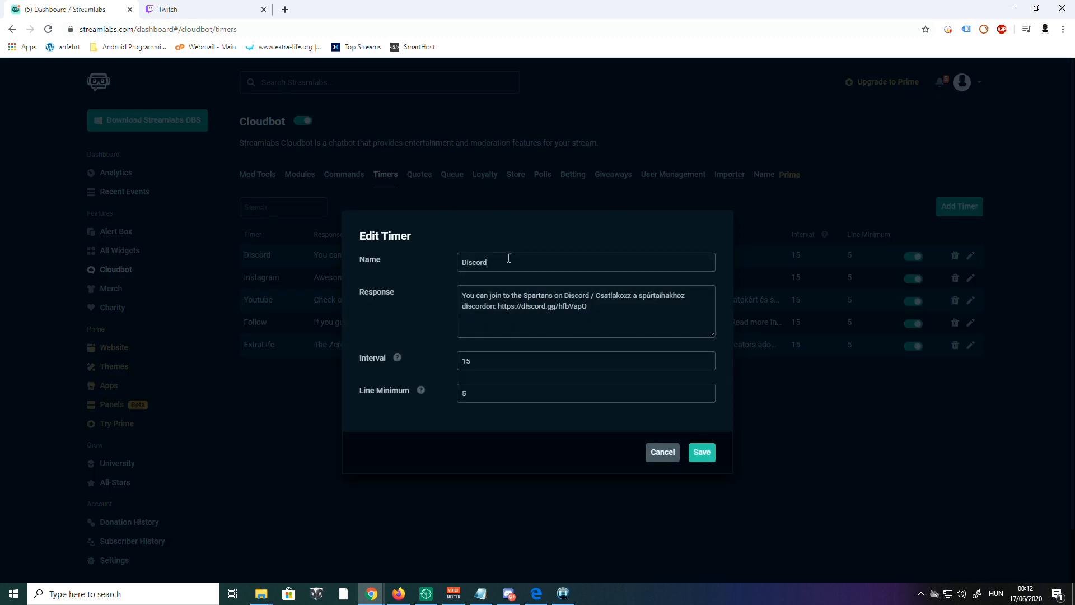
{"action": "double_click", "coordinate": [472, 262]}
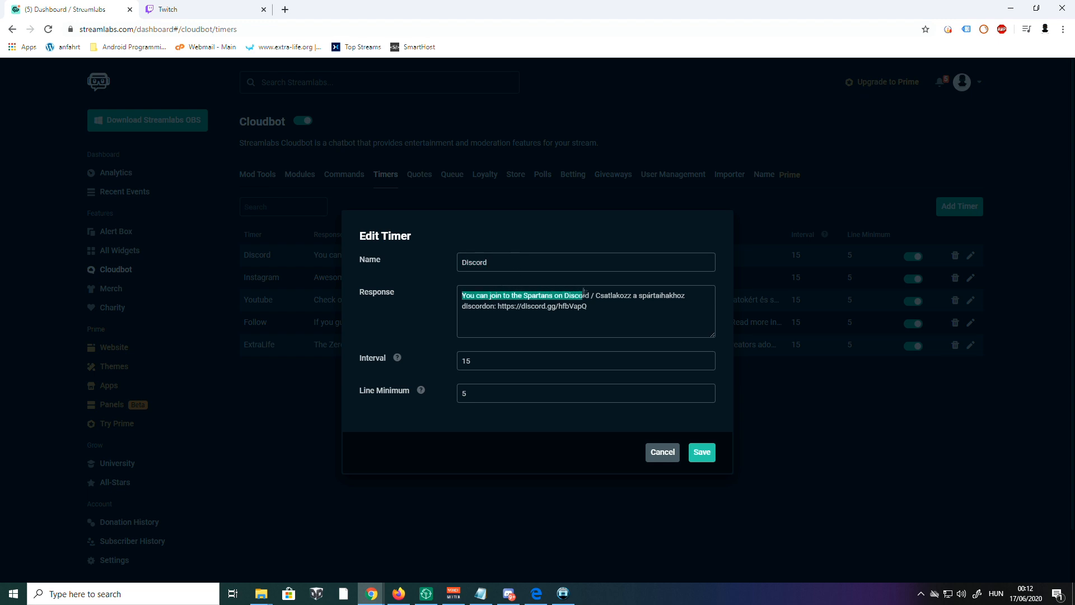
{"action": "left_click", "coordinate": [569, 305]}
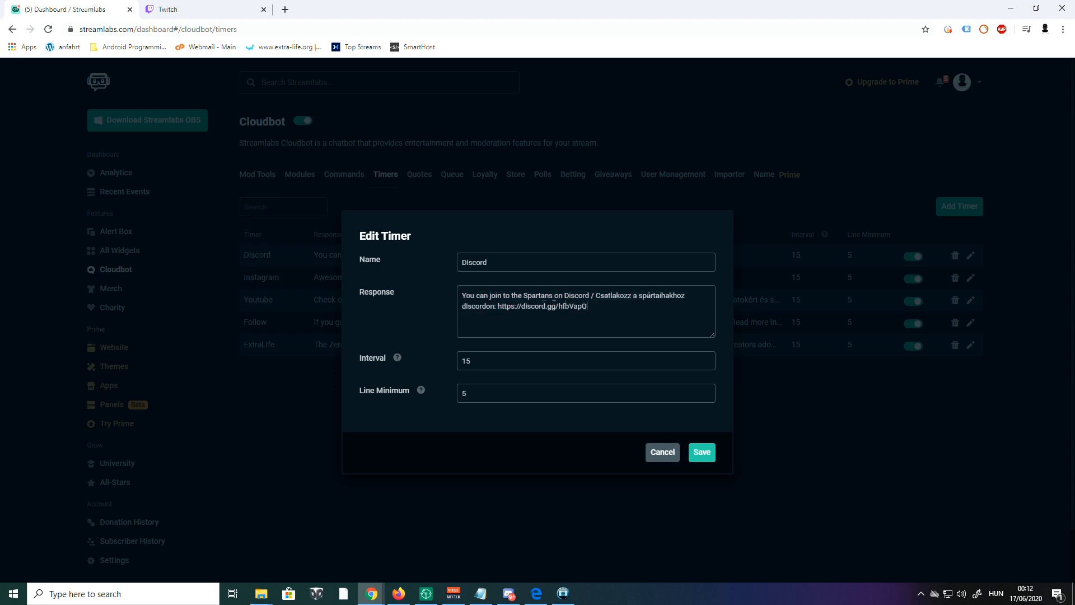
{"action": "mouse_move", "coordinate": [400, 346]}
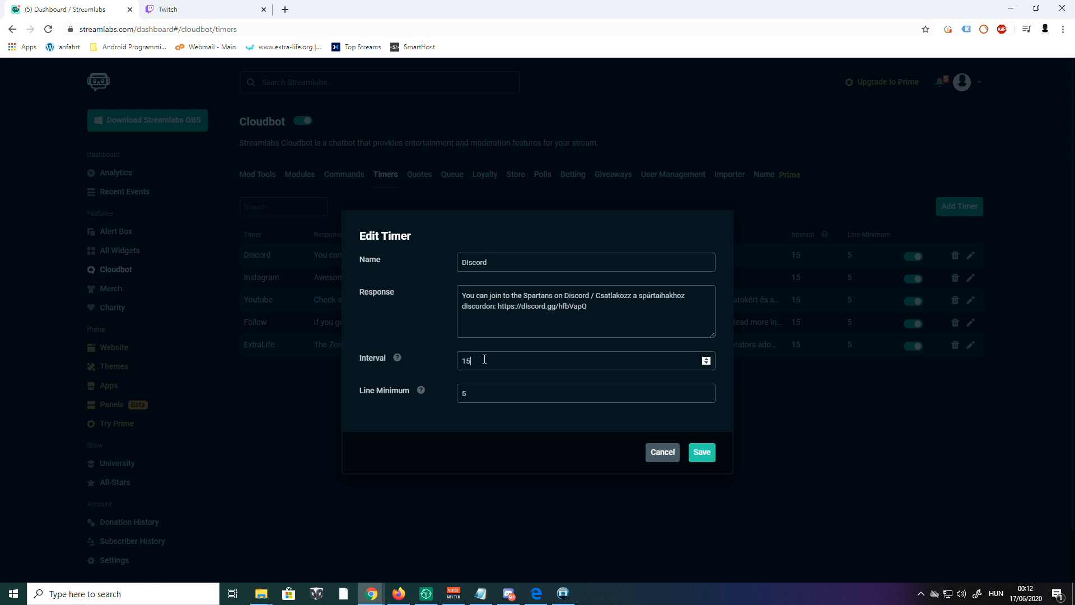
{"action": "left_click", "coordinate": [586, 393]}
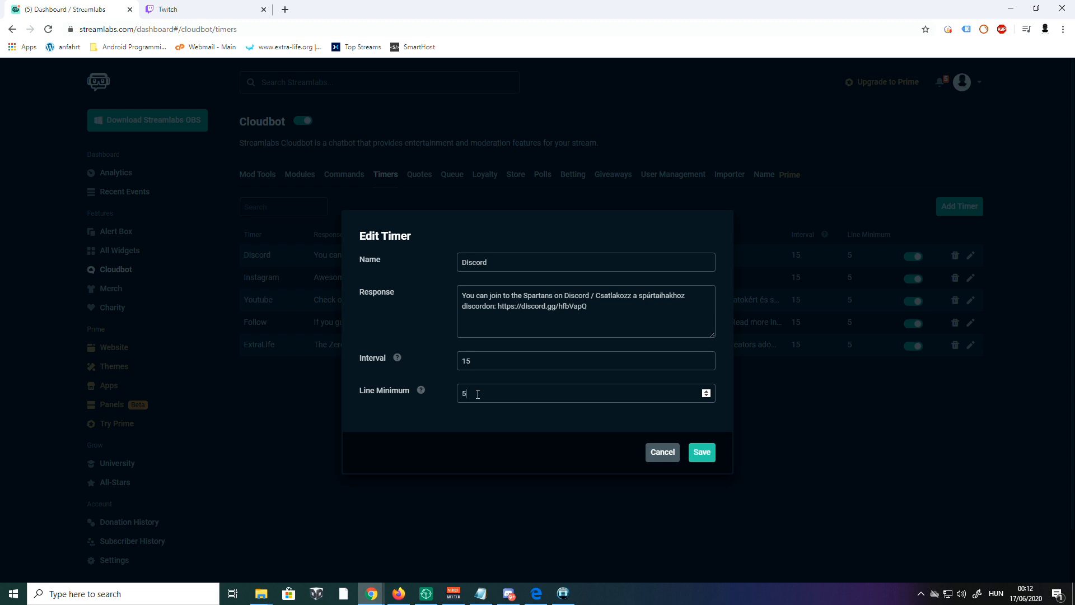
{"action": "mouse_move", "coordinate": [537, 351]}
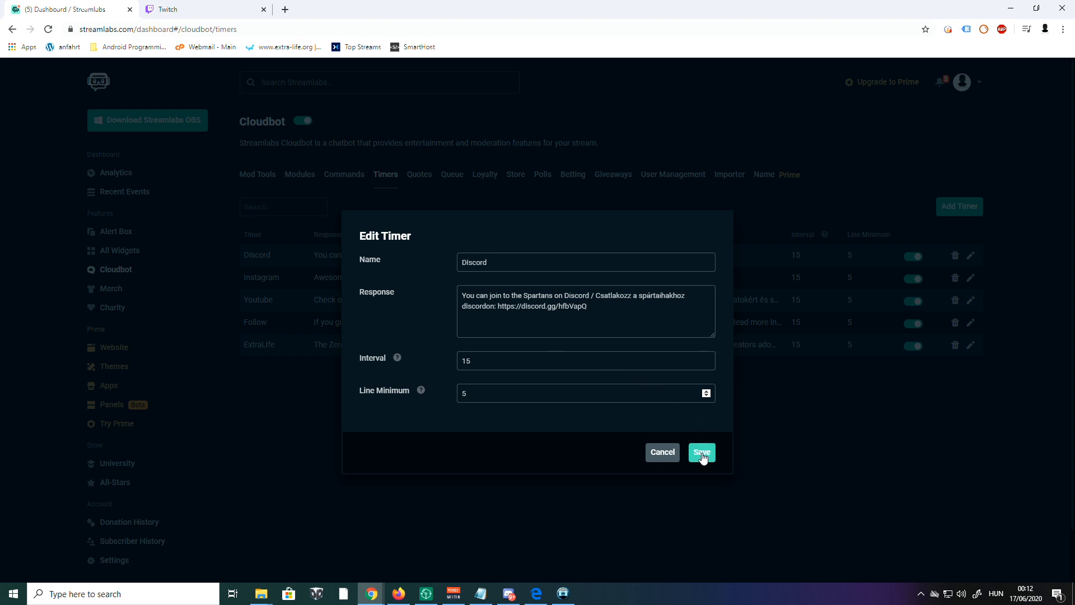
{"action": "left_click", "coordinate": [701, 451]}
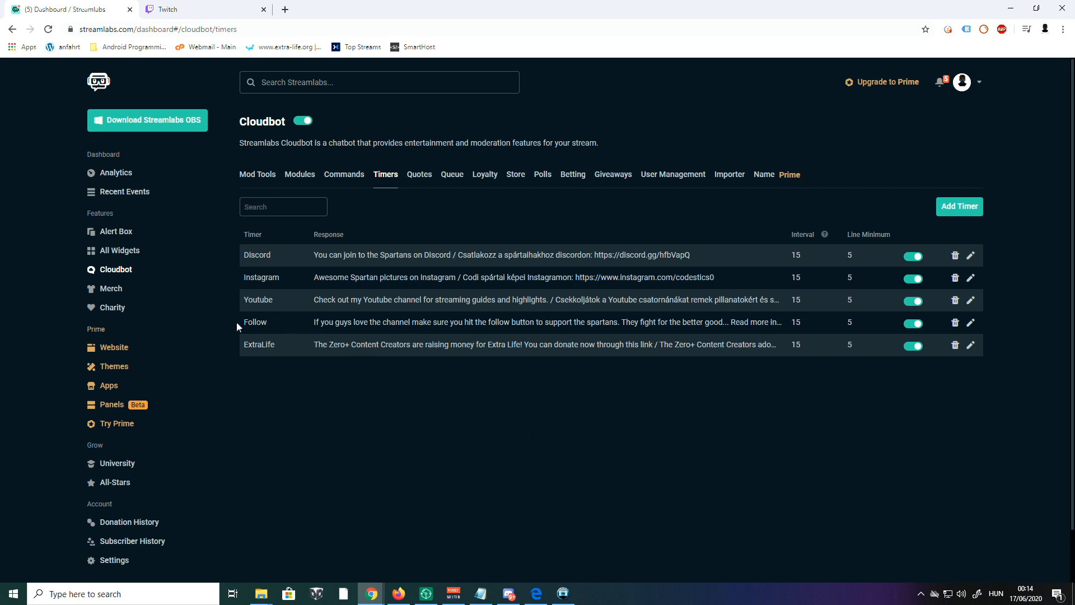
{"action": "mouse_move", "coordinate": [288, 335]}
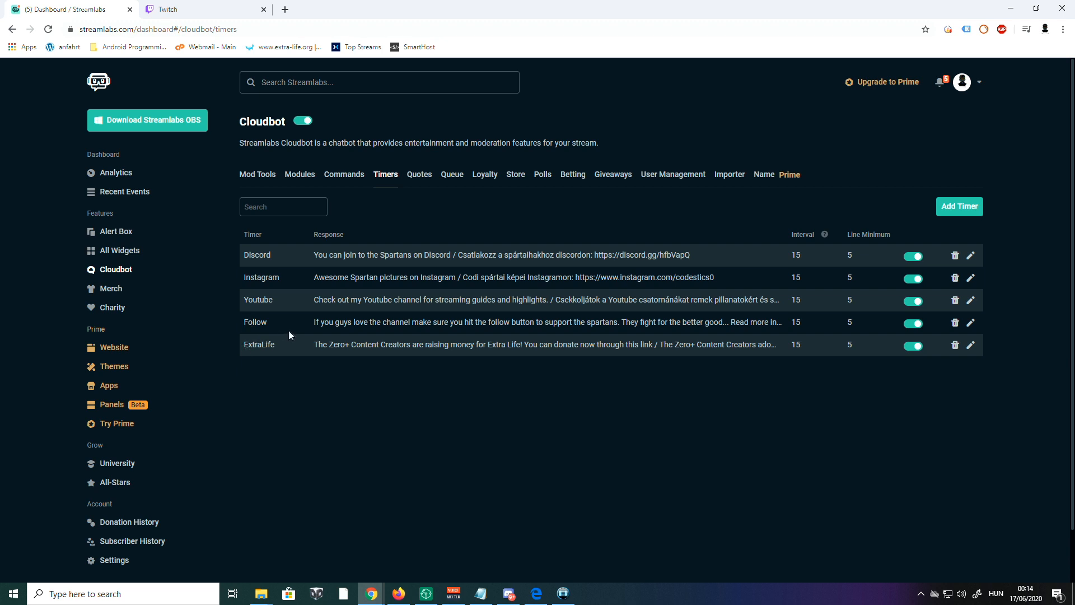
{"action": "mouse_move", "coordinate": [259, 344]}
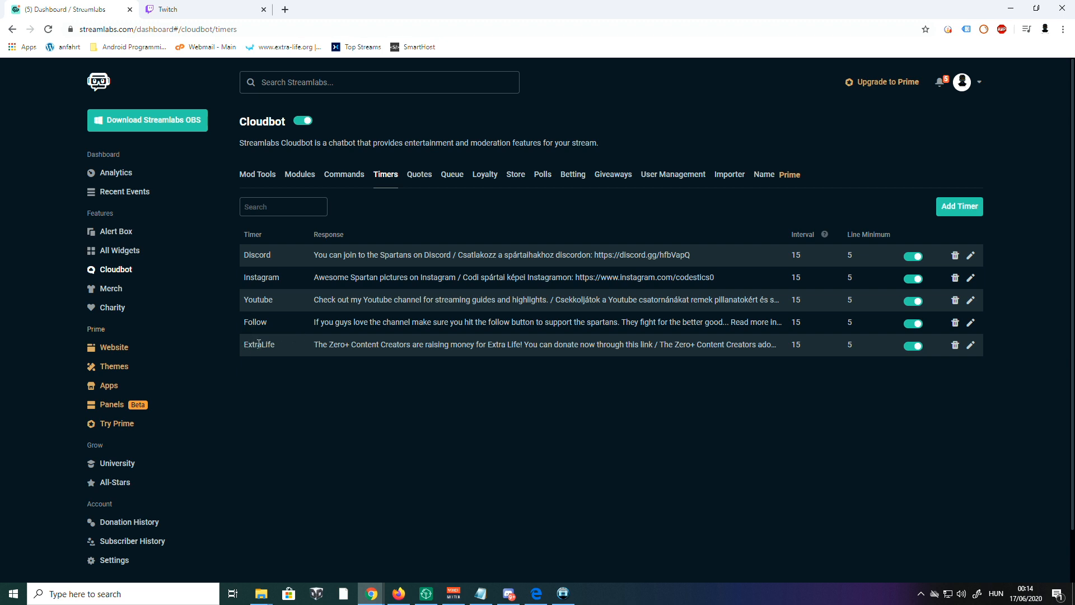
{"action": "mouse_move", "coordinate": [426, 300]}
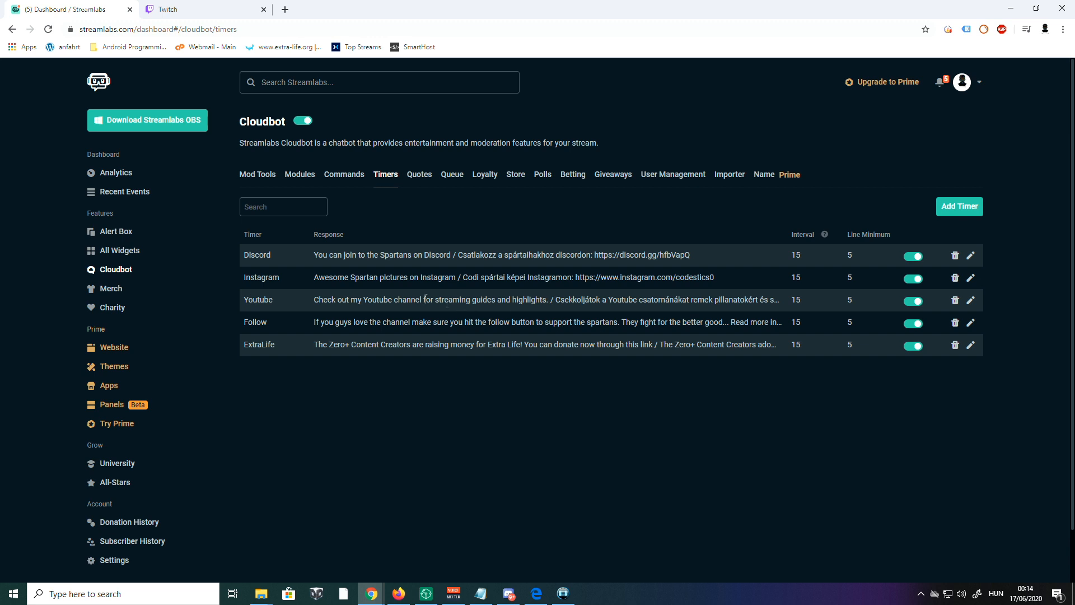
{"action": "mouse_move", "coordinate": [595, 333]}
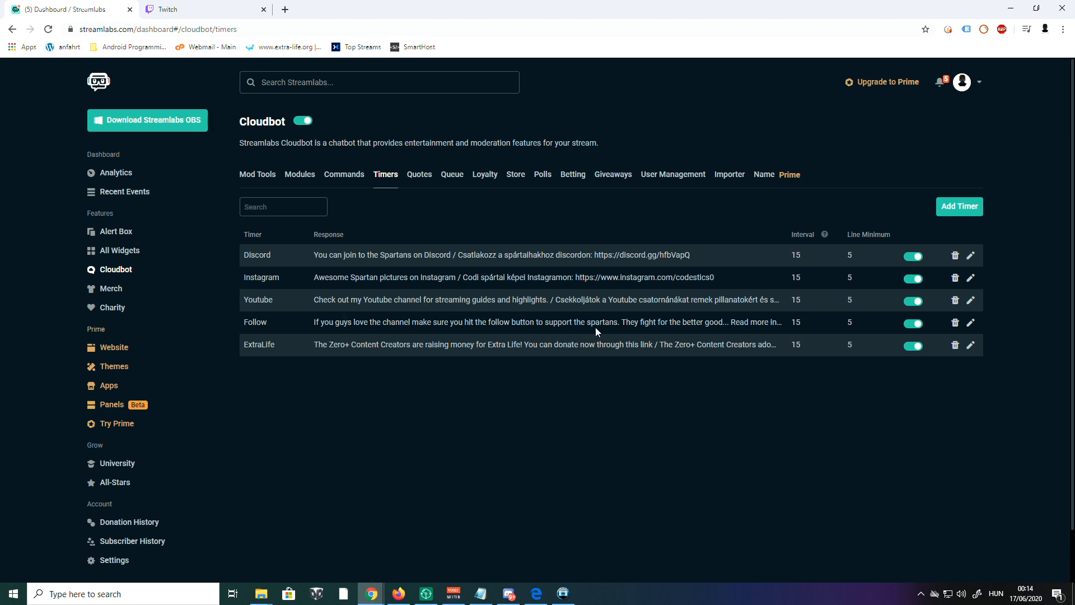